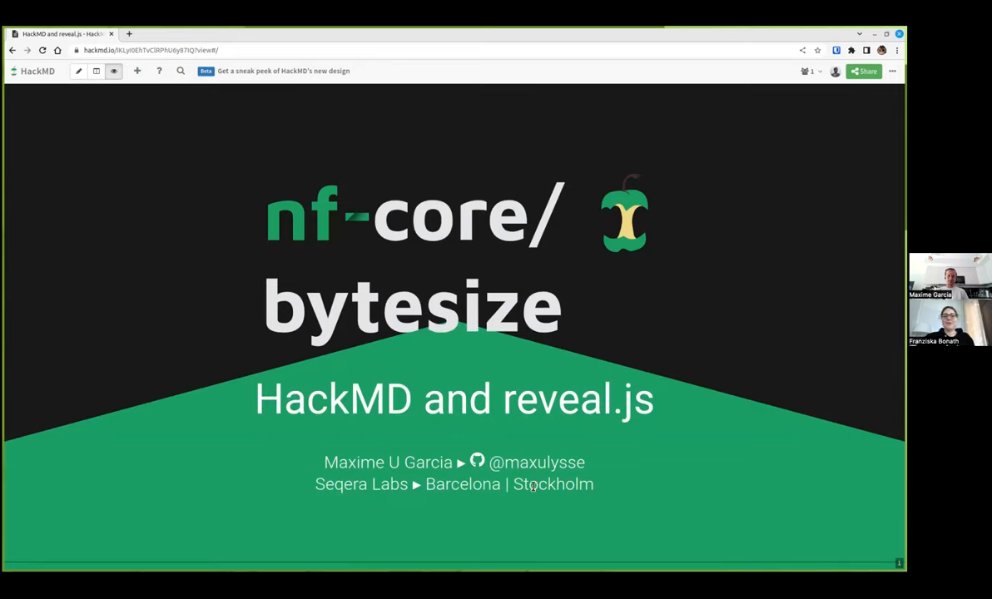
mouse_move(712, 483)
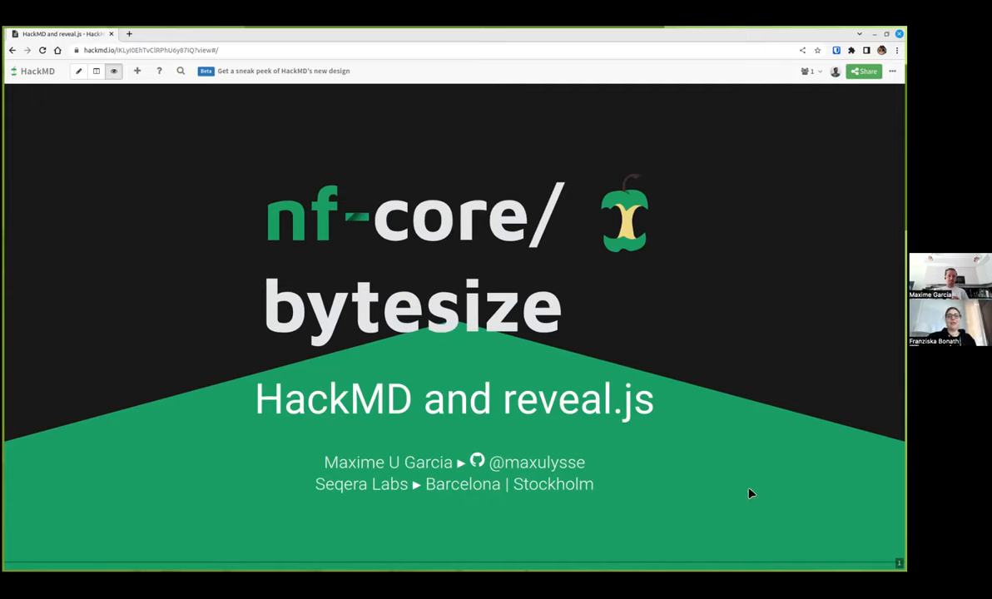
Toggle the slide source beside the preview on and off twice, ending slides-only
click(96, 71)
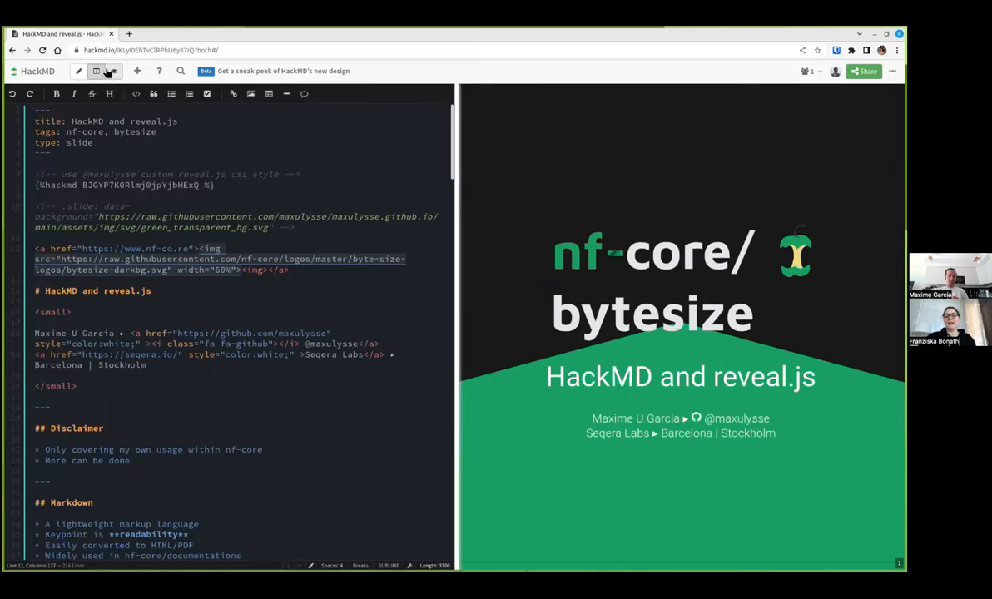
click(113, 71)
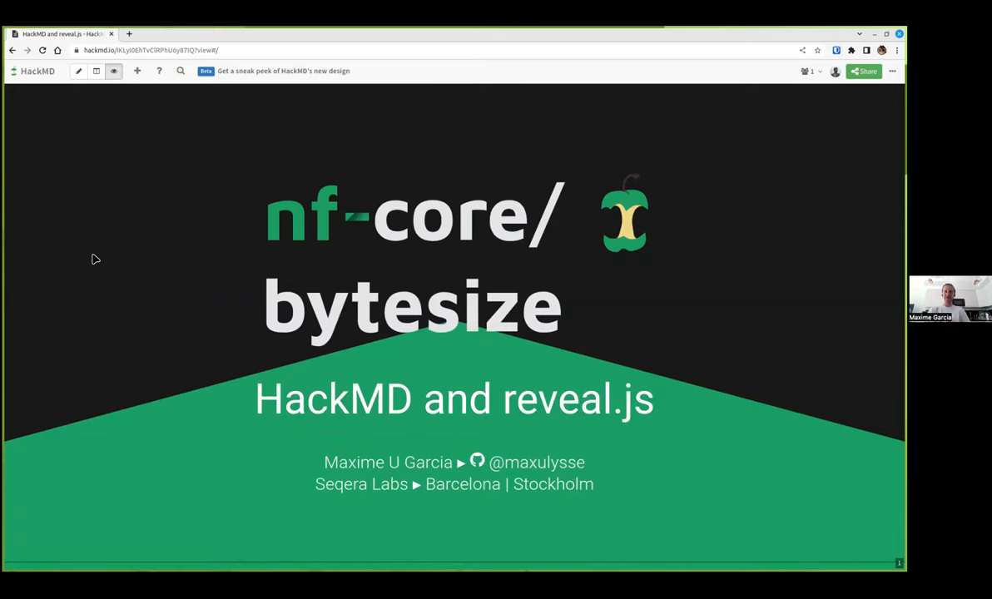
mouse_move(75, 385)
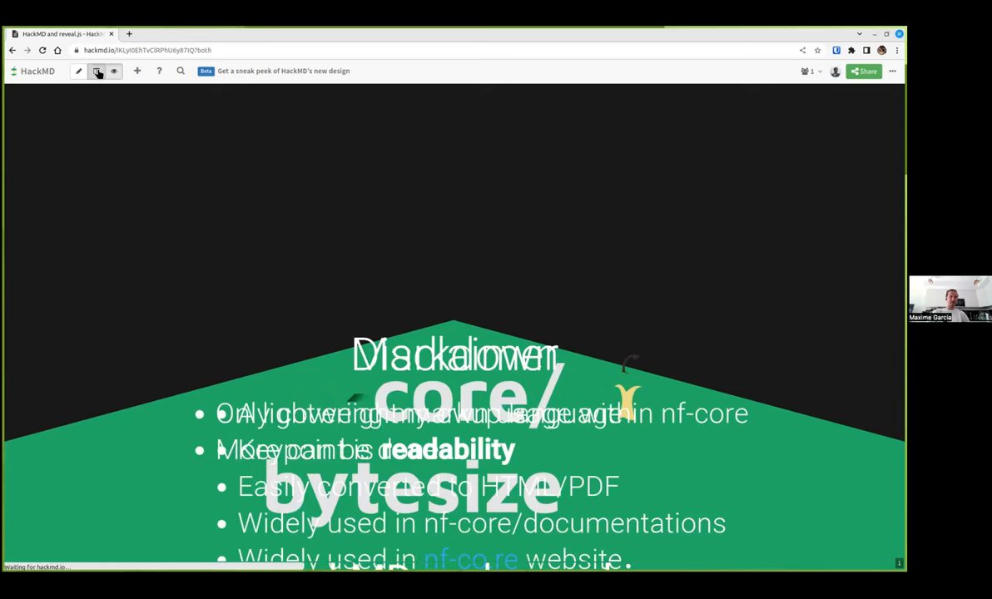
click(96, 71)
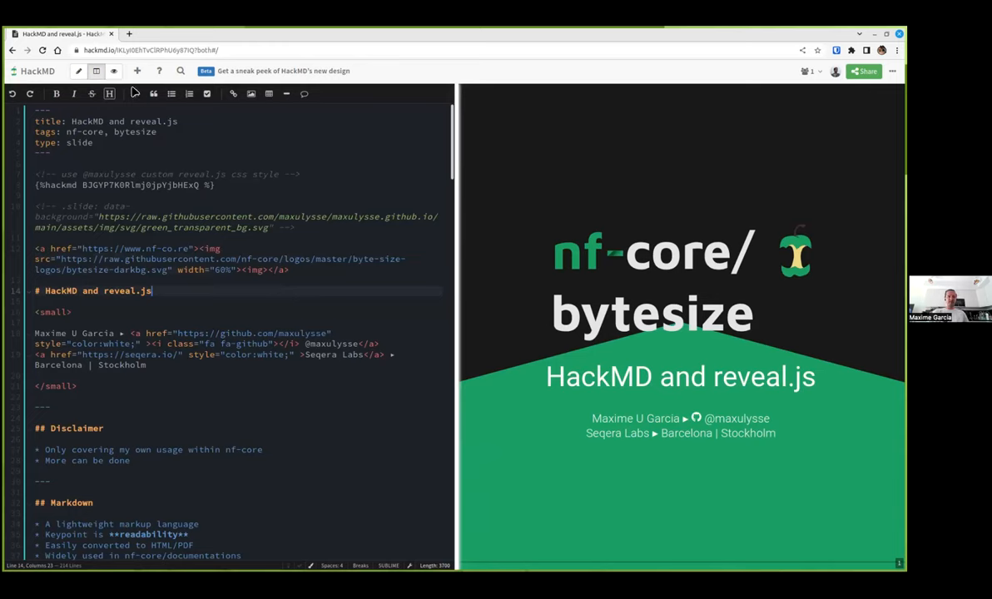
click(113, 71)
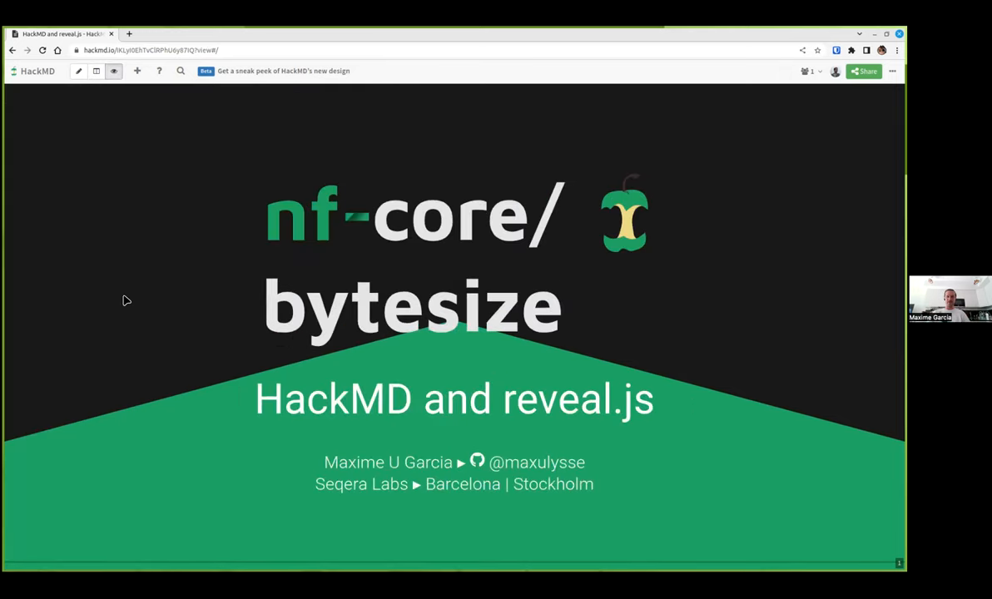
Advance from the title slide through Disclaimer to the Markdown slide
key(Right)
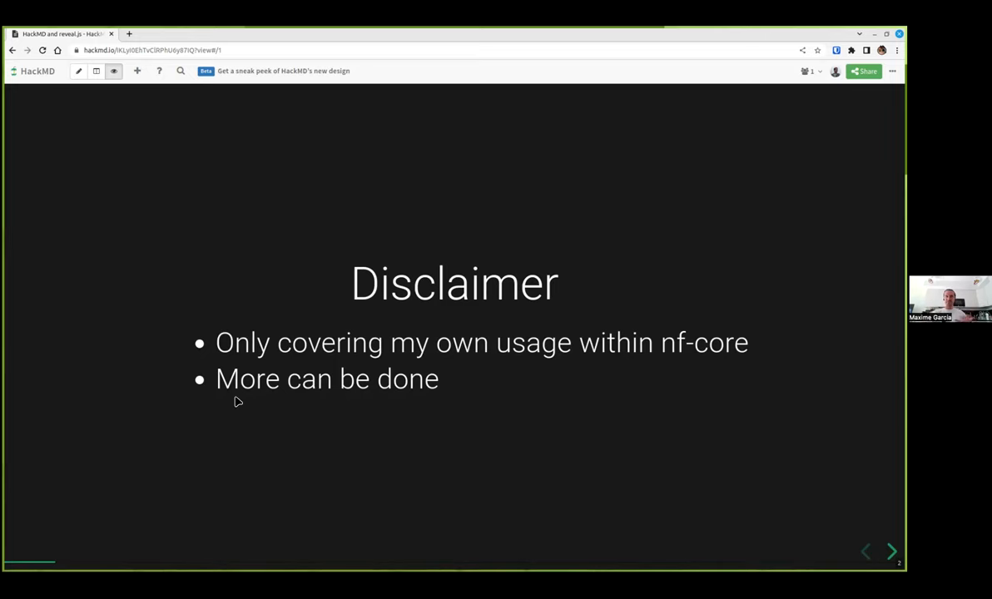
click(865, 550)
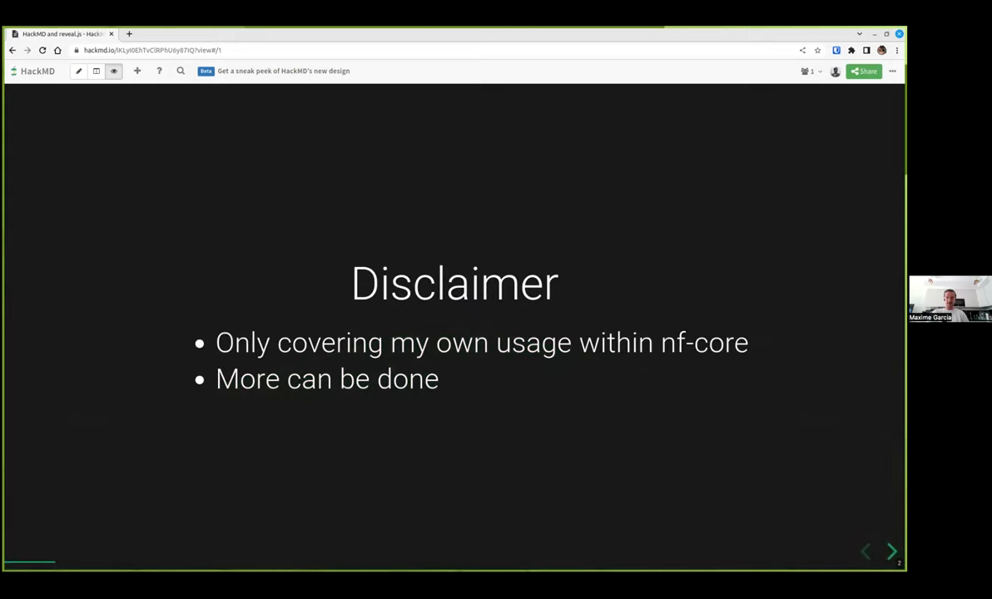
click(891, 551)
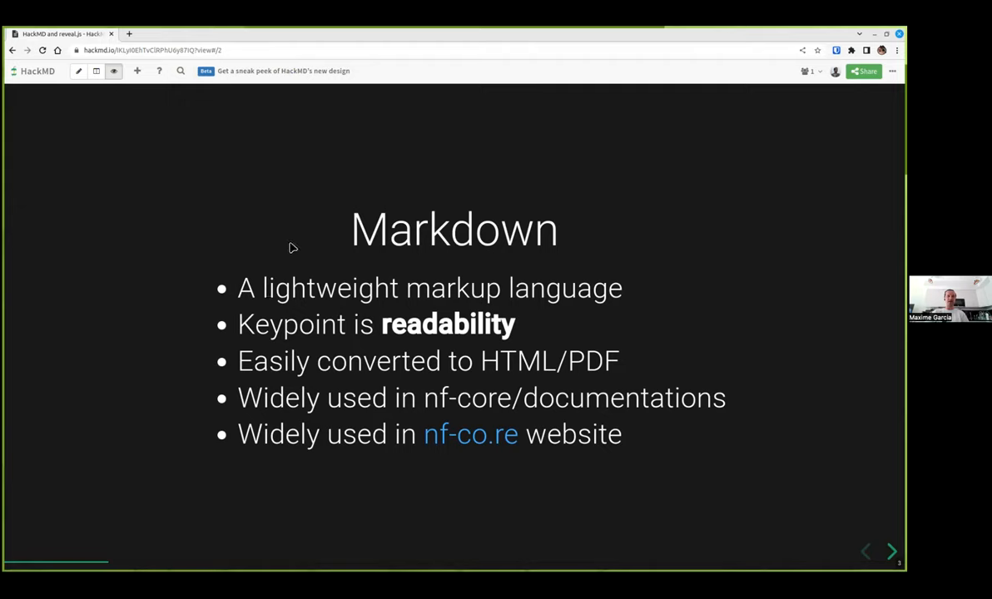
mouse_move(298, 297)
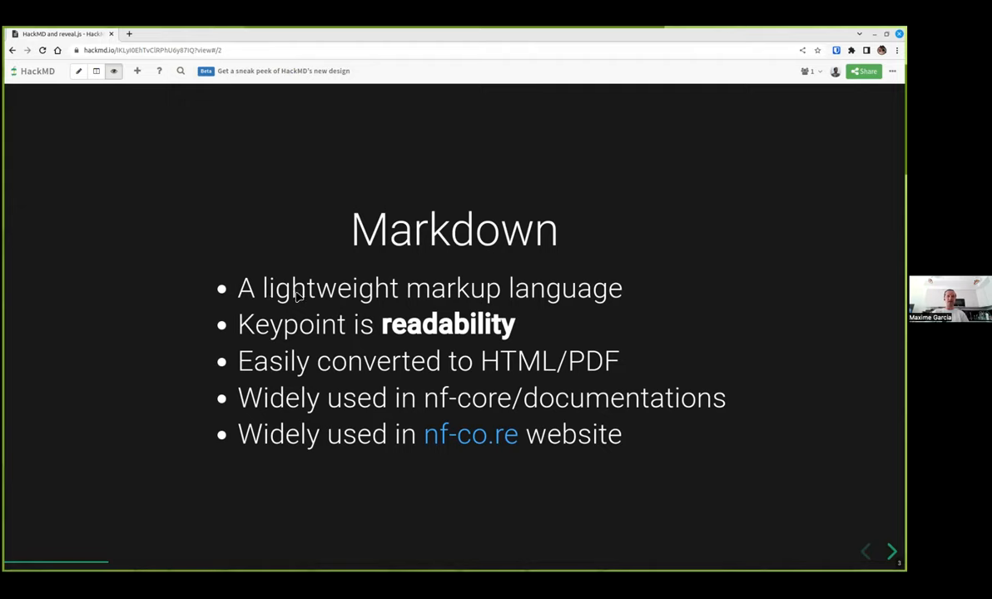
mouse_move(97, 71)
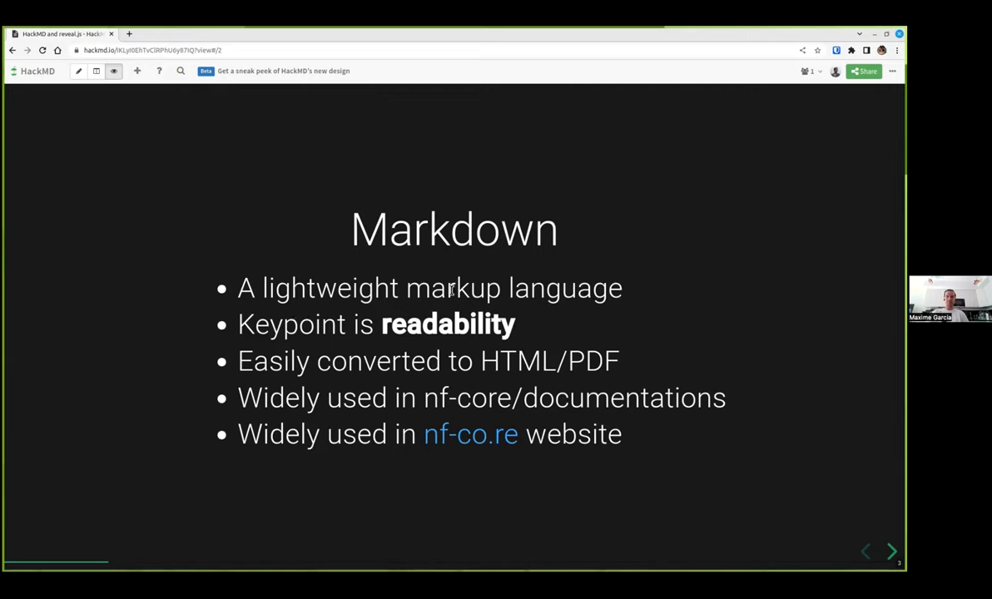
mouse_move(479, 291)
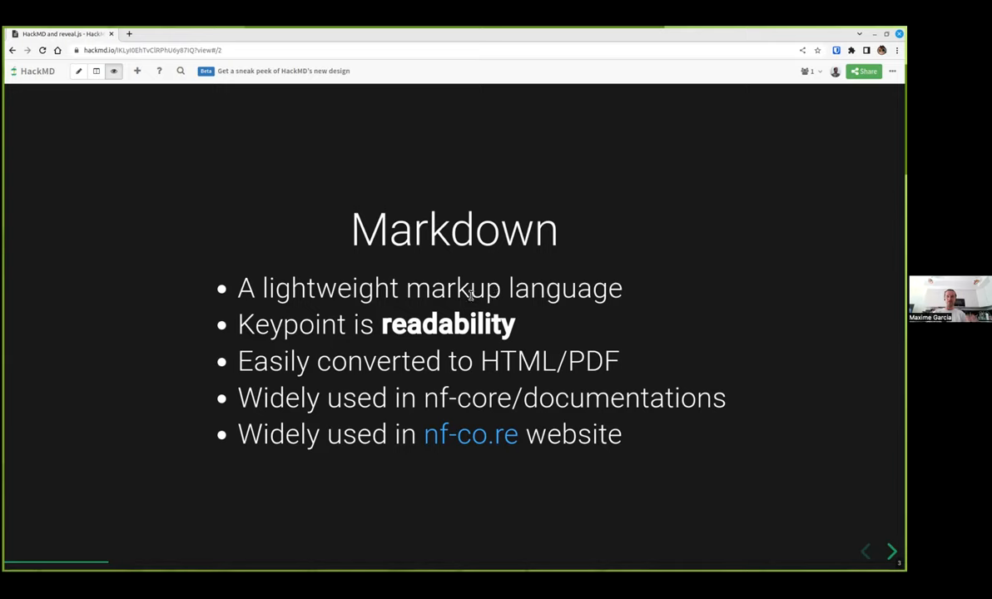
mouse_move(289, 321)
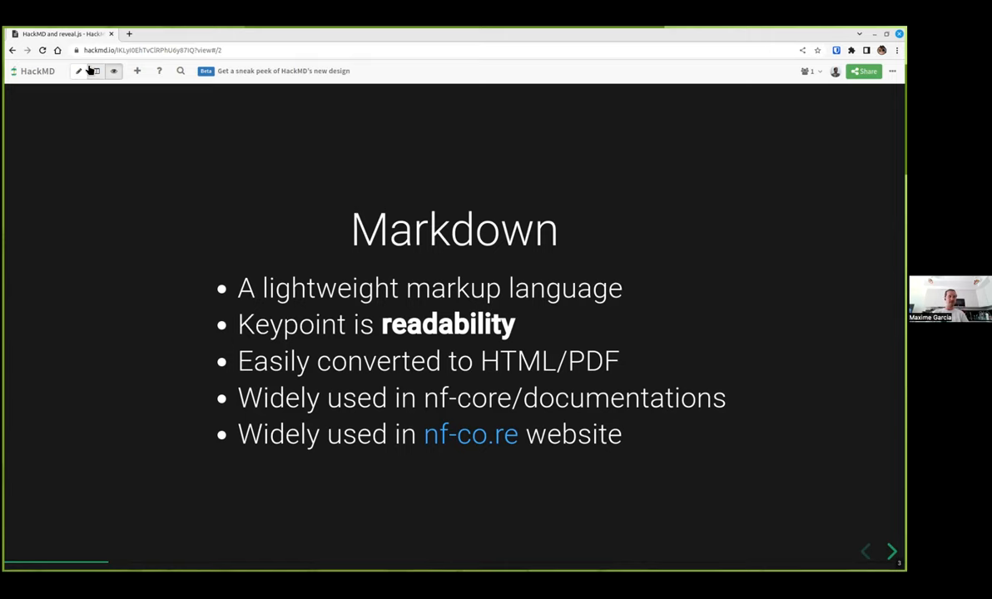
Switch to split view so the Markdown source sits beside the Markdown slide
click(95, 71)
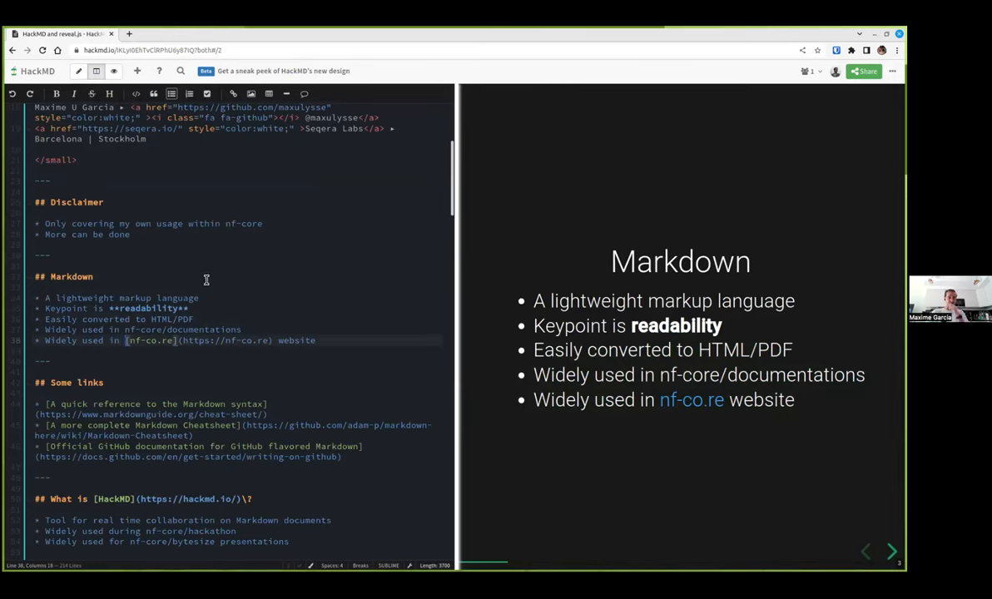
mouse_move(125, 272)
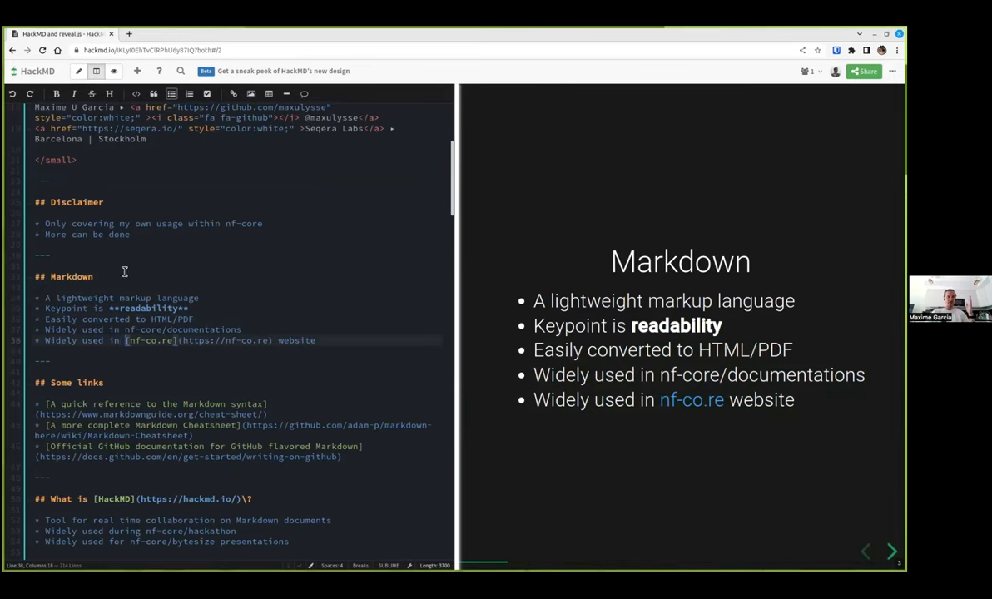
mouse_move(163, 340)
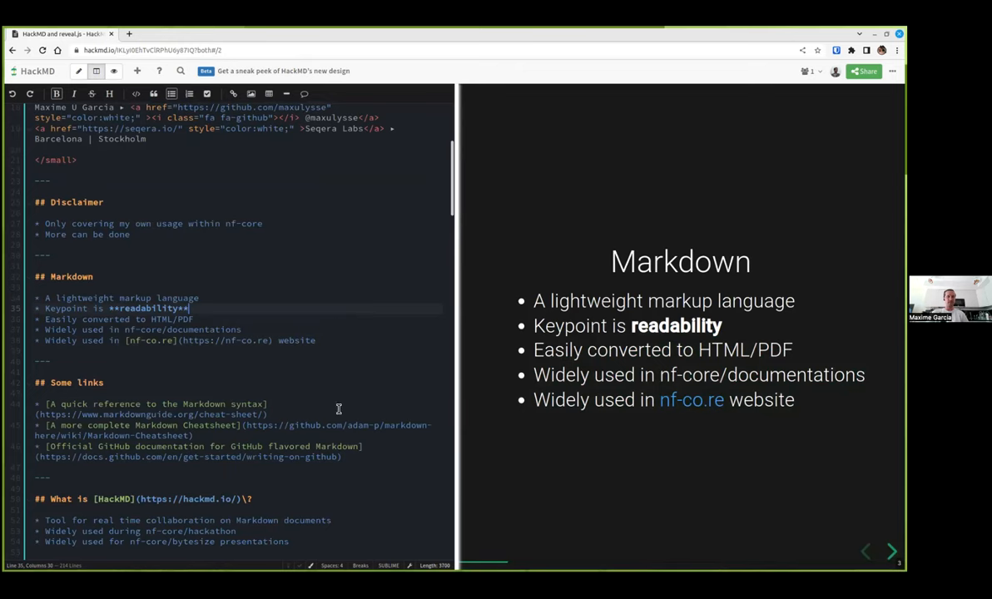
Move the preview through the Some links slide to the What is HackMD? slide
click(892, 551)
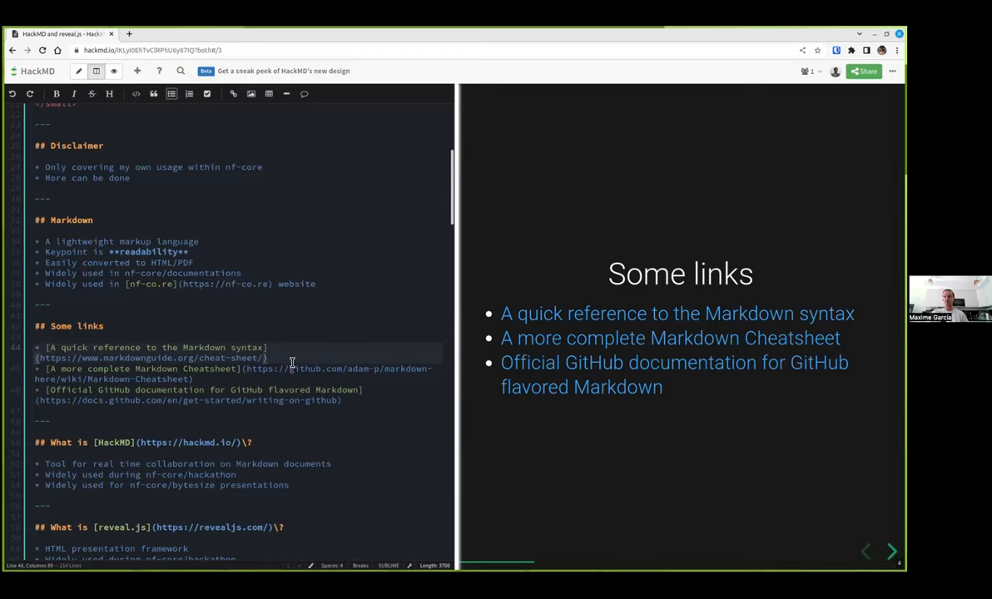
mouse_move(362, 384)
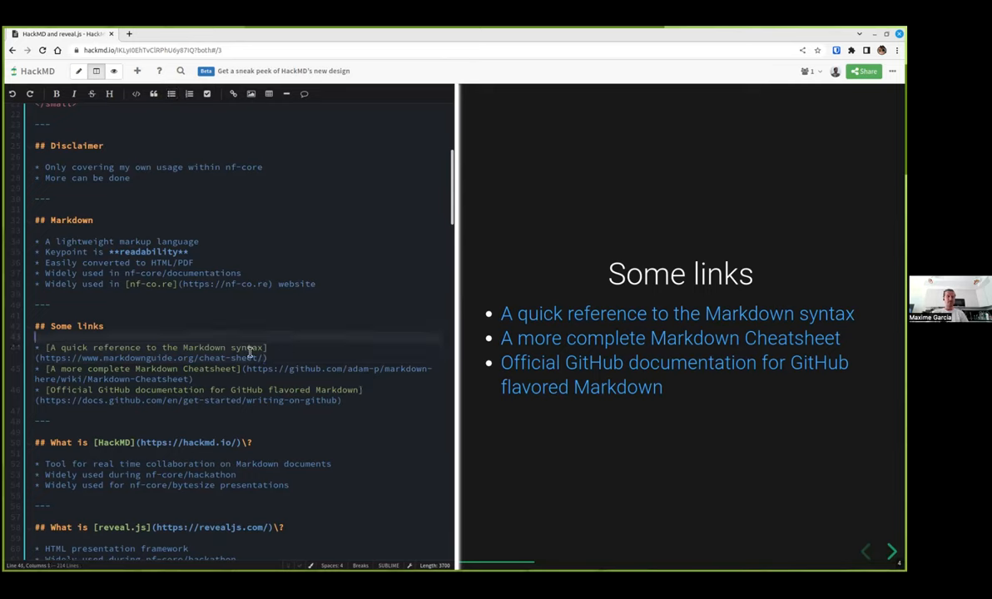
mouse_move(531, 329)
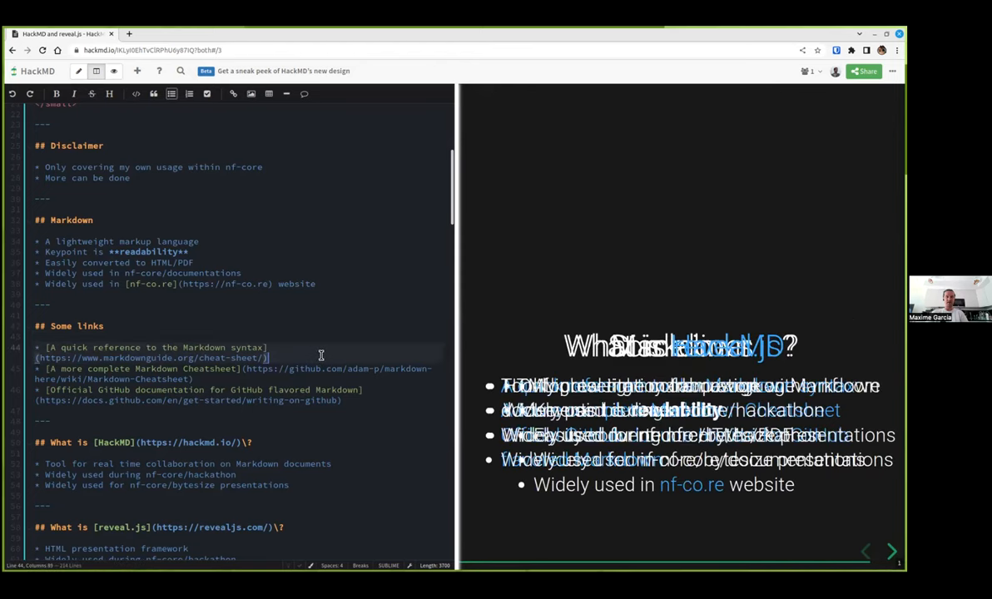
click(890, 551)
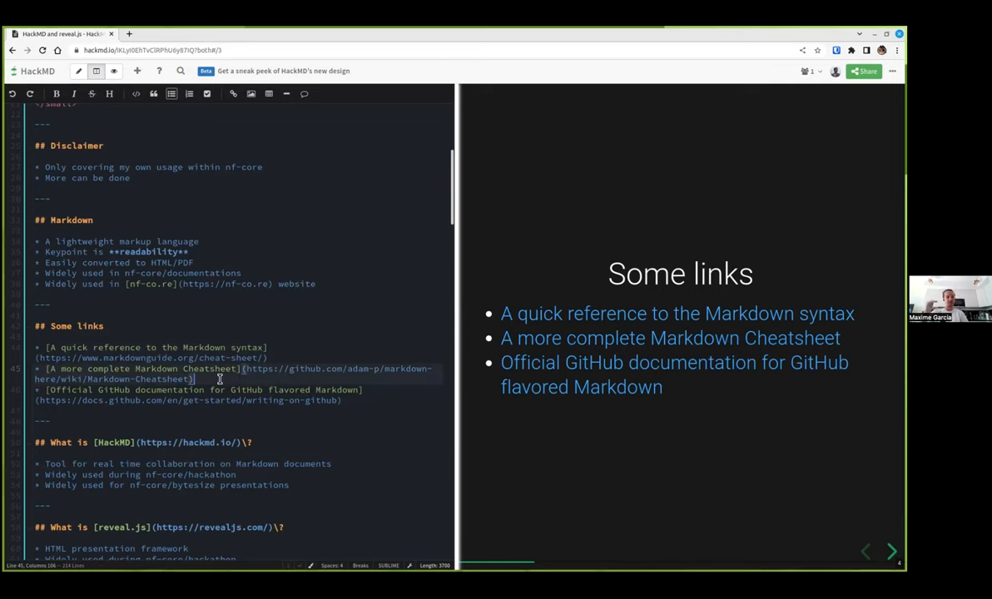
mouse_move(248, 378)
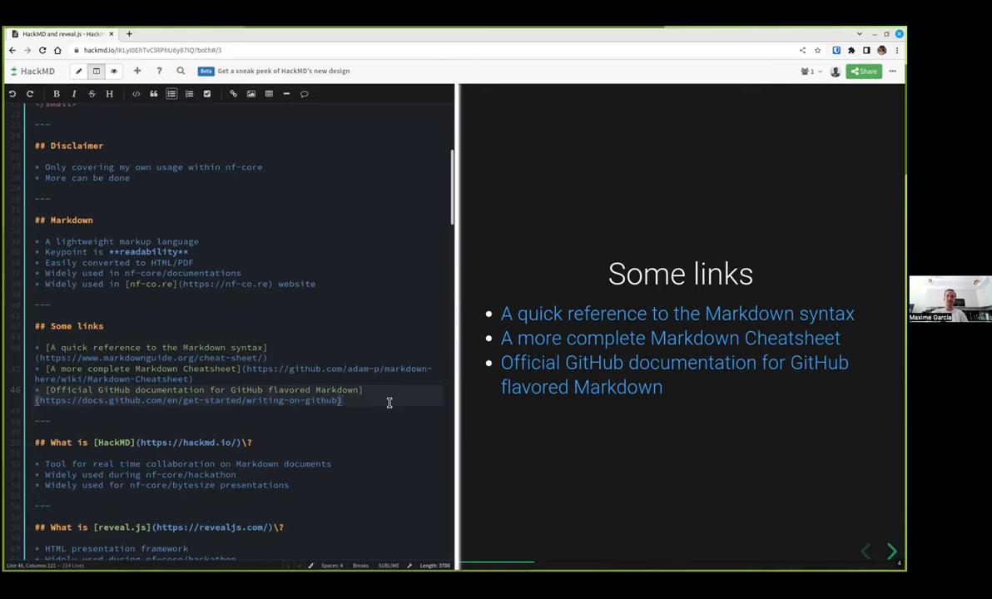
mouse_move(392, 407)
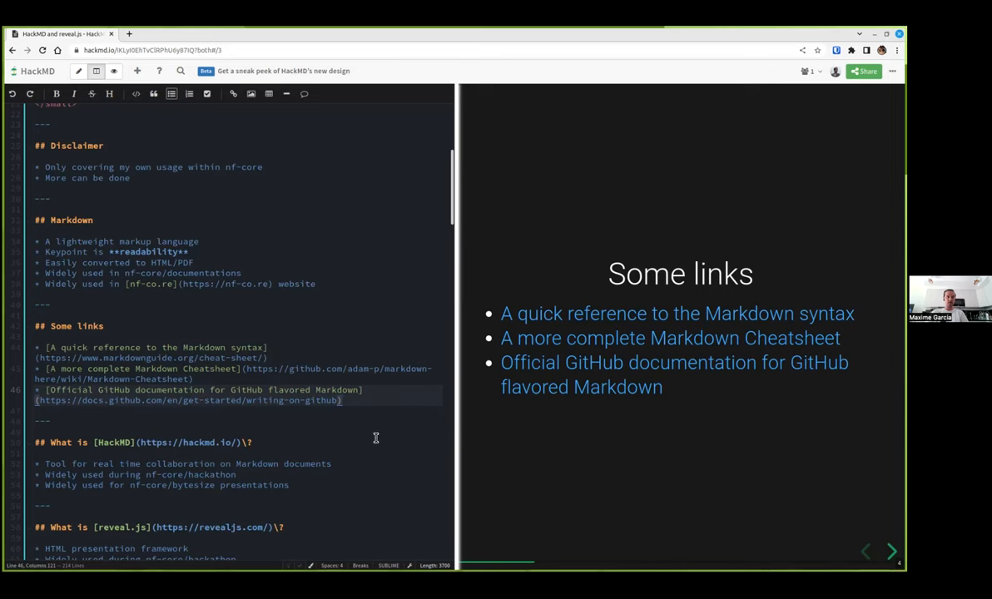
click(892, 551)
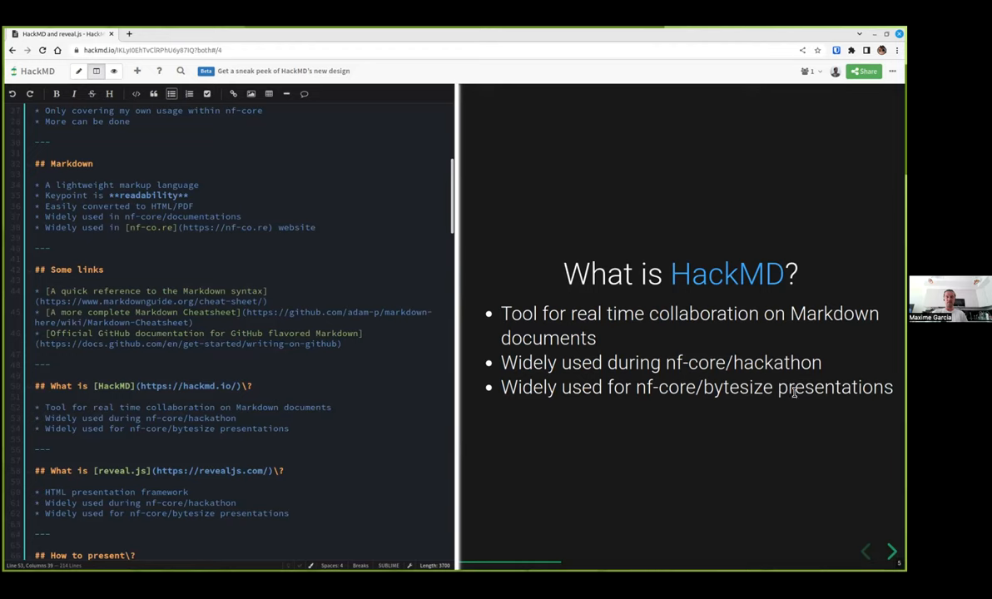
scroll(down, 3)
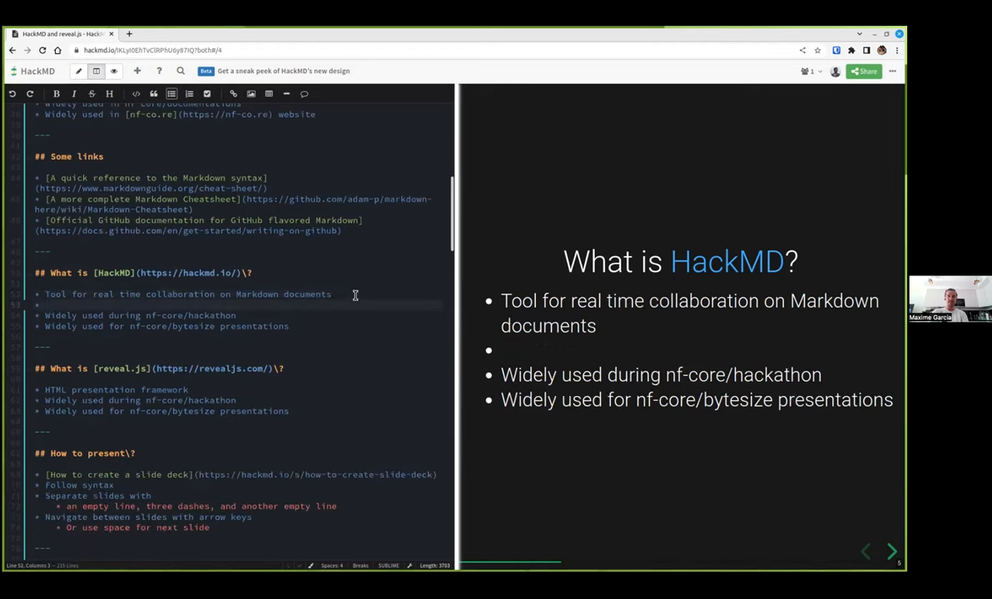
text(fkjsdfsdf)
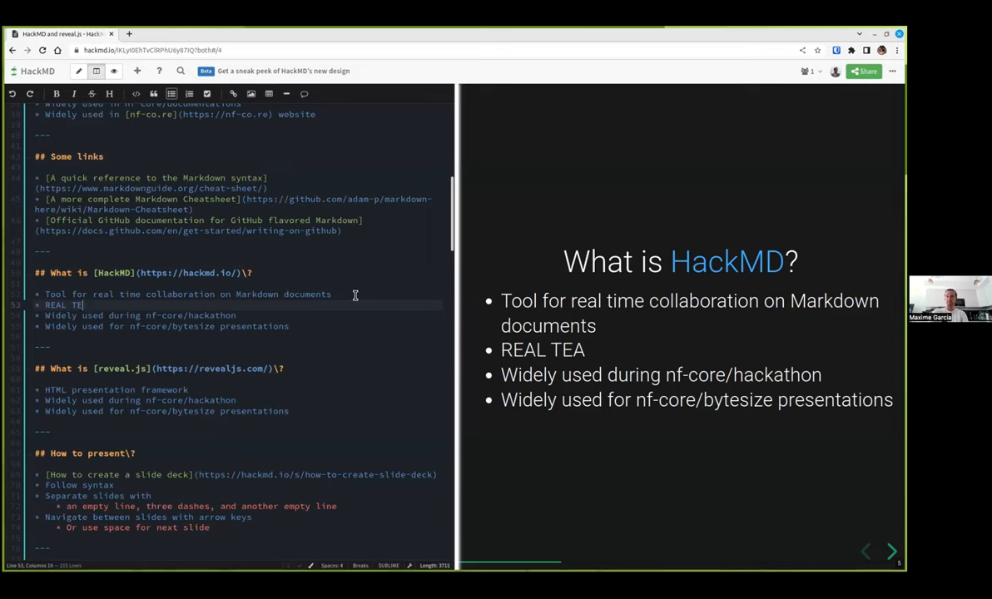
text(IME EDIT)
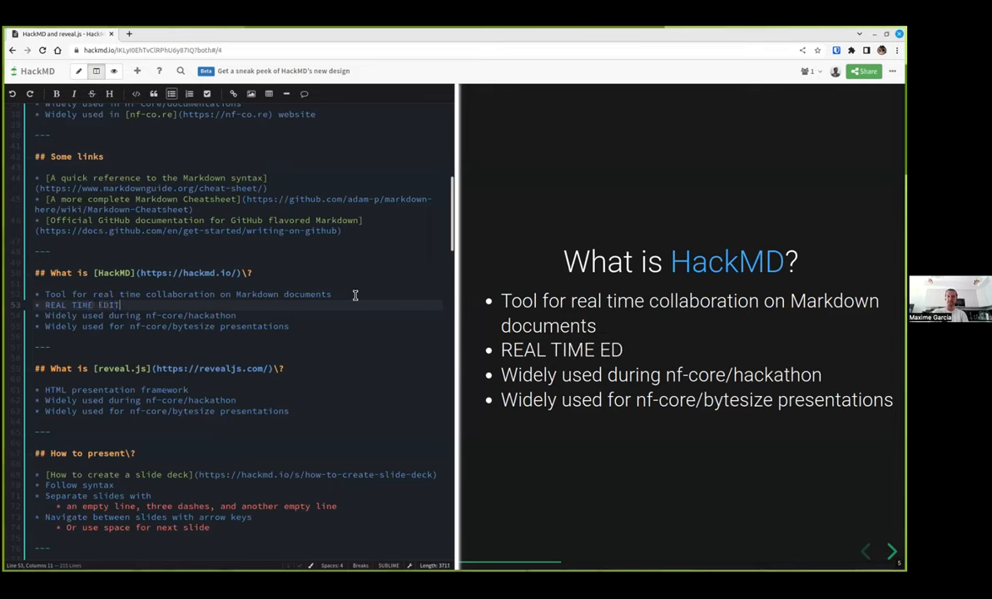
text(IT)
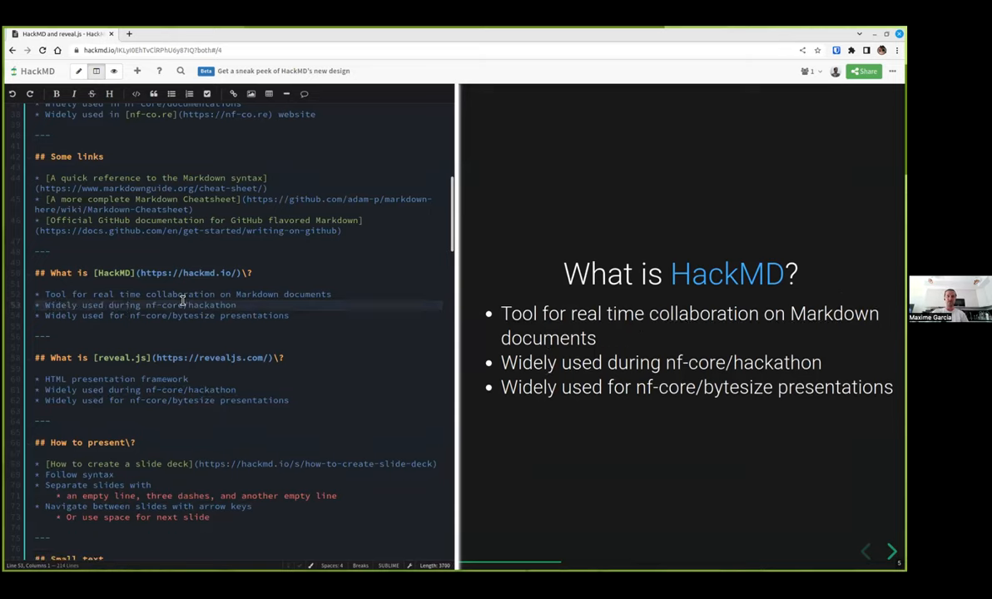
Show the What is reveal.js? slide and place the cursor after its HTML framework bullet
click(891, 551)
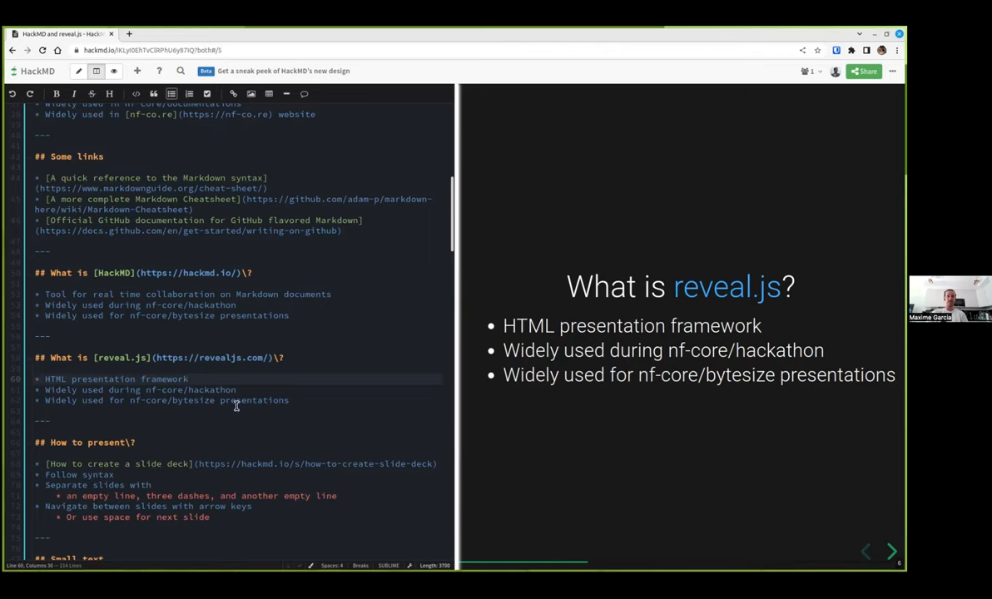
mouse_move(298, 398)
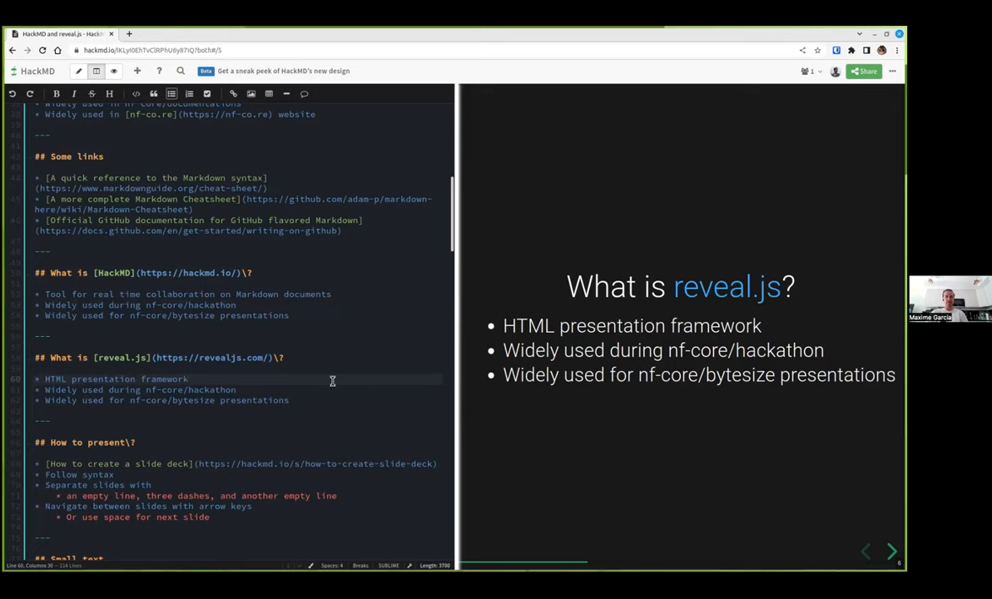
click(188, 379)
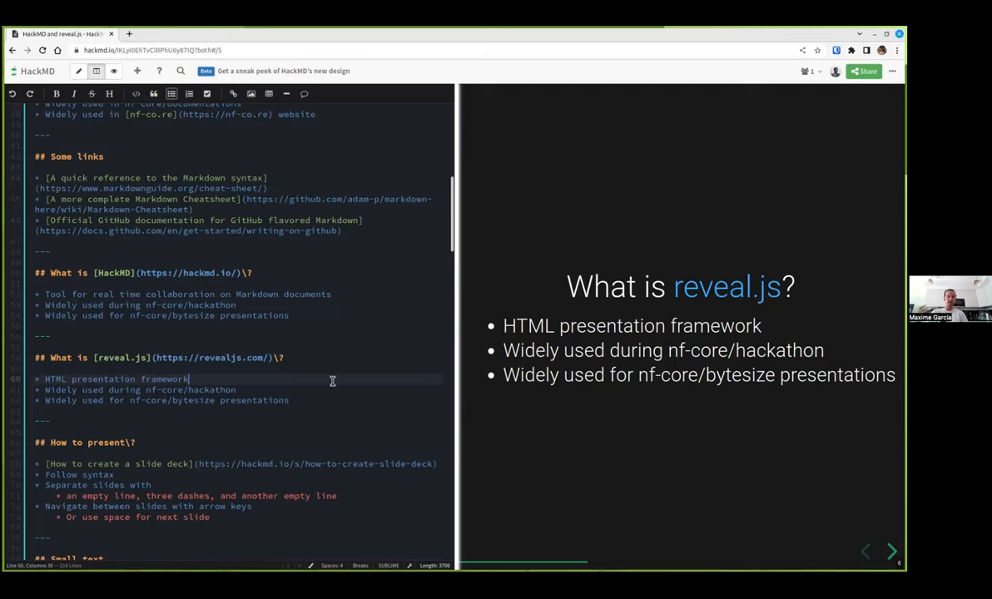
mouse_move(149, 349)
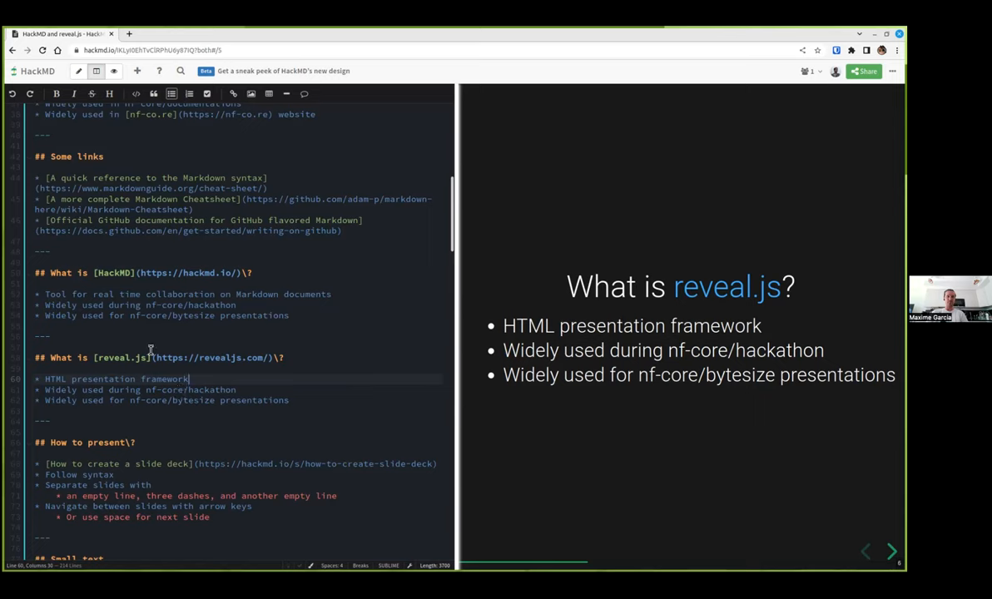
mouse_move(171, 361)
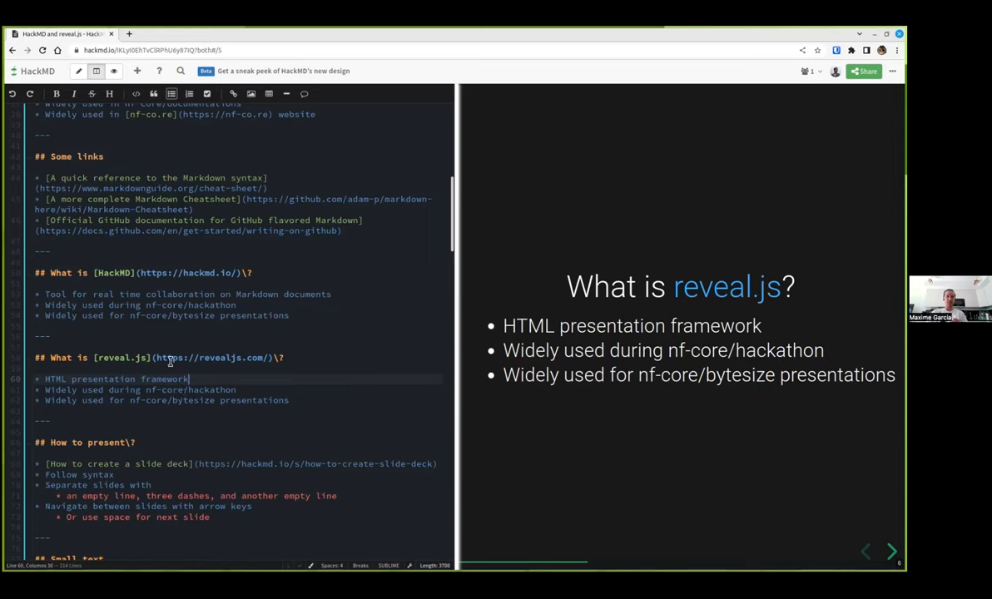
mouse_move(209, 89)
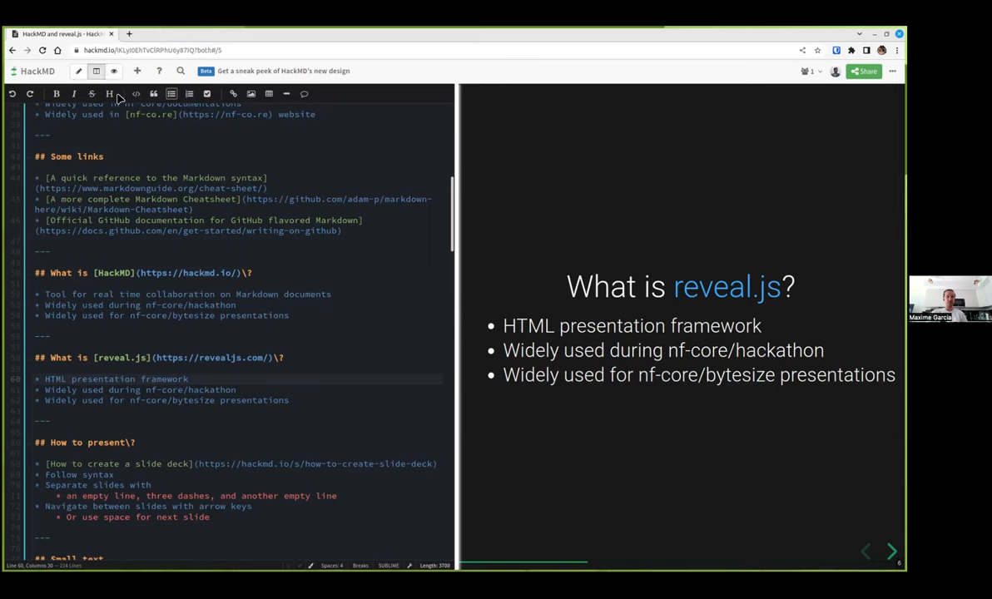
Open the published deck from Share in a new tab and page through its first slides
click(864, 71)
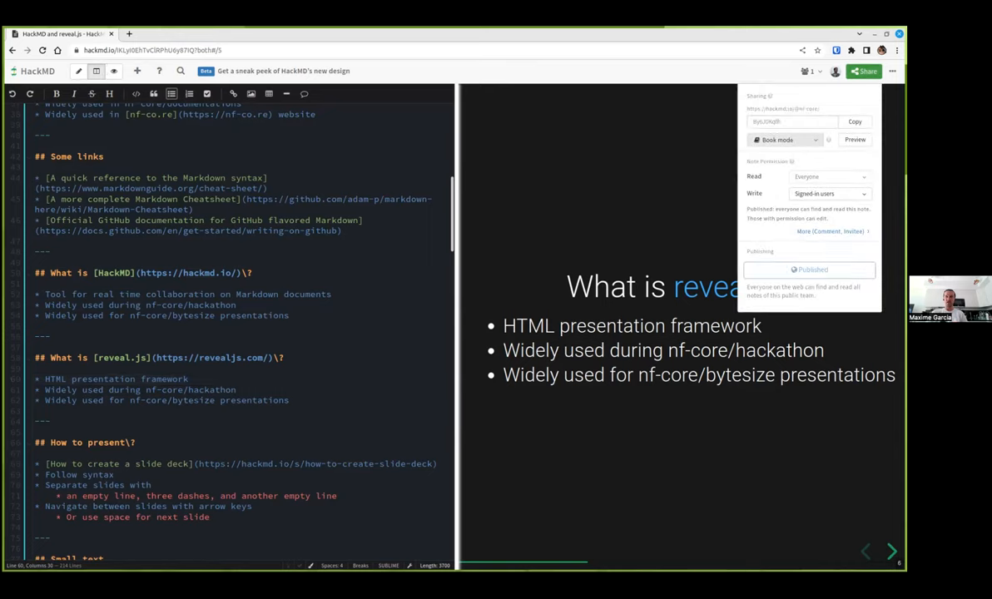
click(783, 139)
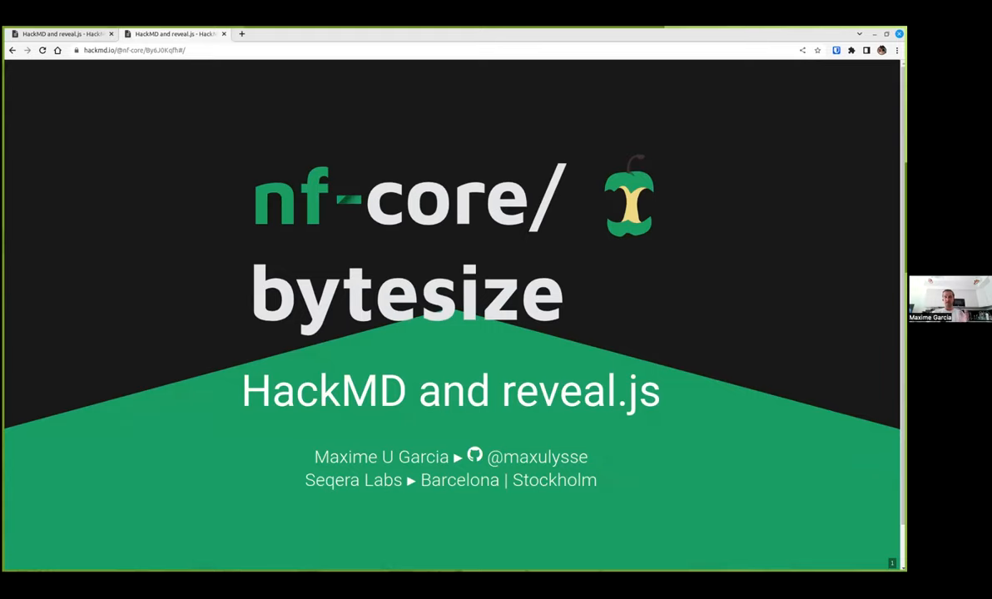
mouse_move(139, 288)
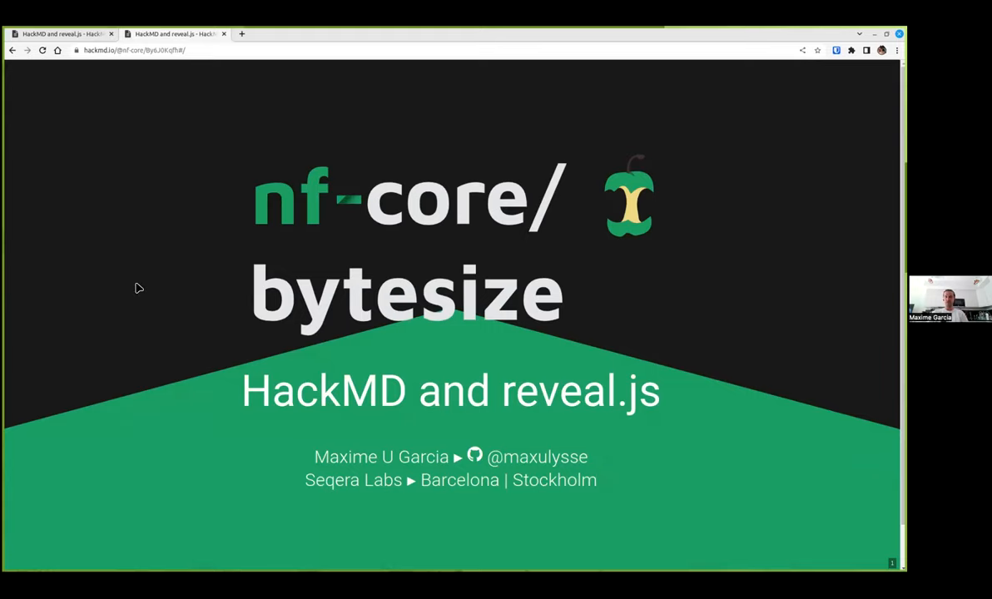
key(Right)
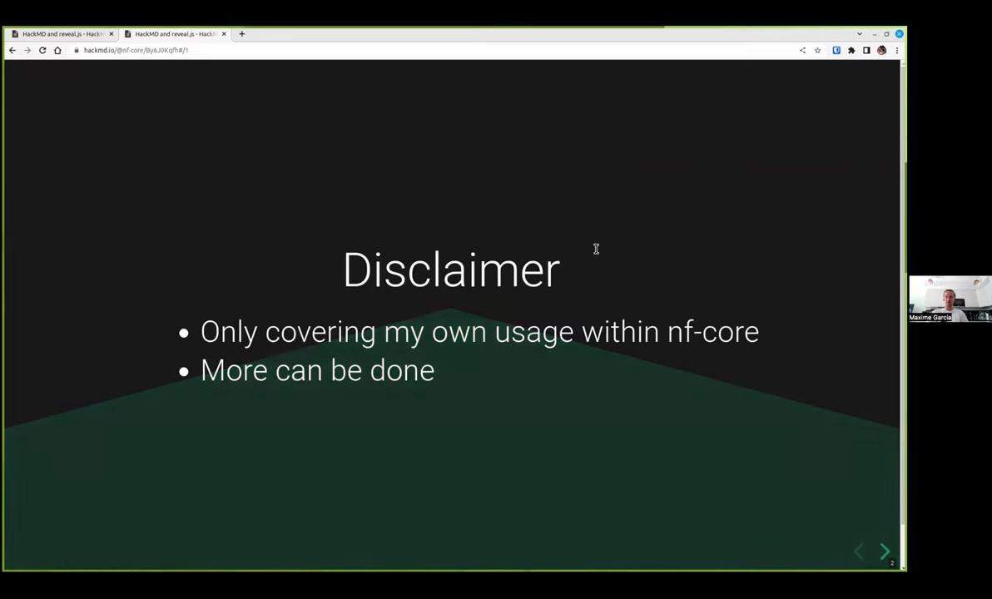
click(885, 551)
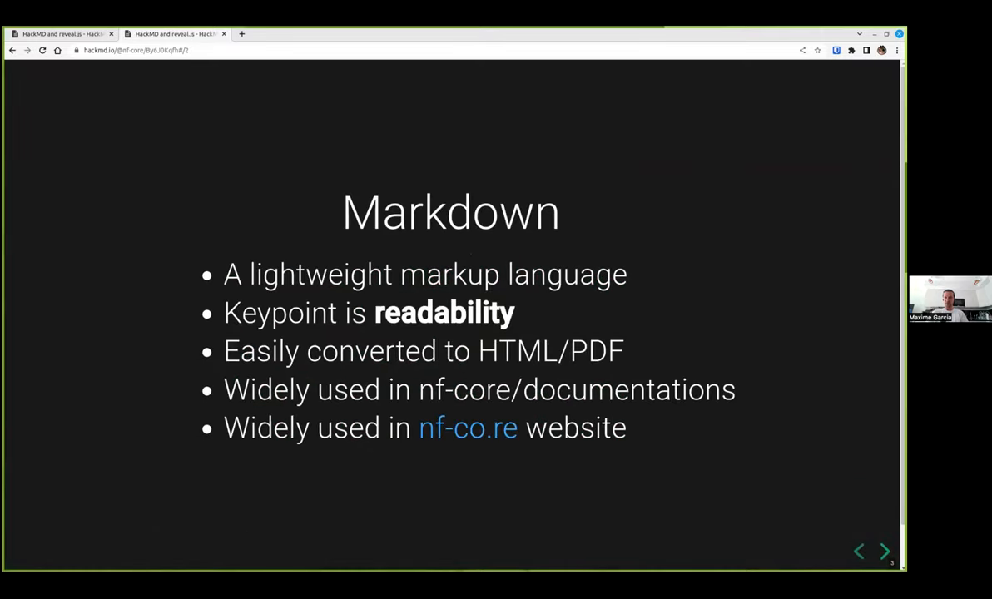
click(857, 551)
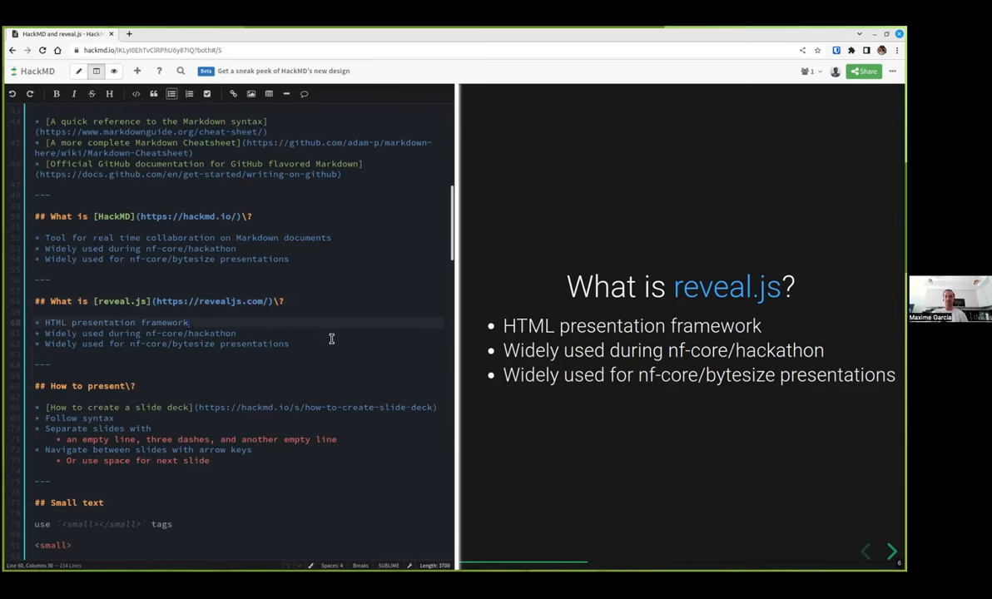
Jump into the How to present? section so its slide shows beside the source
click(289, 343)
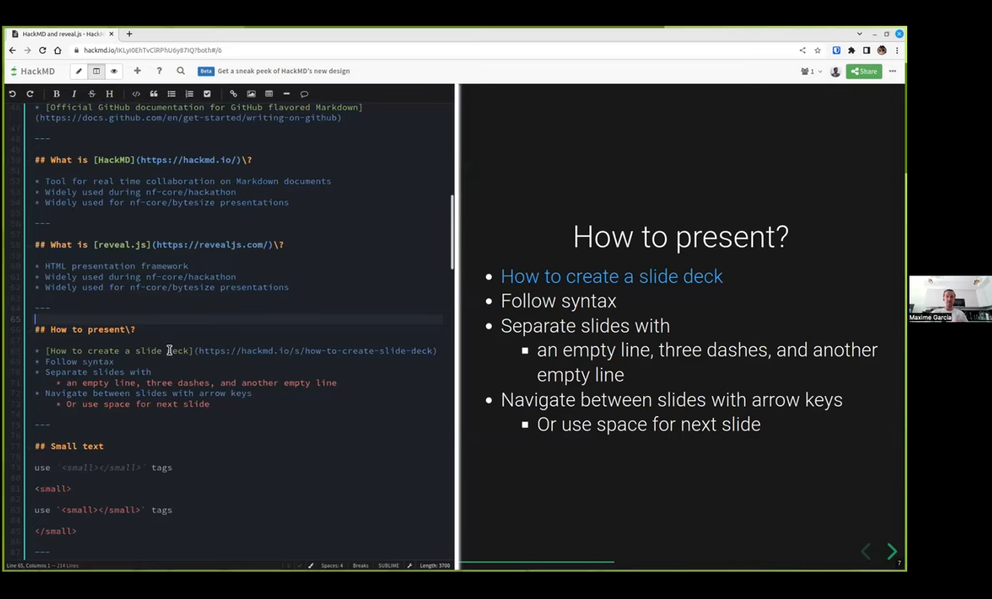
mouse_move(550, 283)
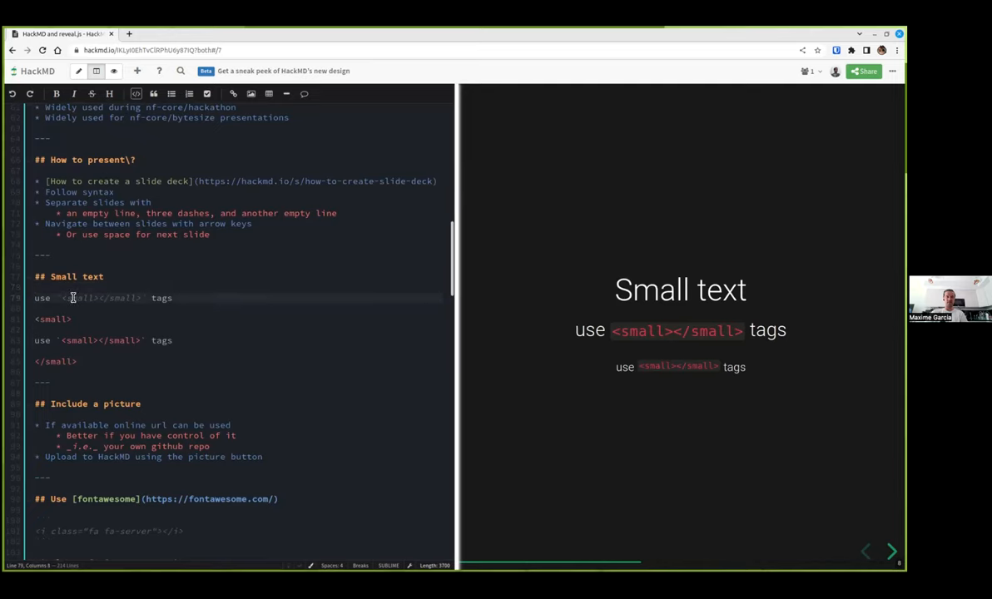
click(107, 308)
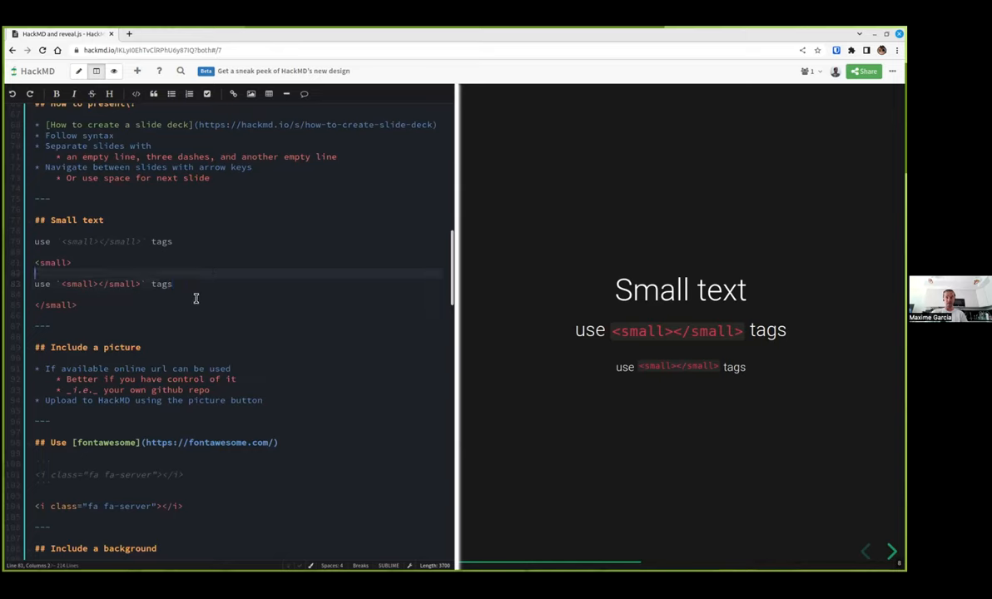
mouse_move(76, 257)
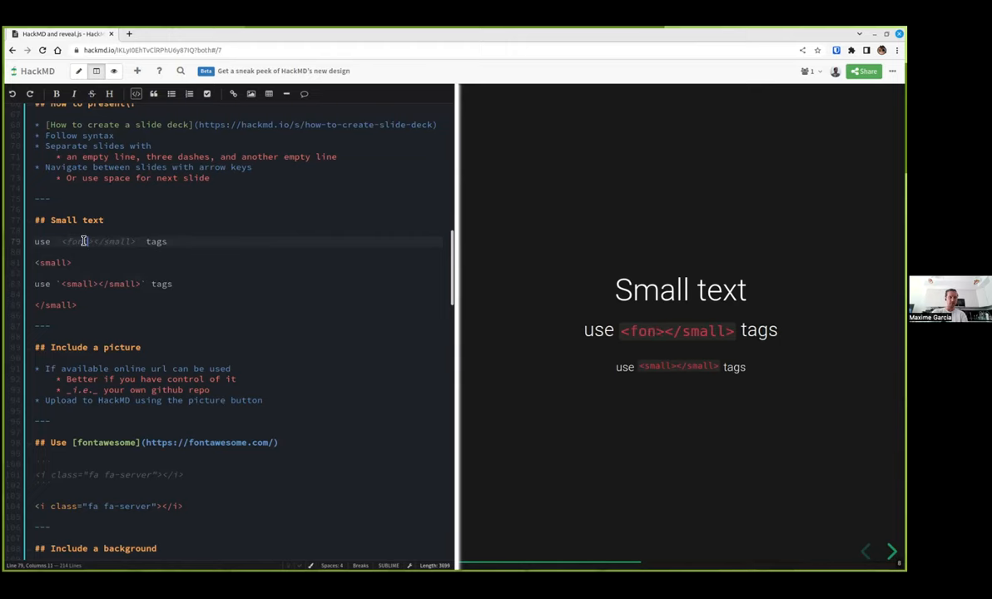
key(Backspace)
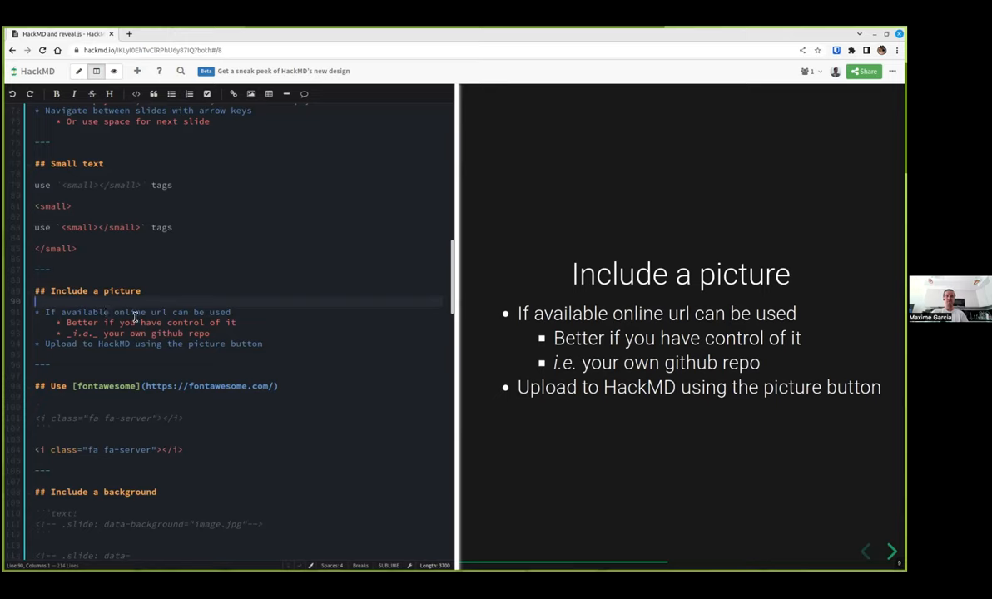
mouse_move(183, 342)
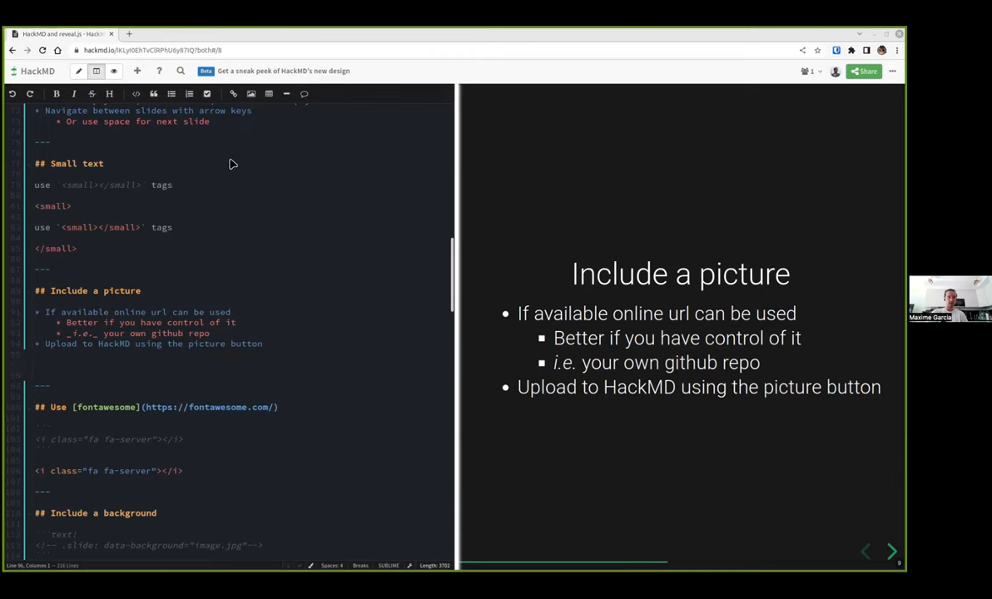
mouse_move(350, 151)
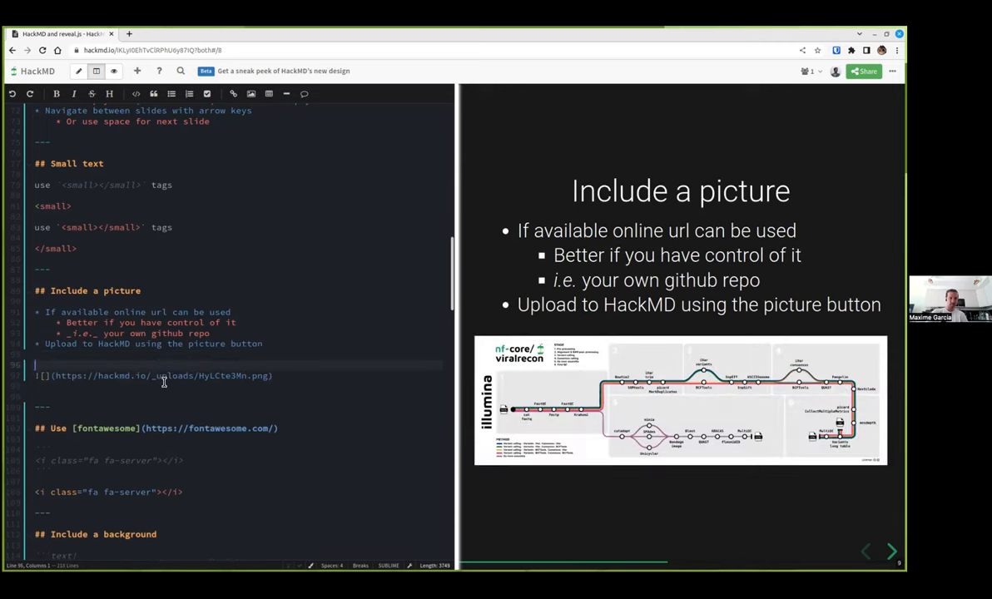
mouse_move(684, 401)
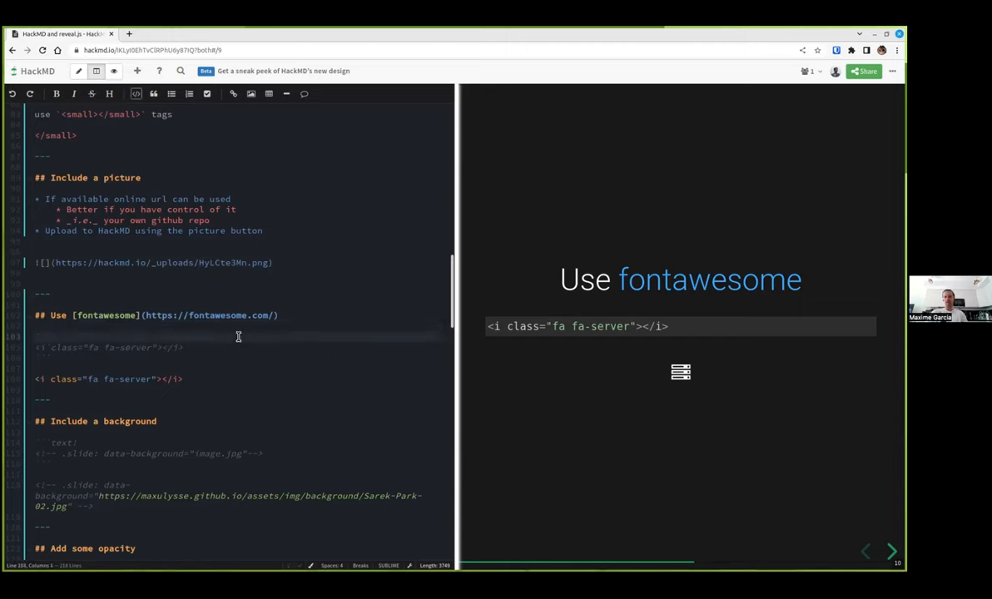
Replace the 'server' icon name with 'globe' in the Use fontawesome example
click(890, 551)
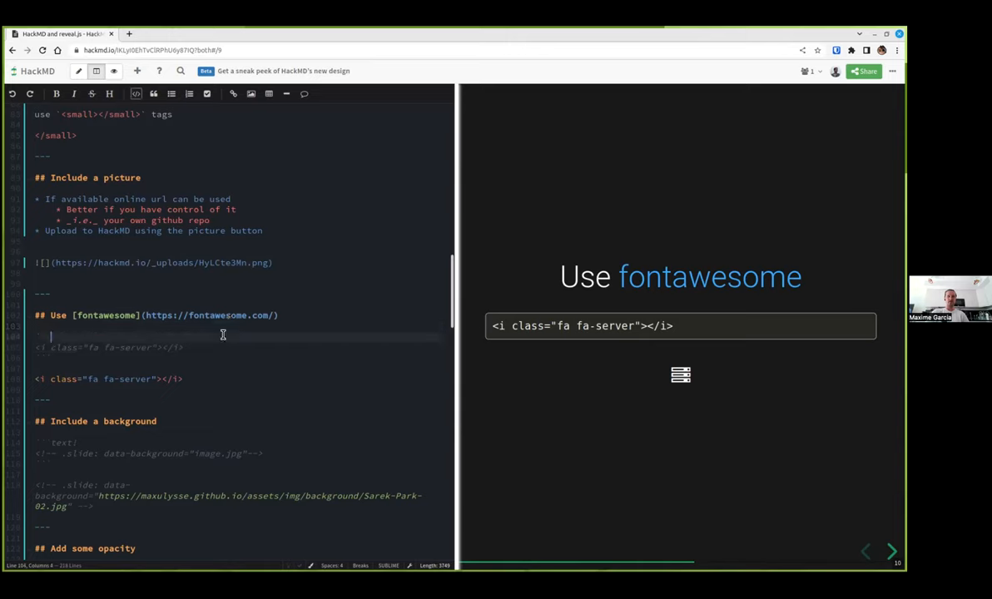
mouse_move(672, 384)
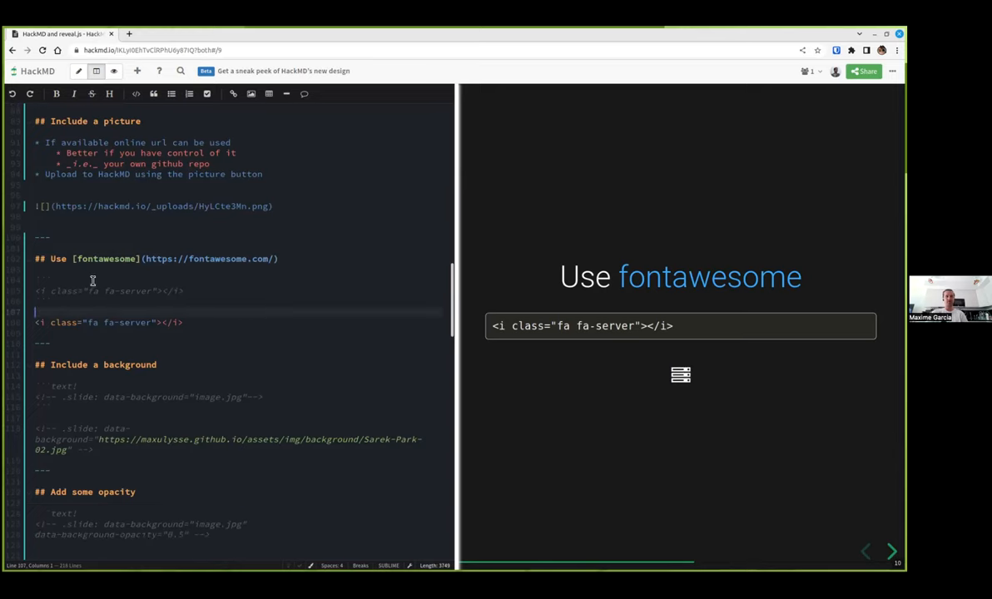
double_click(134, 290)
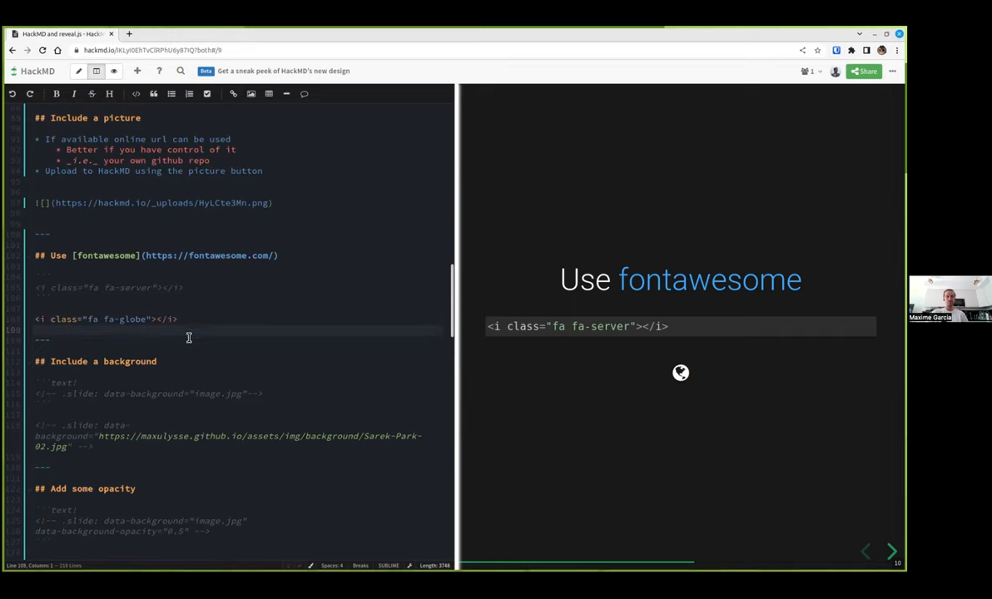
scroll(down, 3)
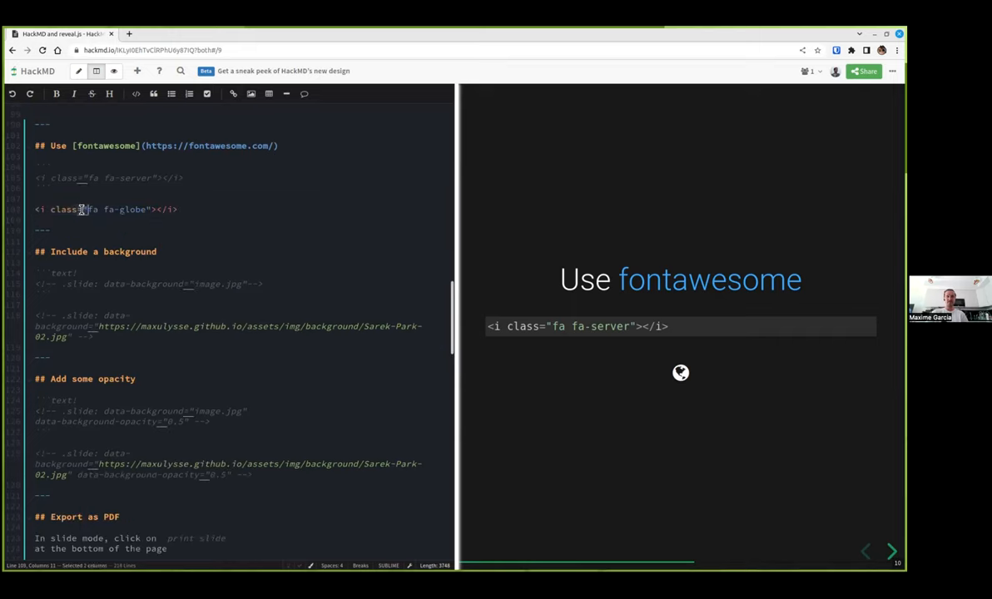
click(176, 209)
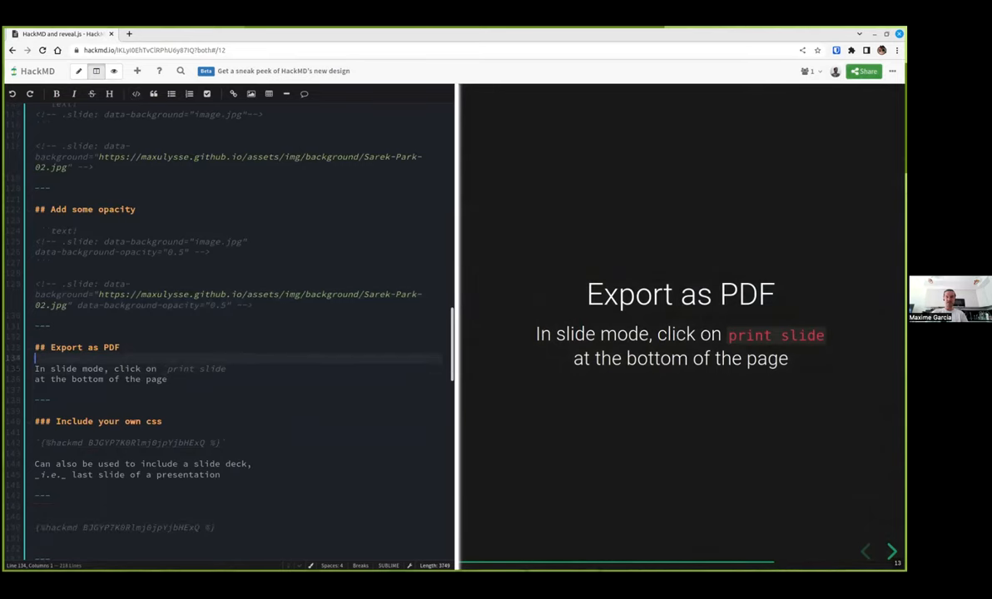
Switch to the tab with the published presentation's nf-core bytesize title slide
click(863, 71)
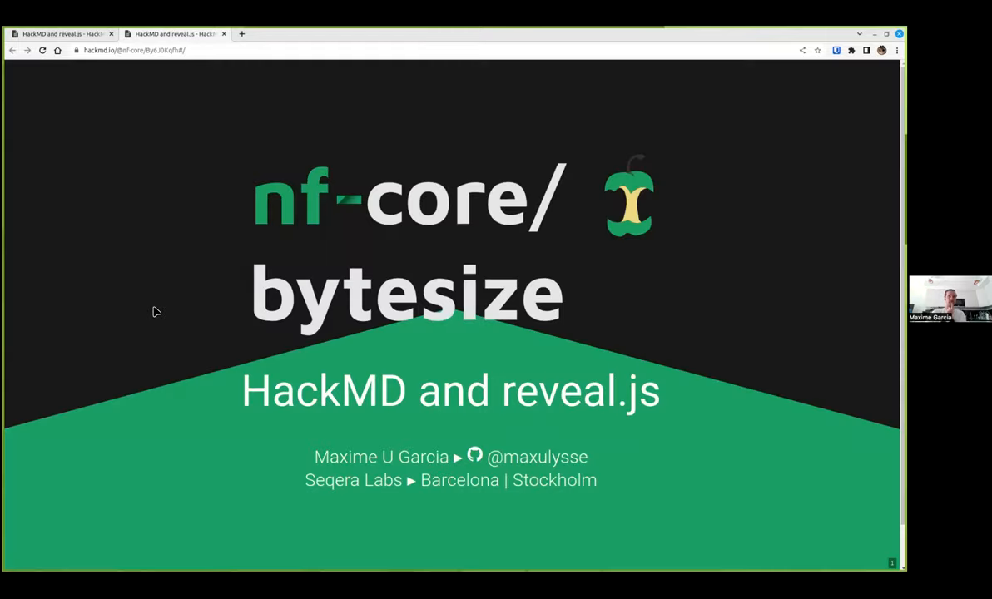
mouse_move(789, 356)
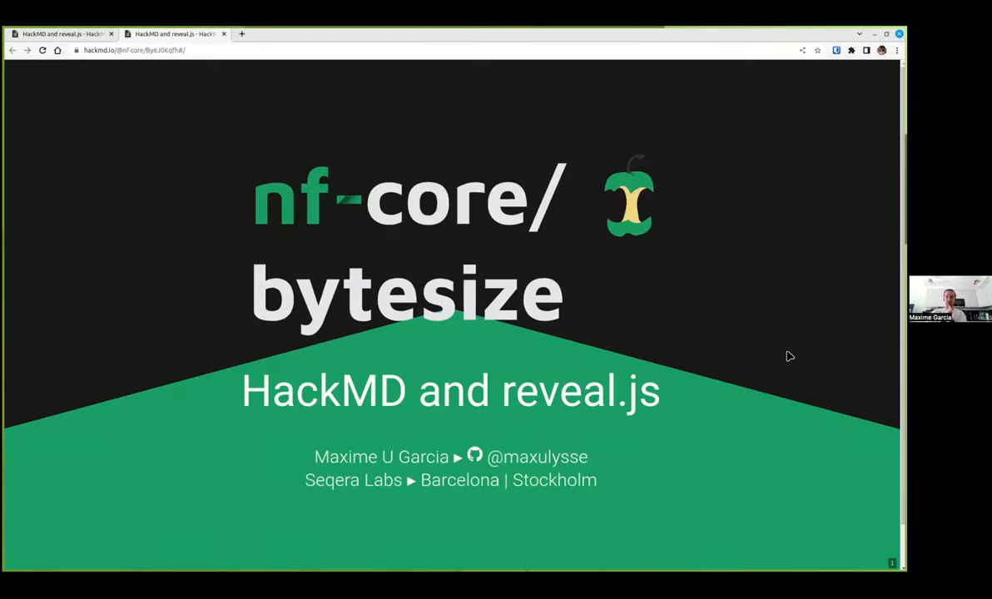
mouse_move(753, 257)
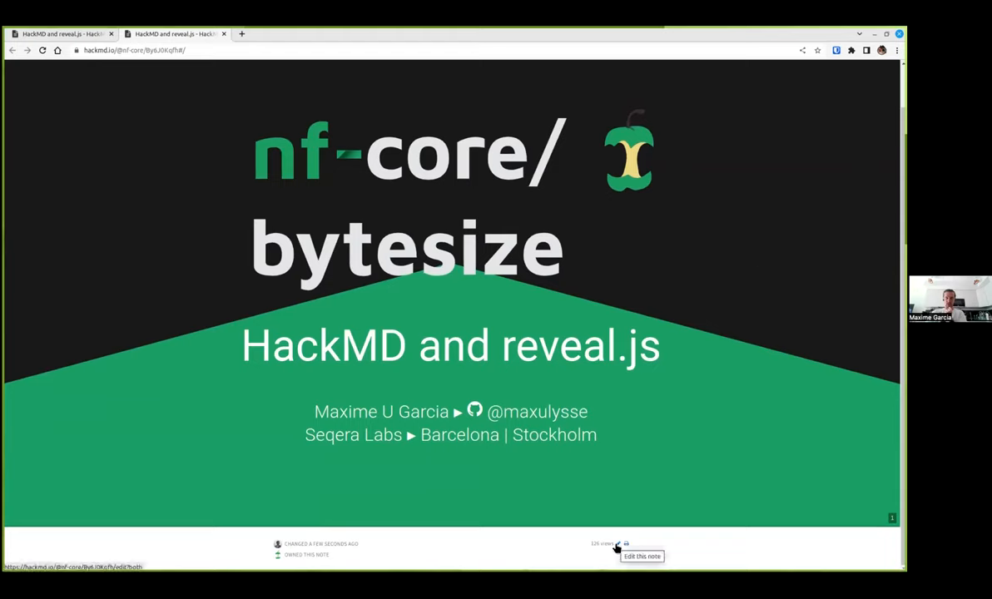
mouse_move(276, 550)
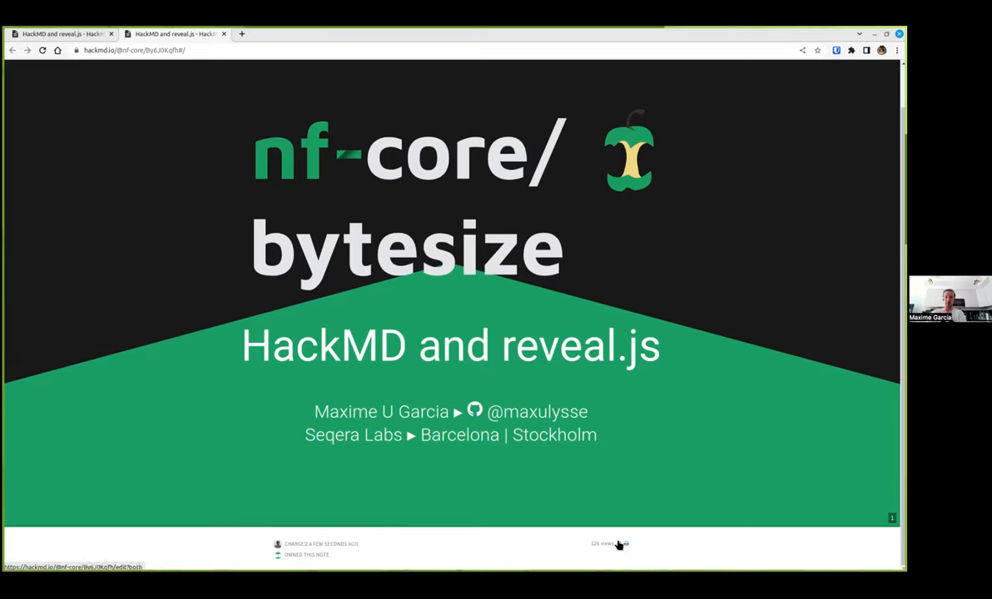
mouse_move(620, 543)
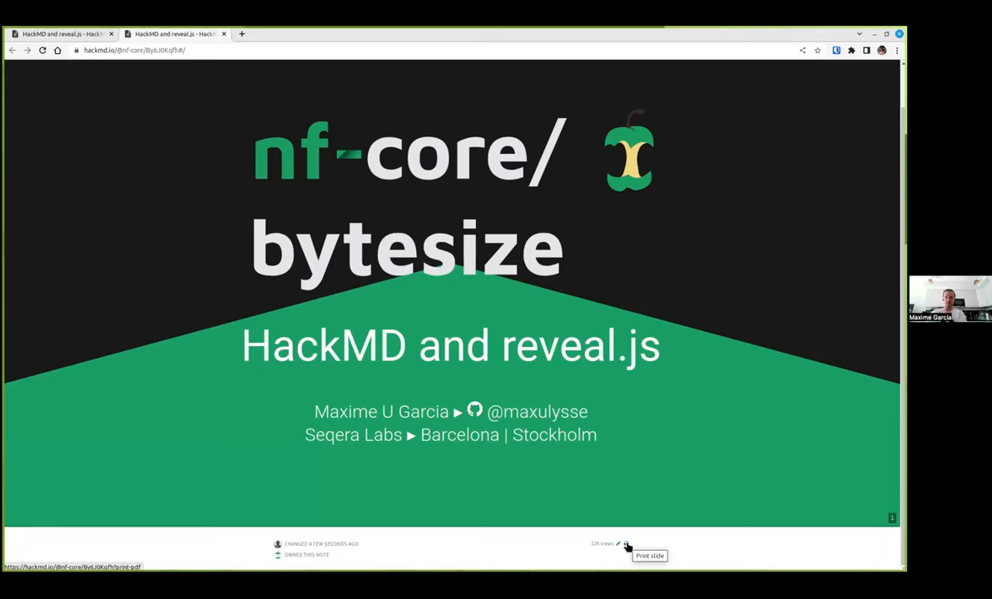
Open the Print slide layout showing all slides in sequence for PDF export
click(649, 555)
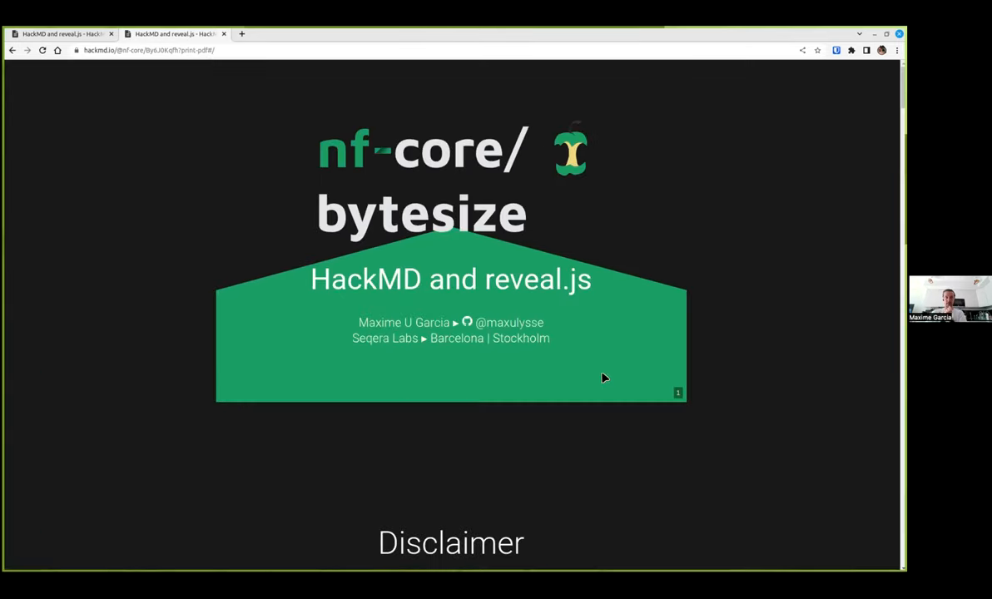
mouse_move(606, 368)
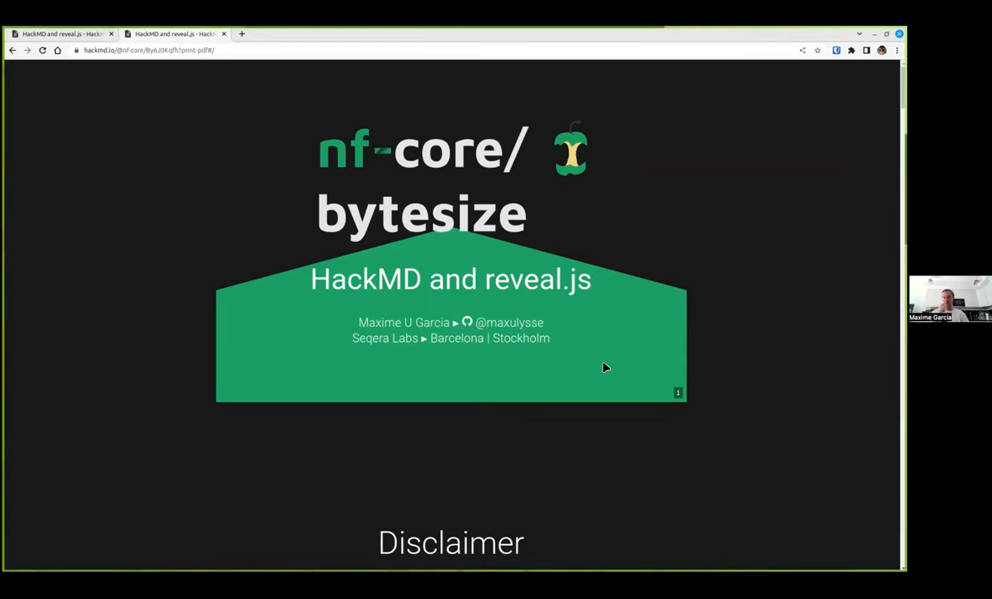
mouse_move(170, 363)
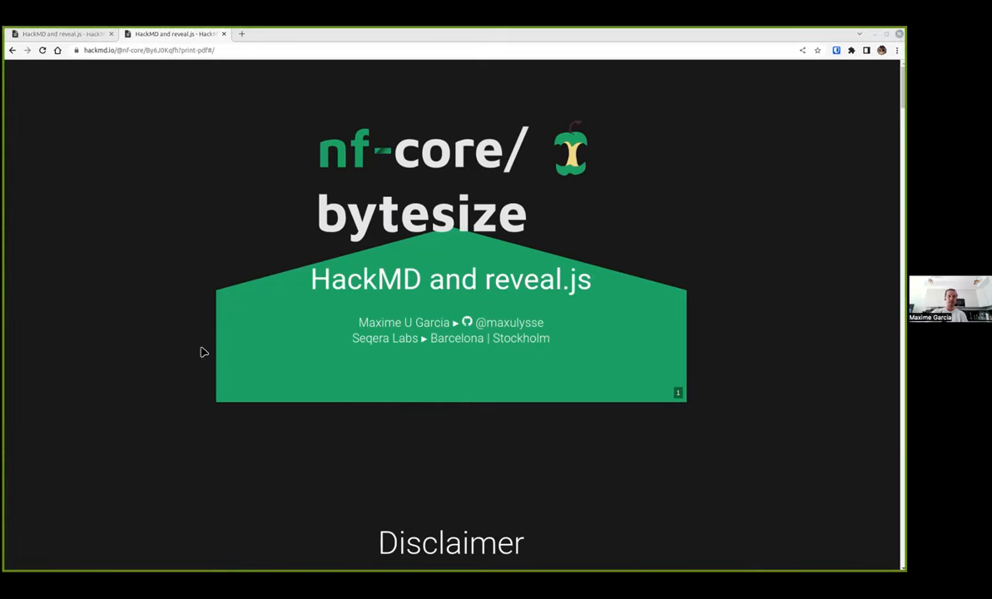
mouse_move(437, 262)
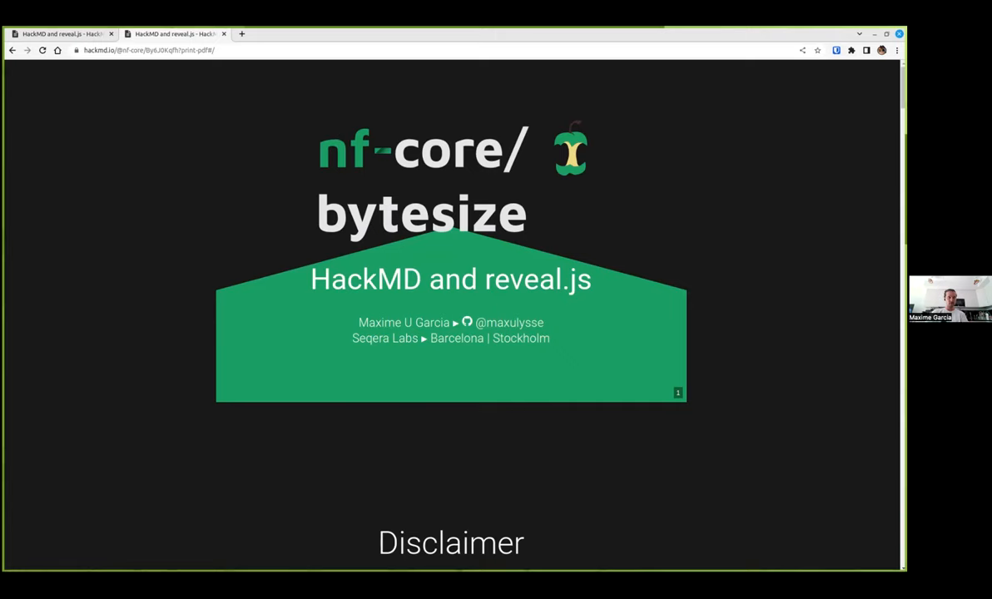
mouse_move(207, 137)
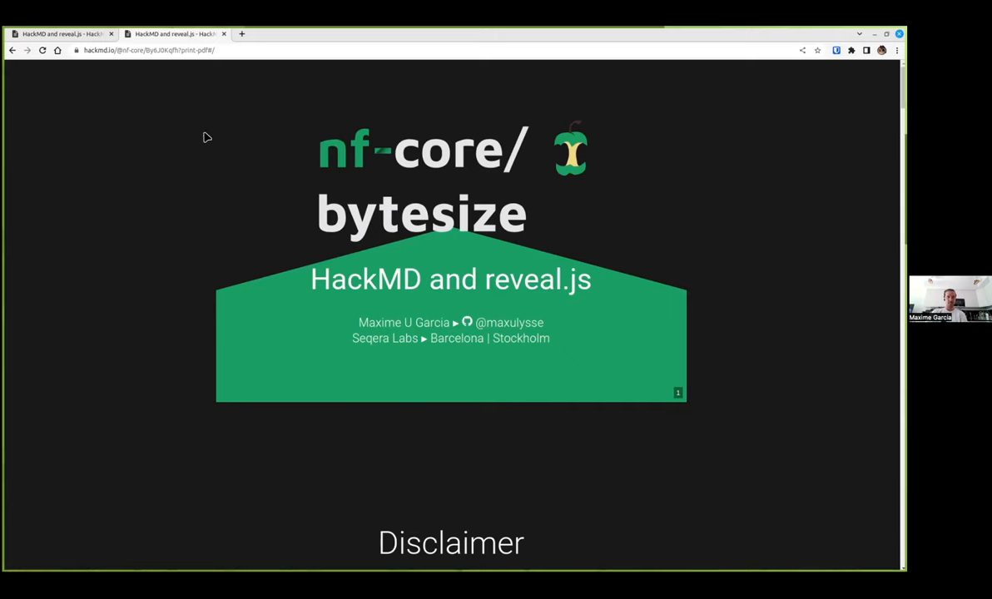
mouse_move(652, 260)
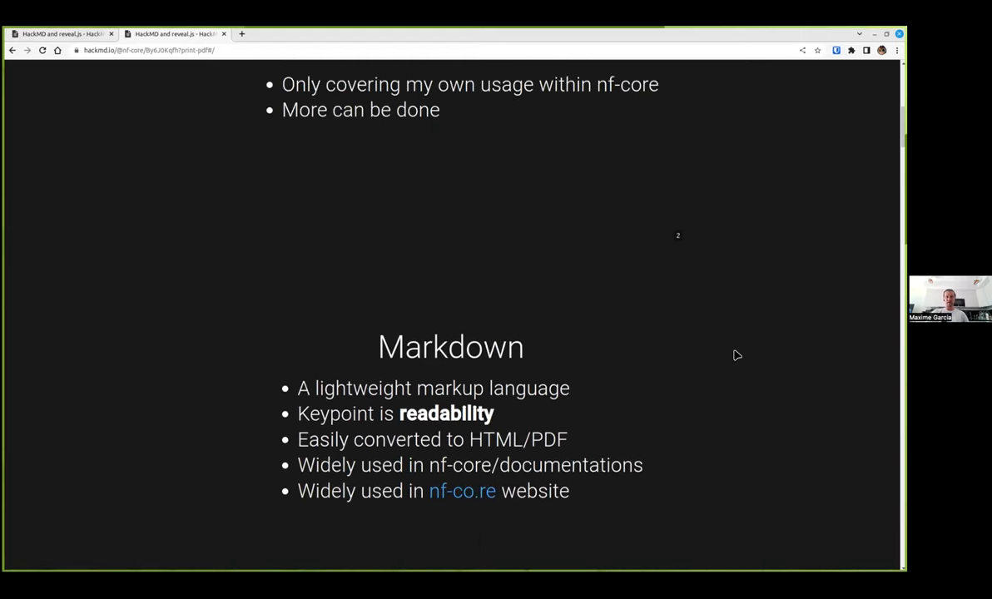
Scroll the print view past the picture, fontawesome and background slides to Export as PDF
scroll(down, 3)
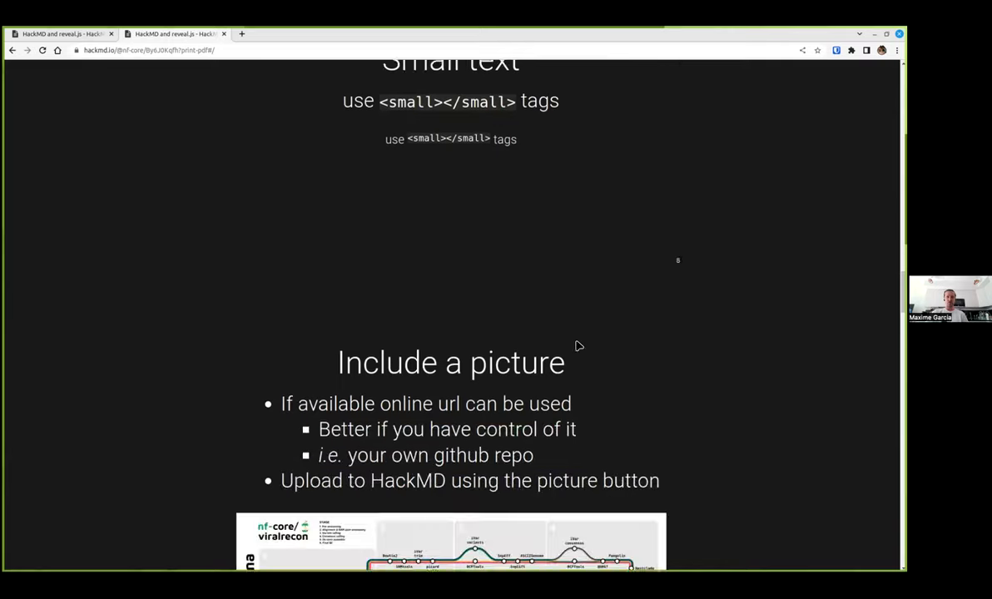
scroll(down, 3)
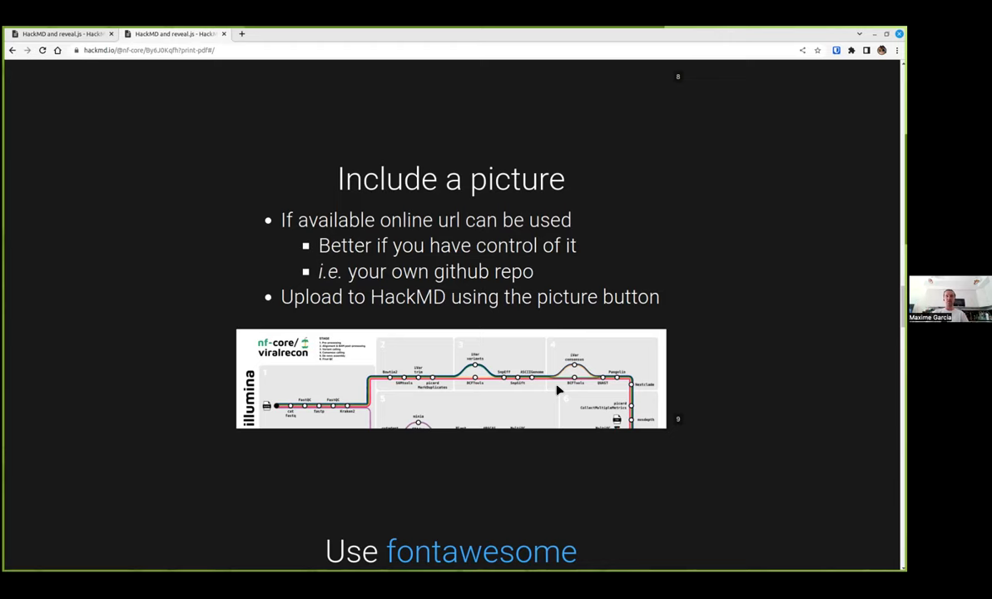
mouse_move(498, 499)
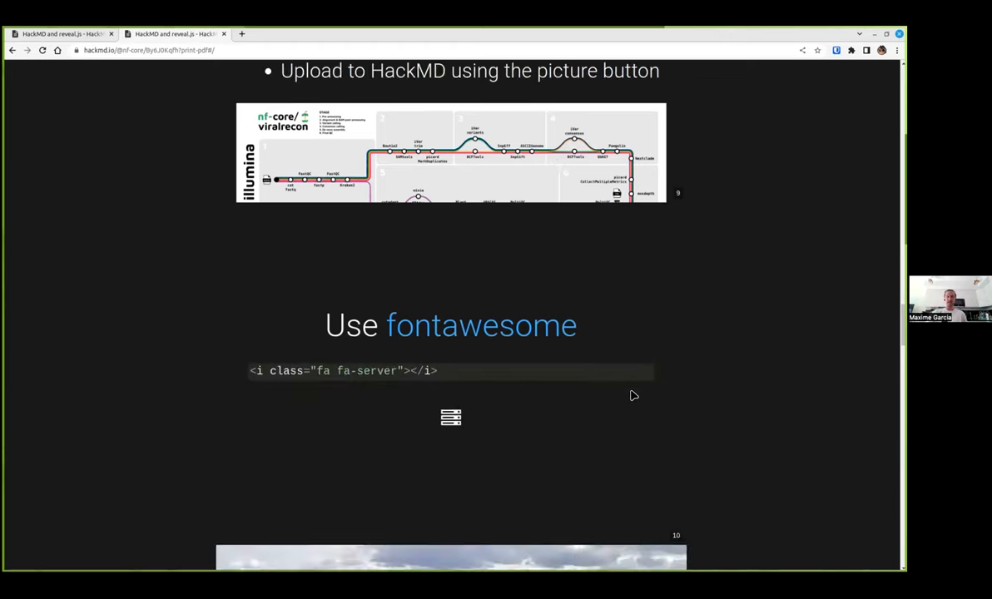
scroll(down, 3)
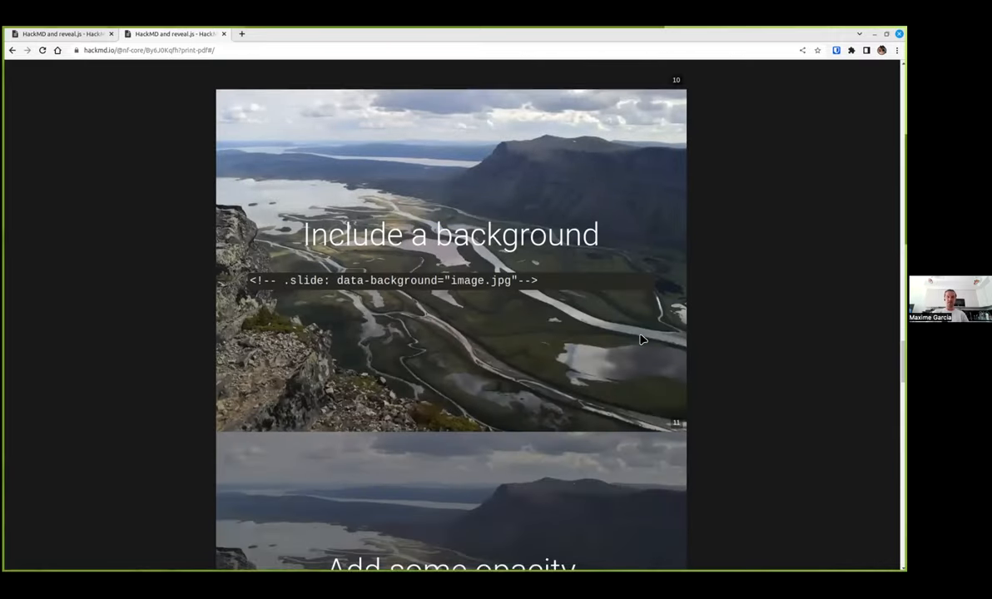
scroll(down, 3)
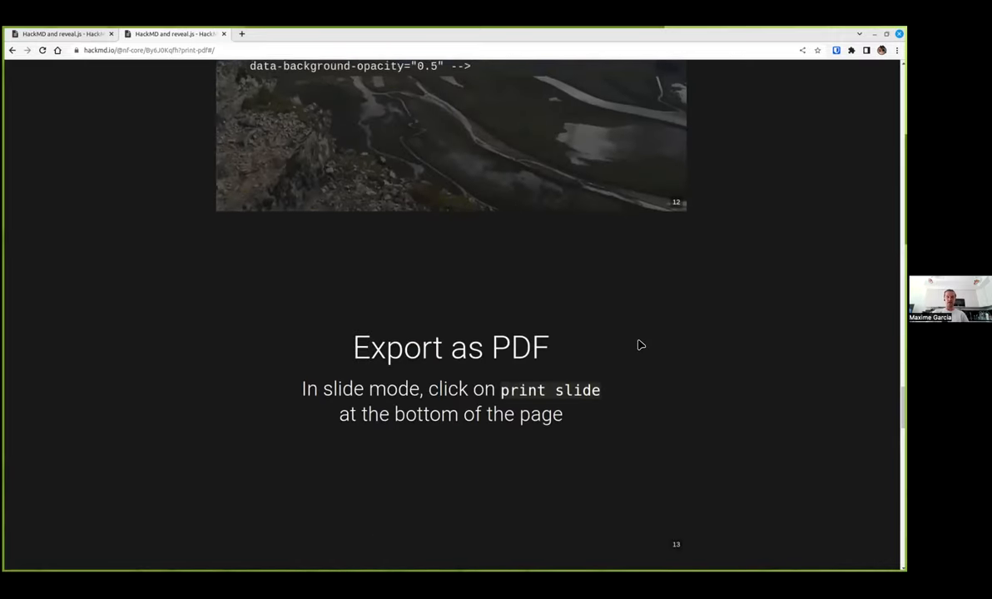
scroll(down, 3)
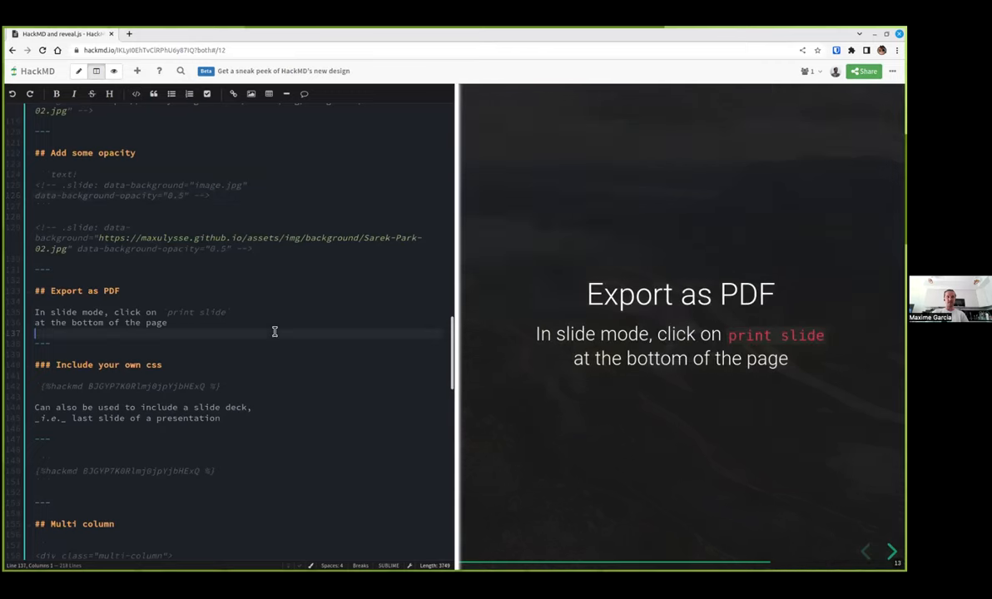
Show the Include your own css slide and select its embedded note id, comparing it with the address bar
click(890, 551)
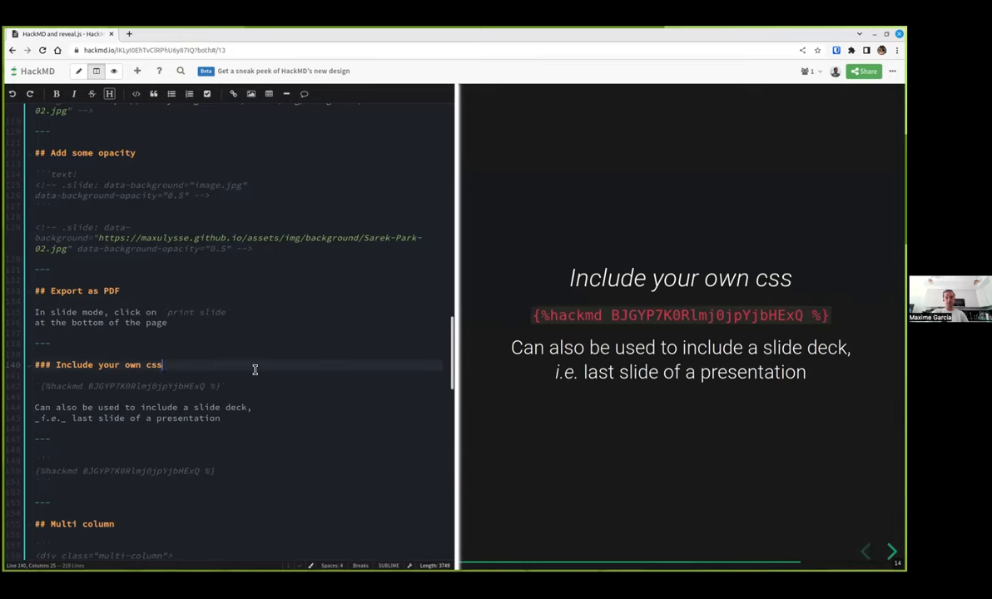
mouse_move(103, 385)
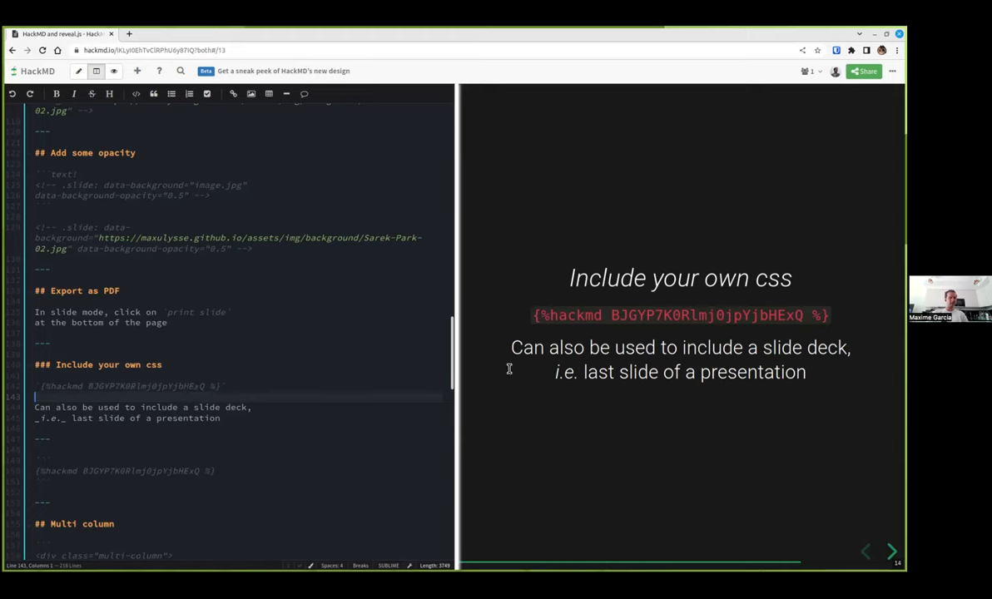
mouse_move(657, 250)
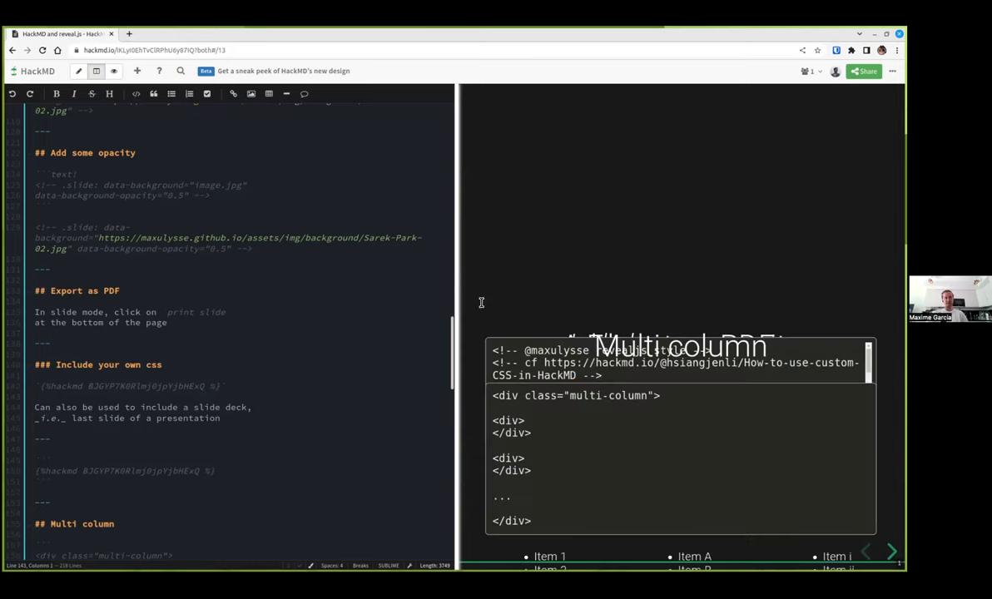
mouse_move(288, 392)
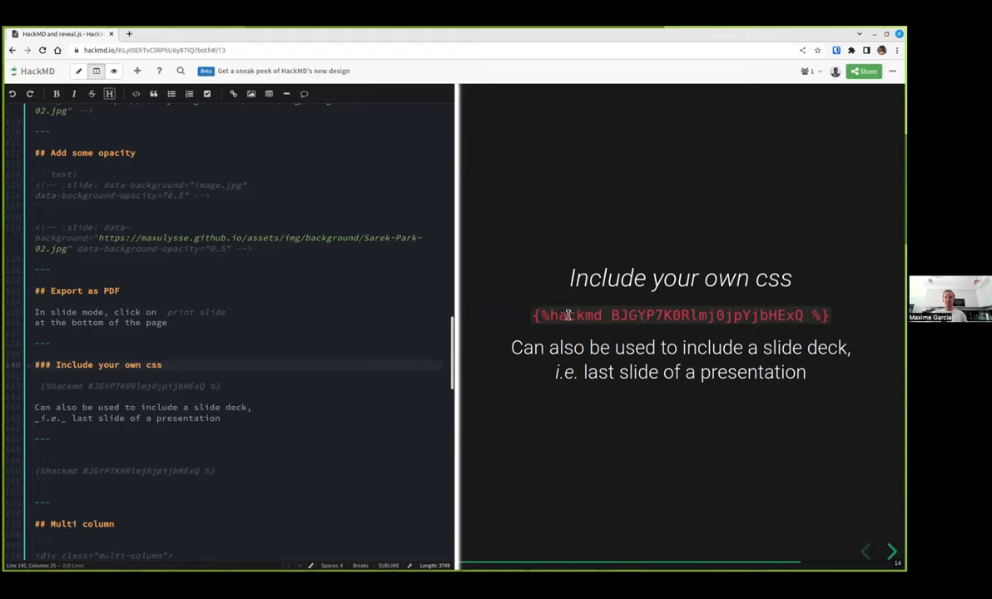
double_click(568, 314)
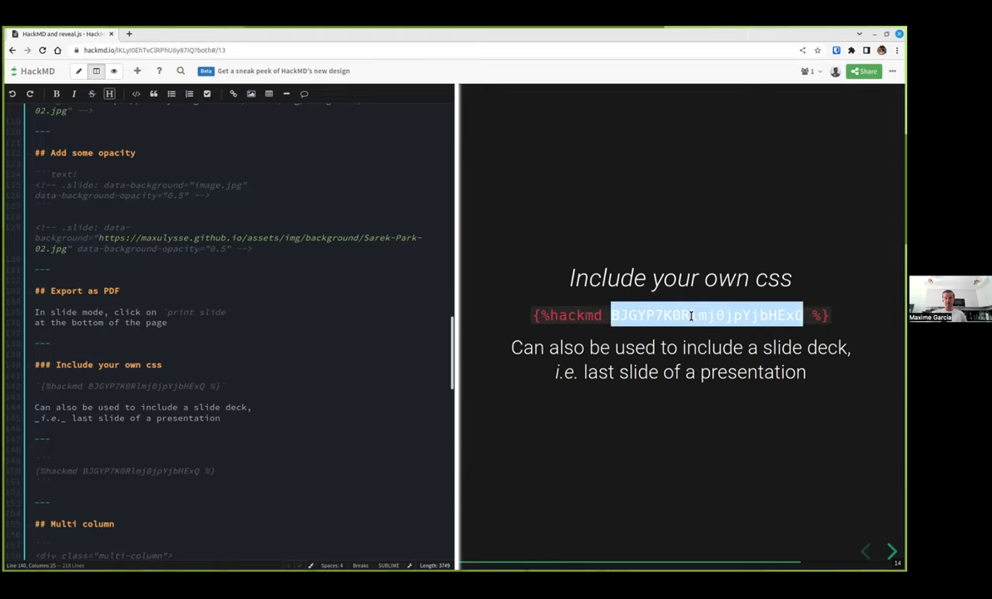
click(149, 50)
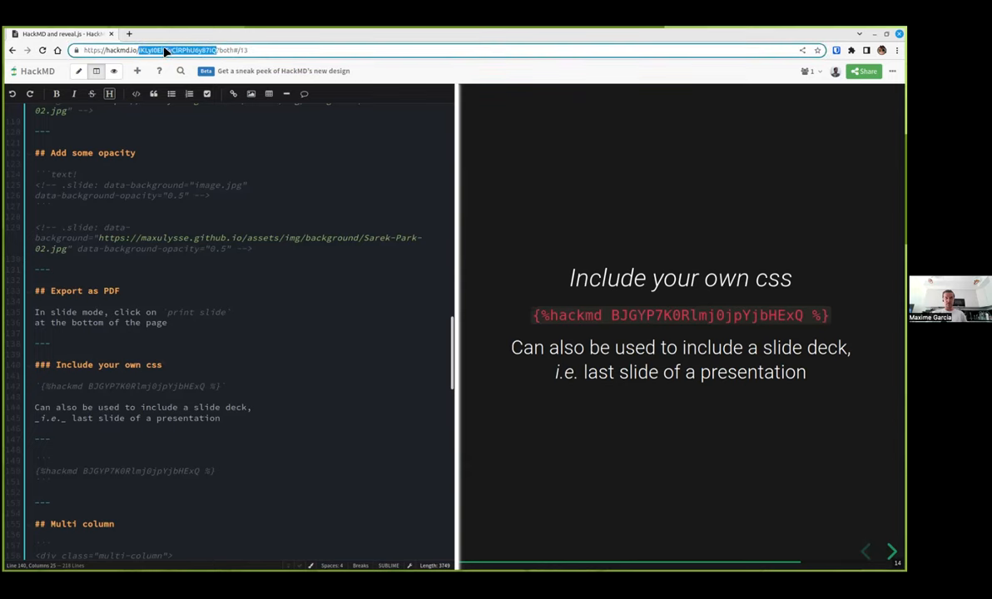
click(866, 550)
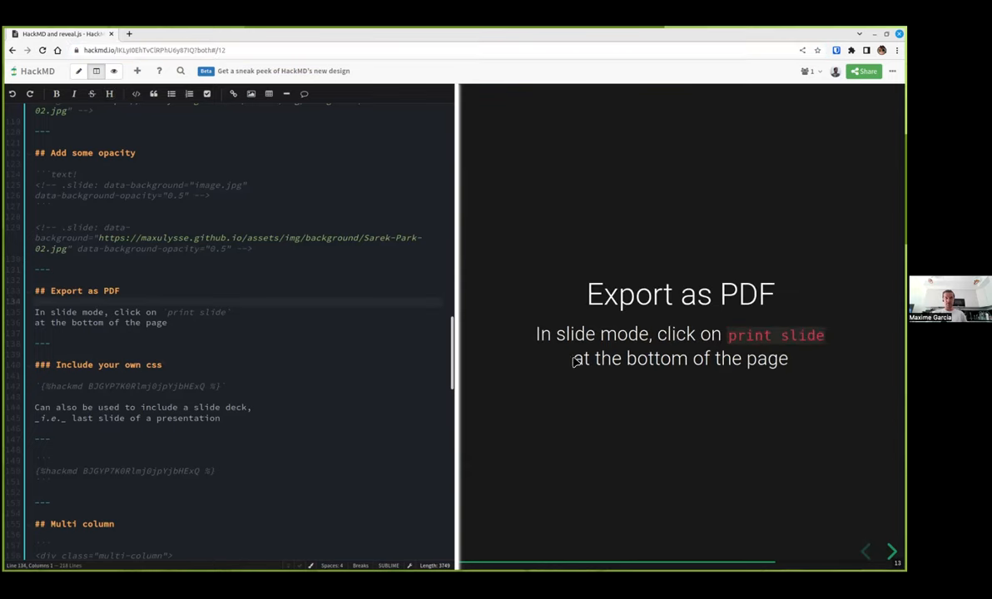
click(891, 551)
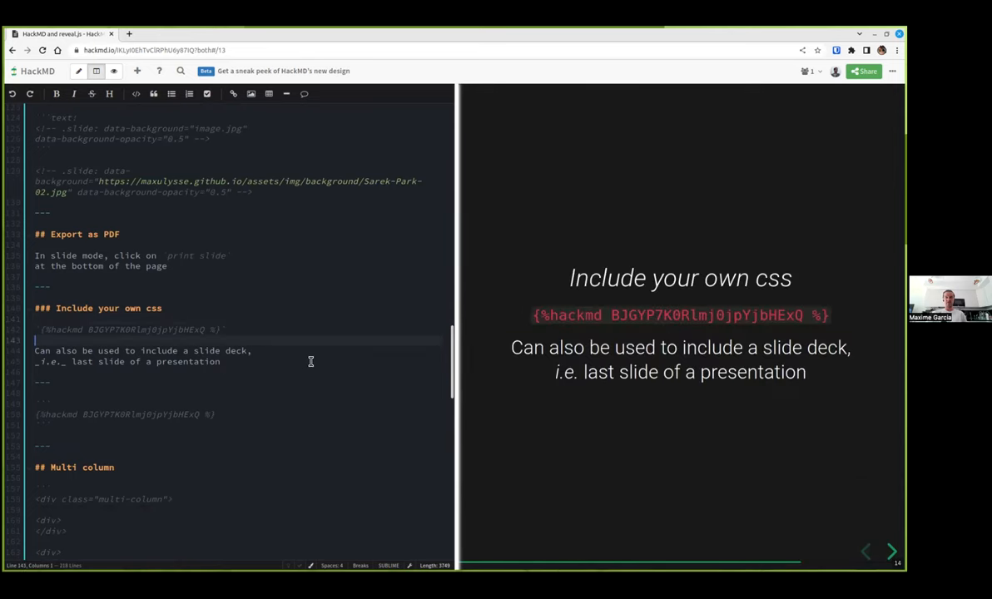
mouse_move(84, 364)
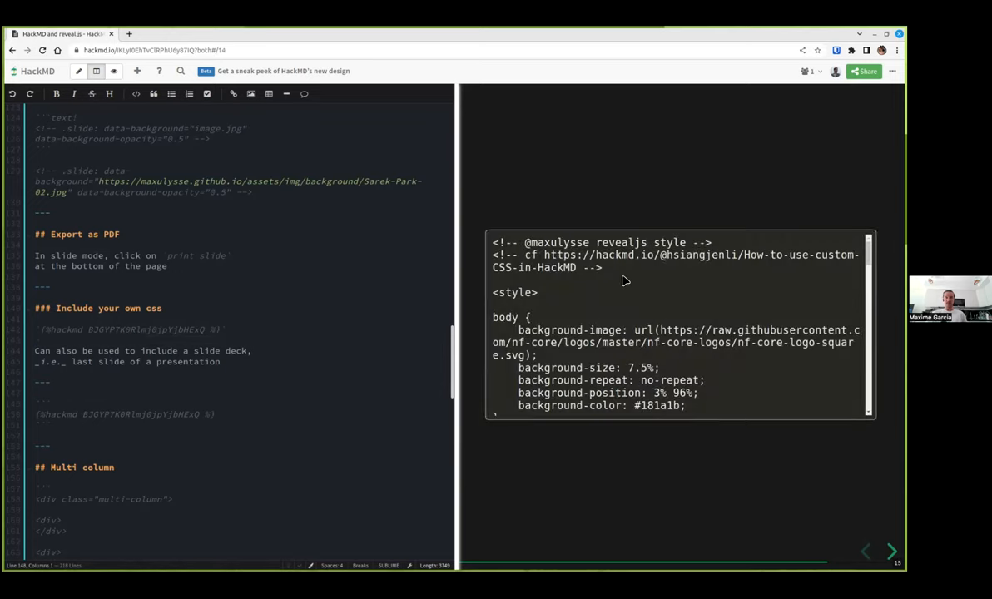
Scroll the slide's CSS code box from the comment header down to .multi-column and </style>
scroll(down, 3)
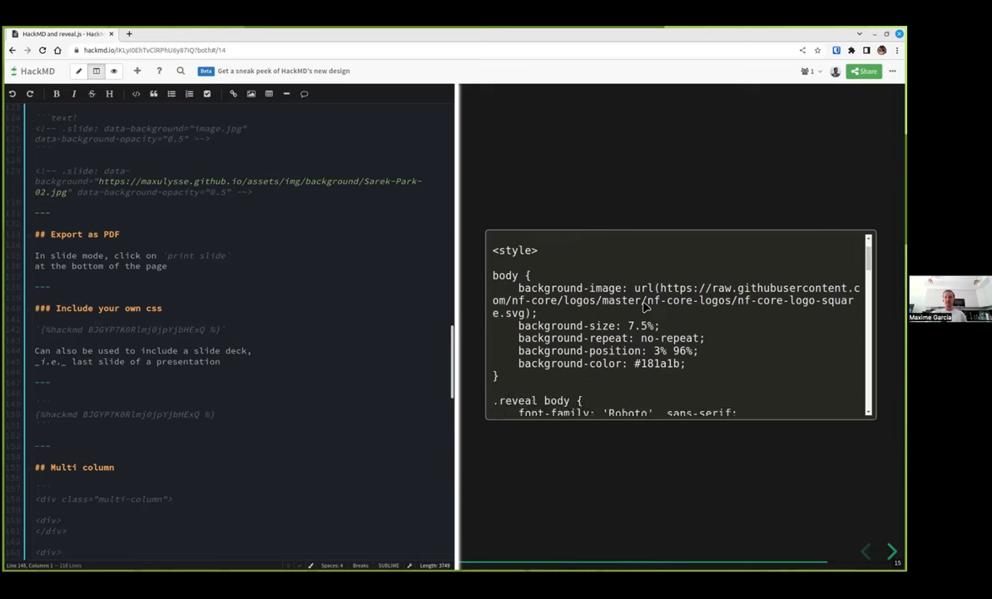
scroll(down, 3)
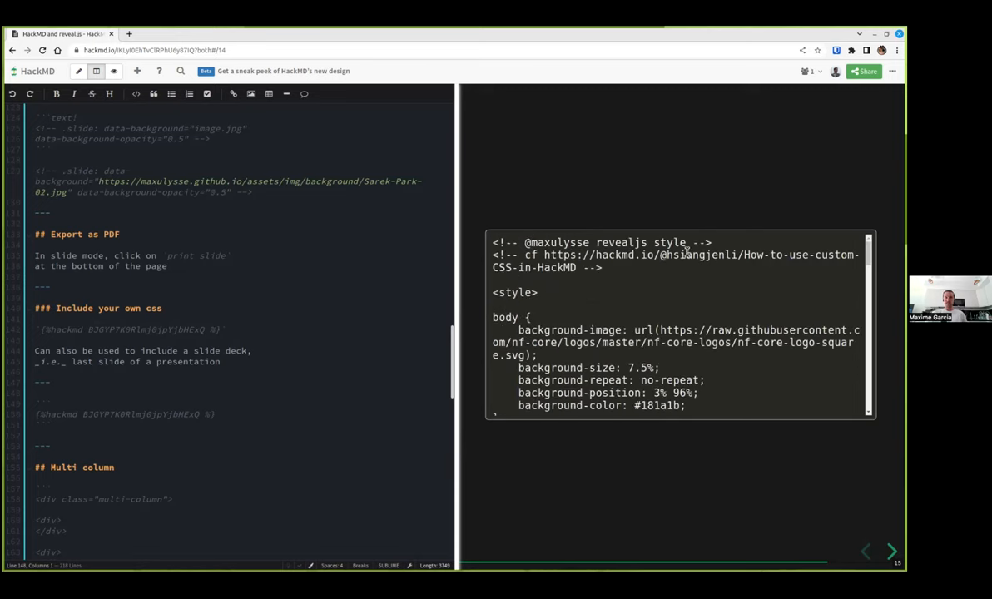
mouse_move(748, 251)
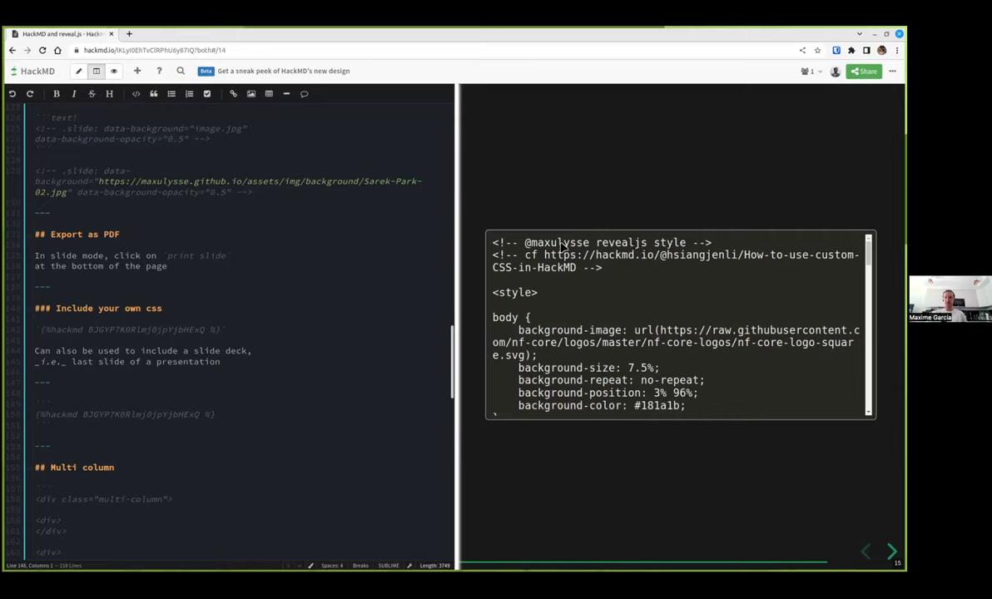
scroll(down, 3)
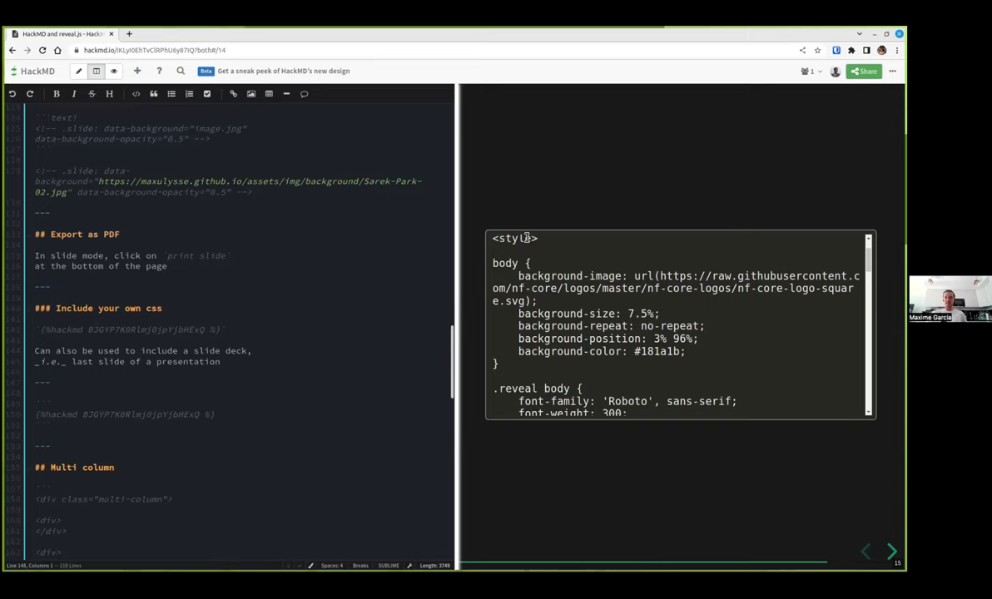
scroll(down, 3)
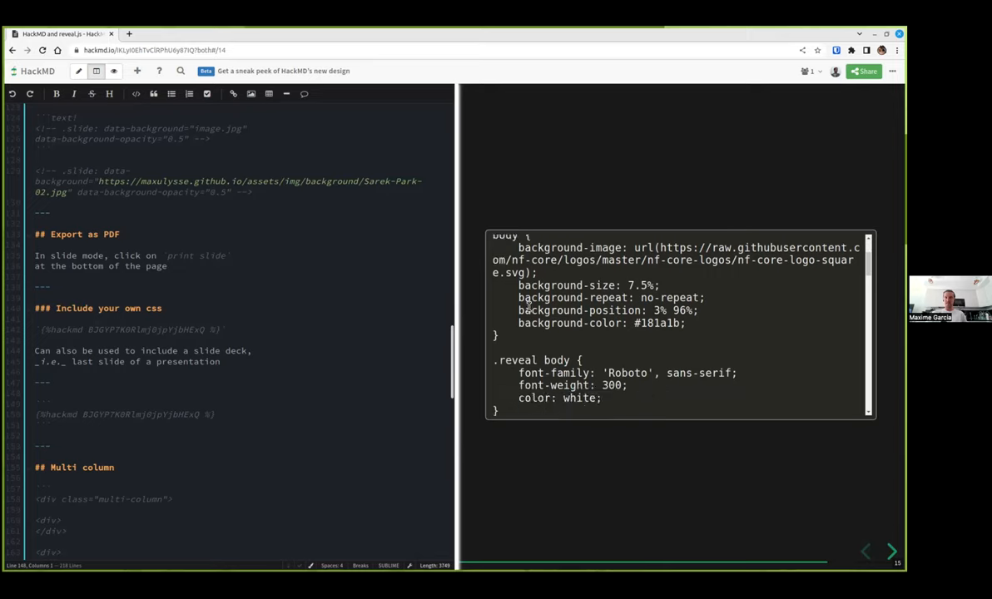
scroll(down, 3)
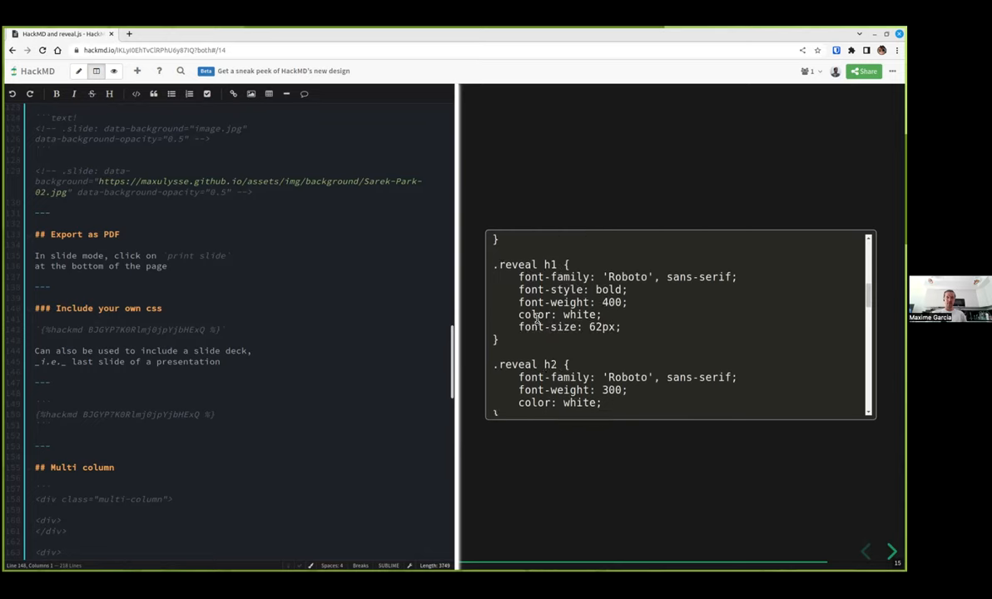
scroll(down, 3)
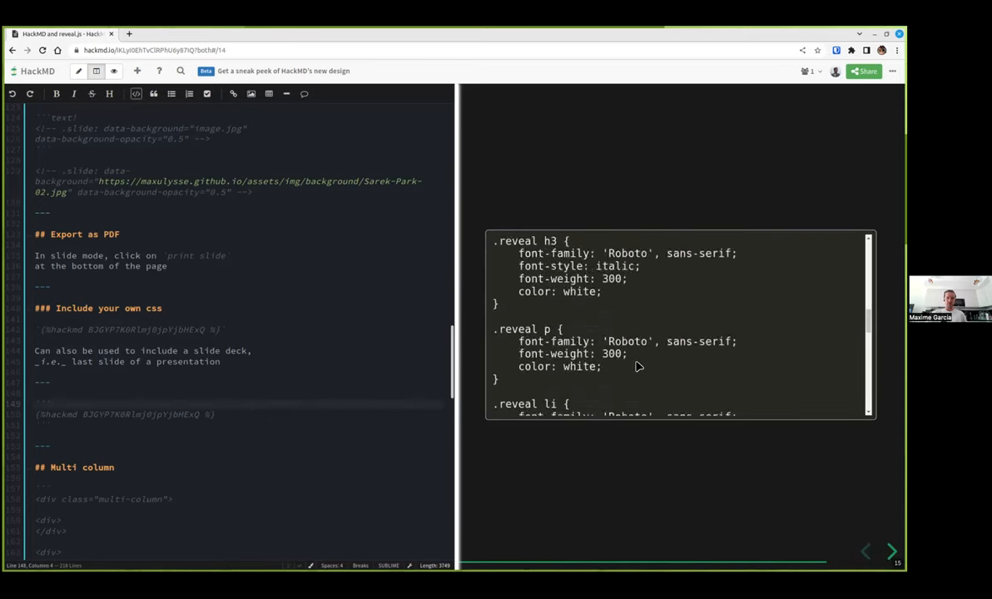
scroll(down, 3)
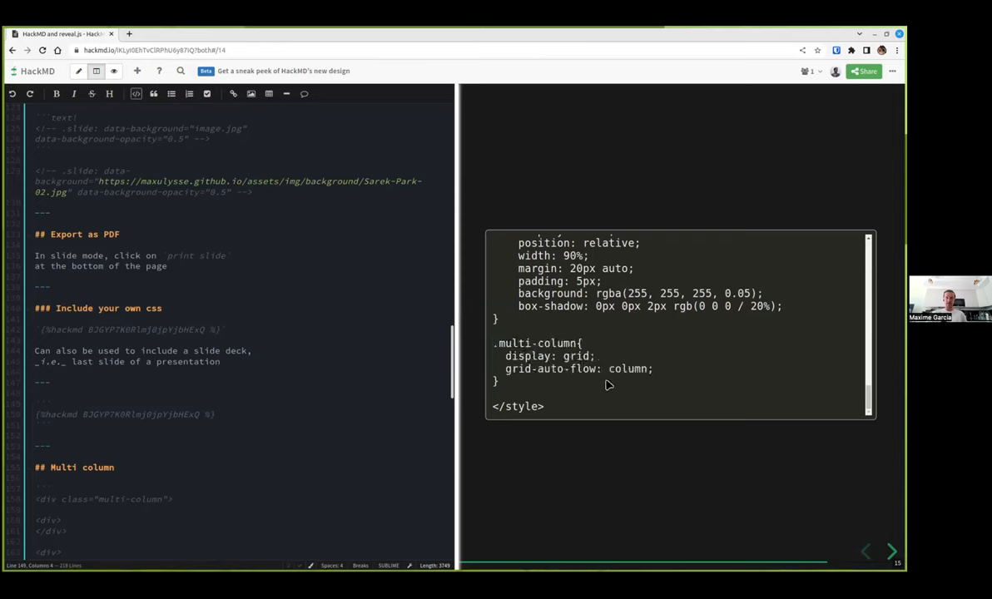
mouse_move(608, 343)
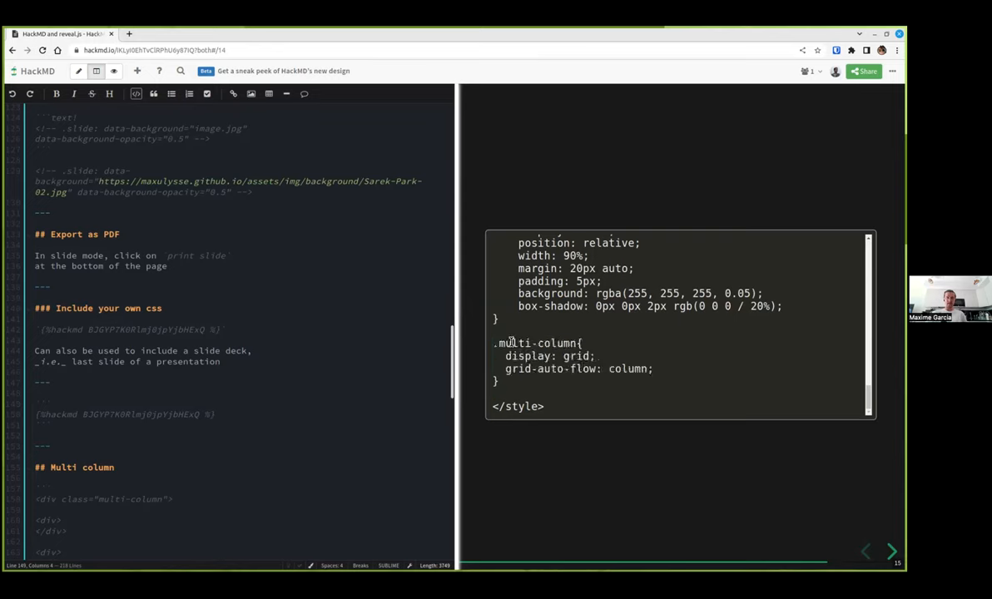
scroll(down, 3)
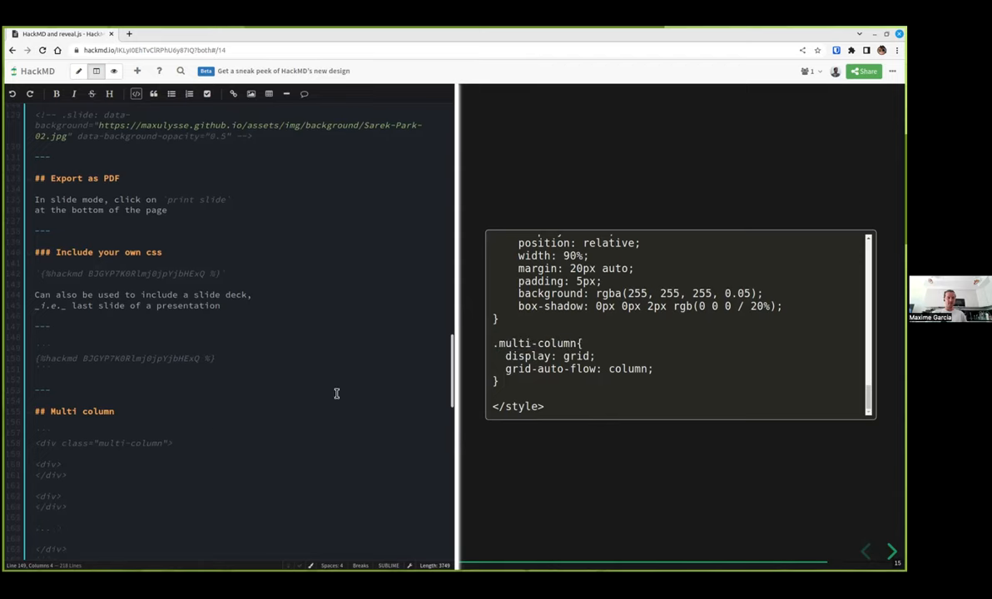
Jump to the '## Multi column' source and scroll to the end of its div markup
click(890, 551)
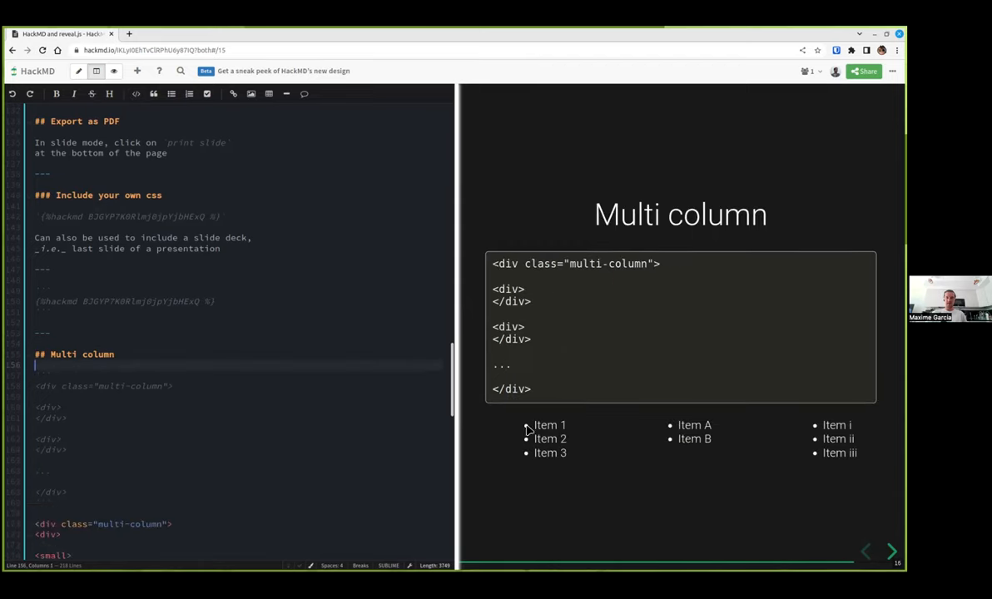
scroll(down, 3)
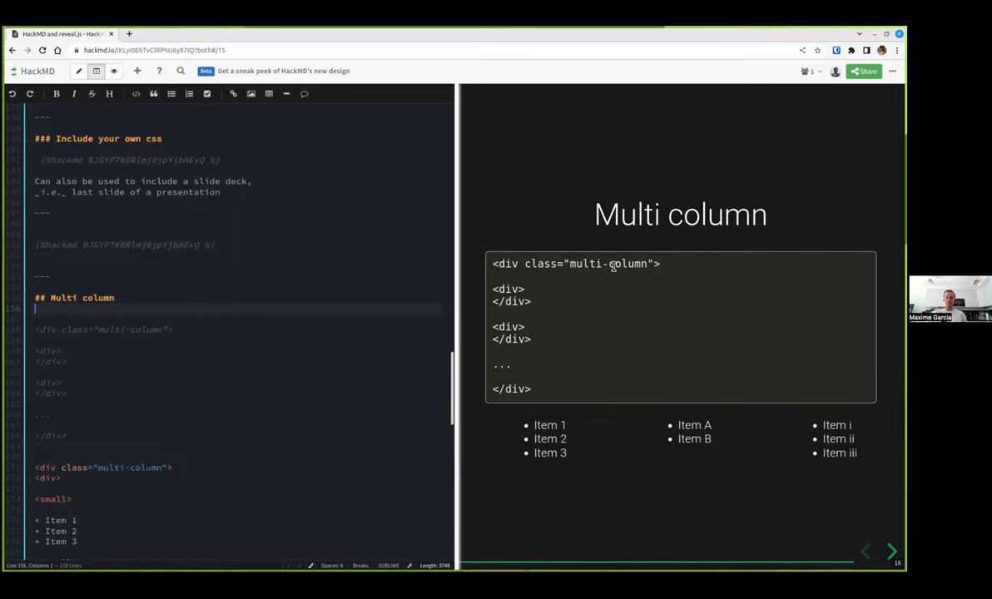
drag(541, 424, 566, 453)
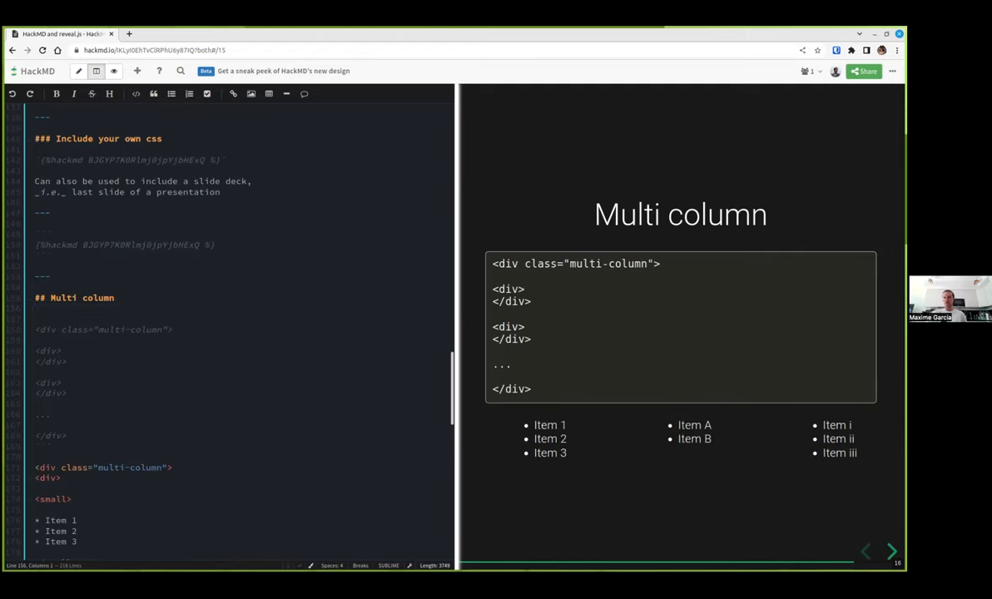
mouse_move(578, 461)
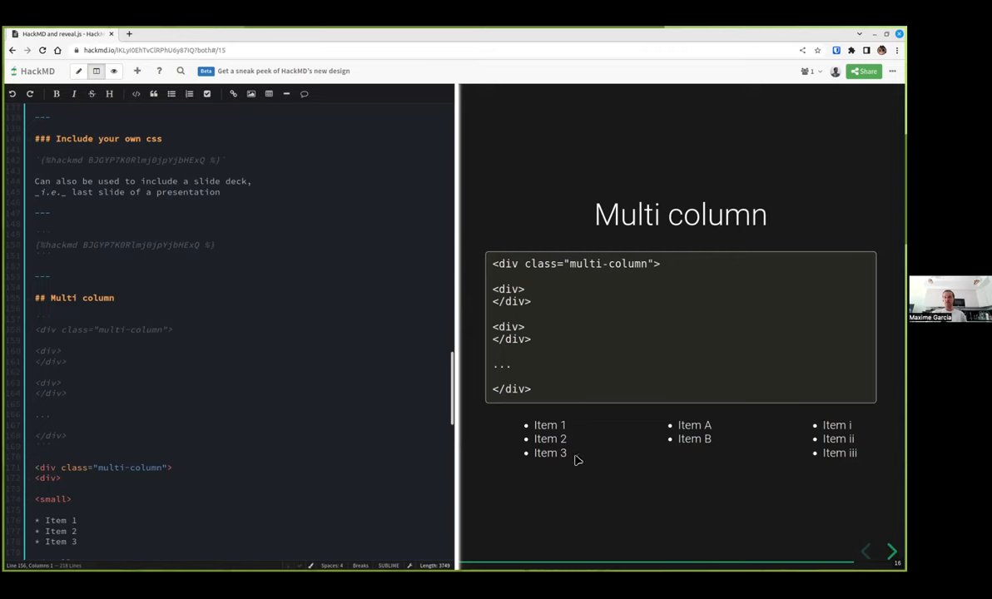
scroll(down, 3)
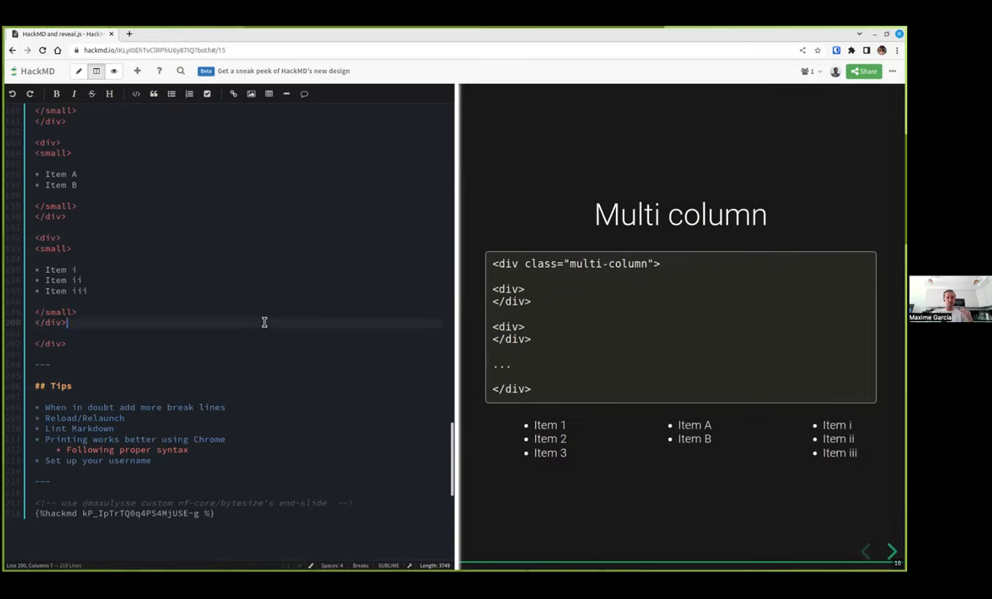
mouse_move(244, 408)
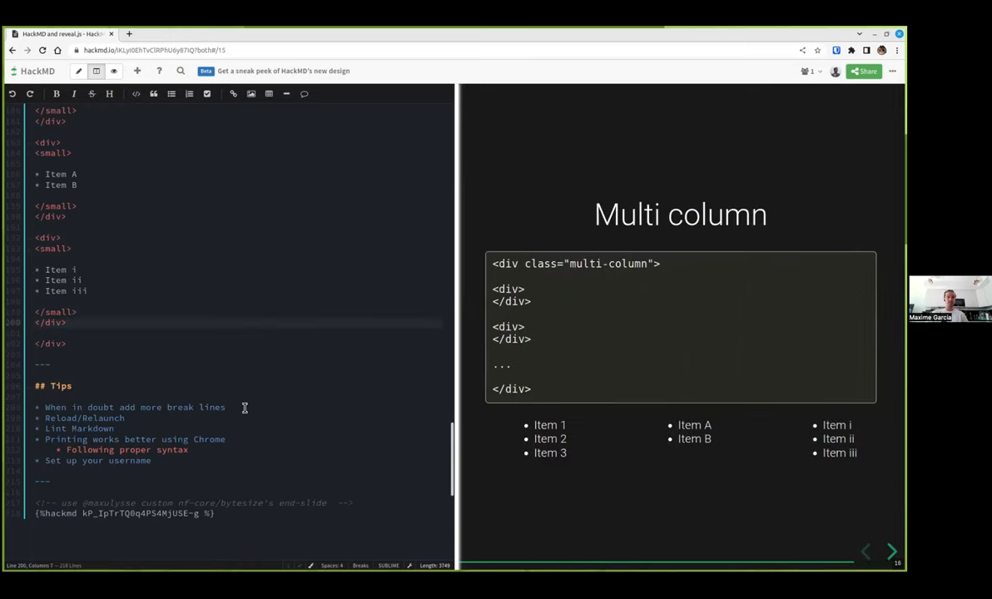
Advance the preview to the Tips slide and add a bullet after 'Set up your username'
click(890, 551)
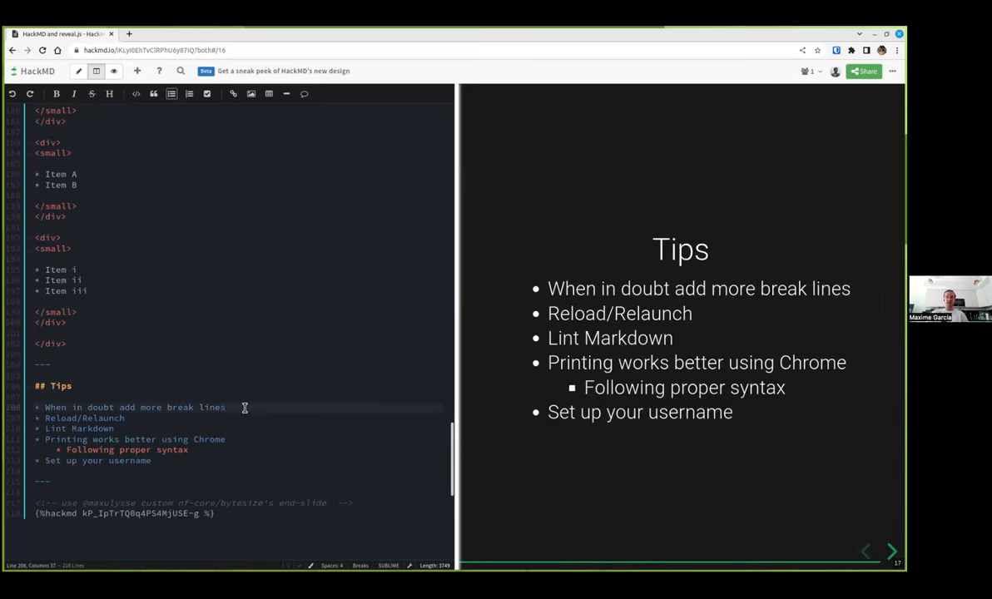
scroll(down, 3)
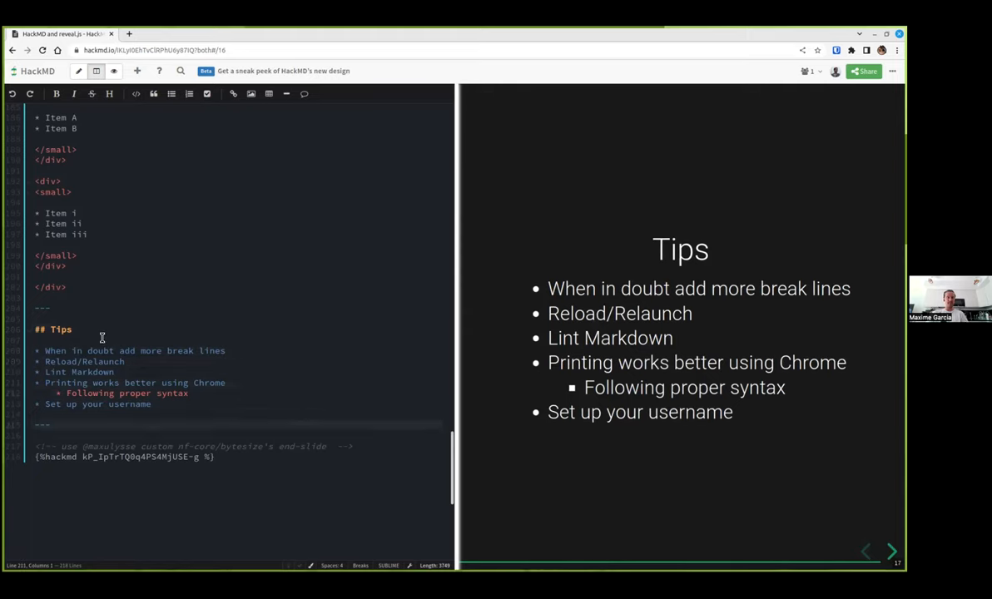
click(891, 551)
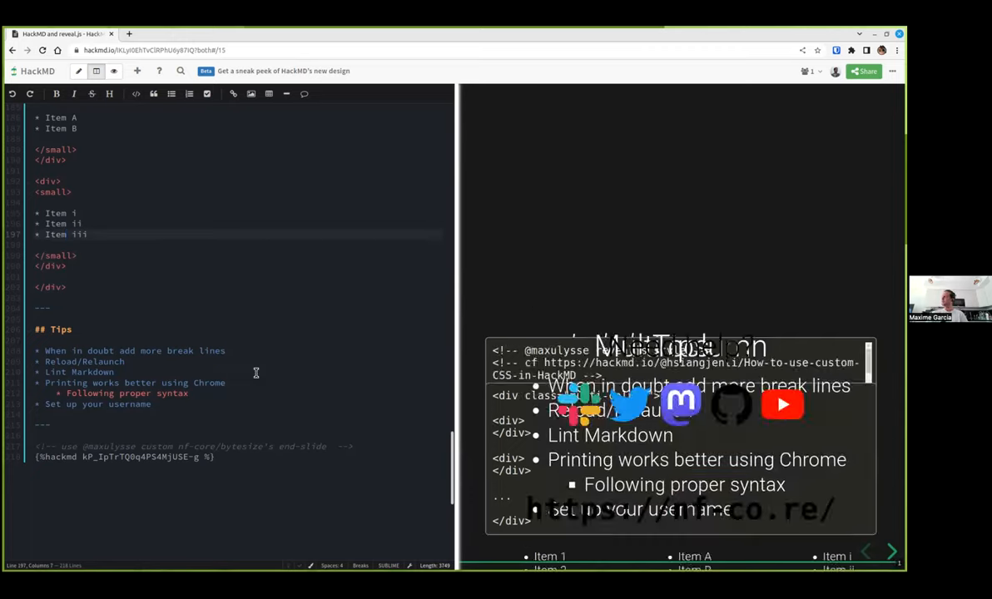
click(892, 550)
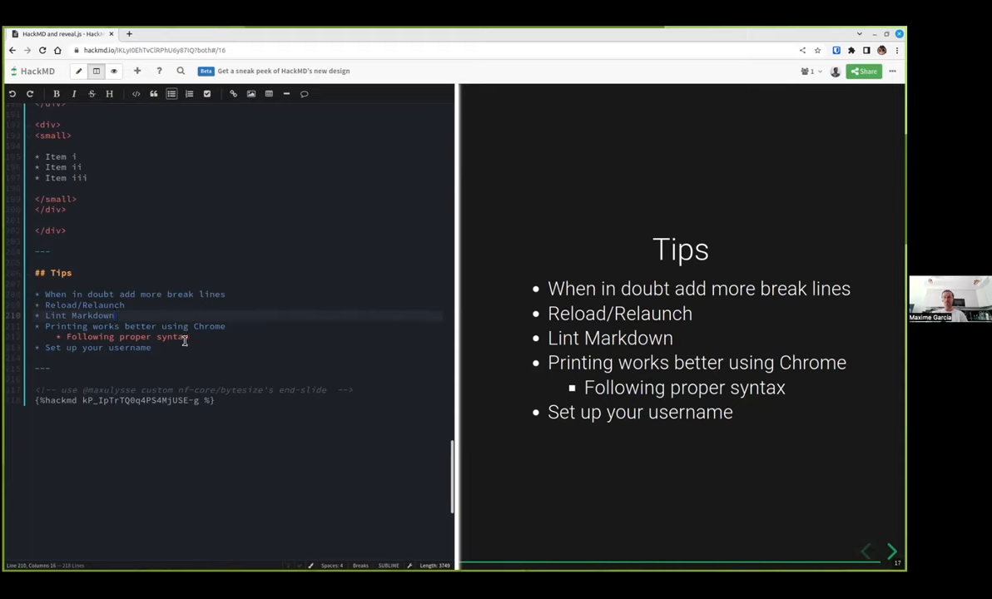
mouse_move(231, 291)
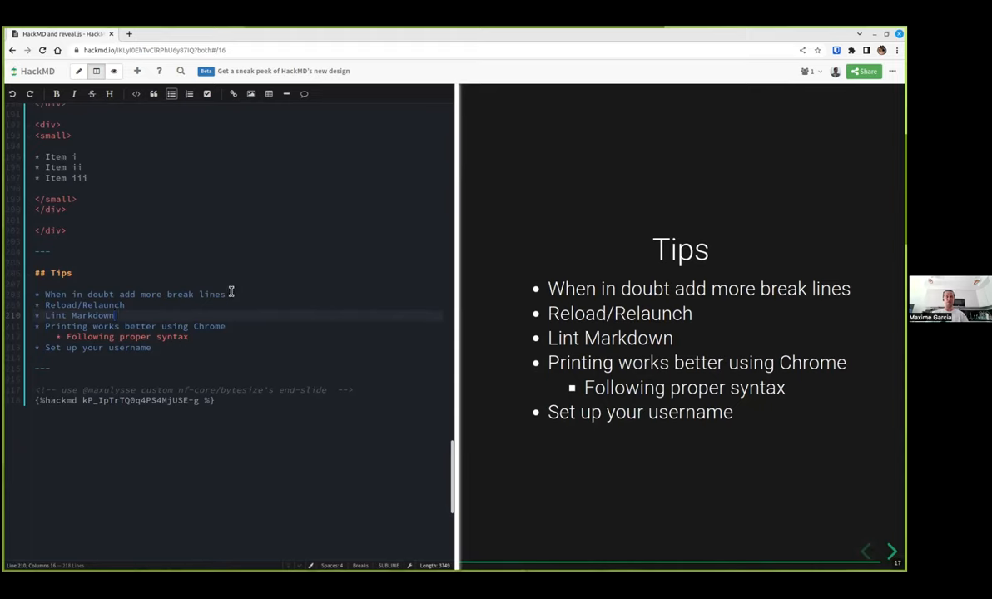
click(153, 347)
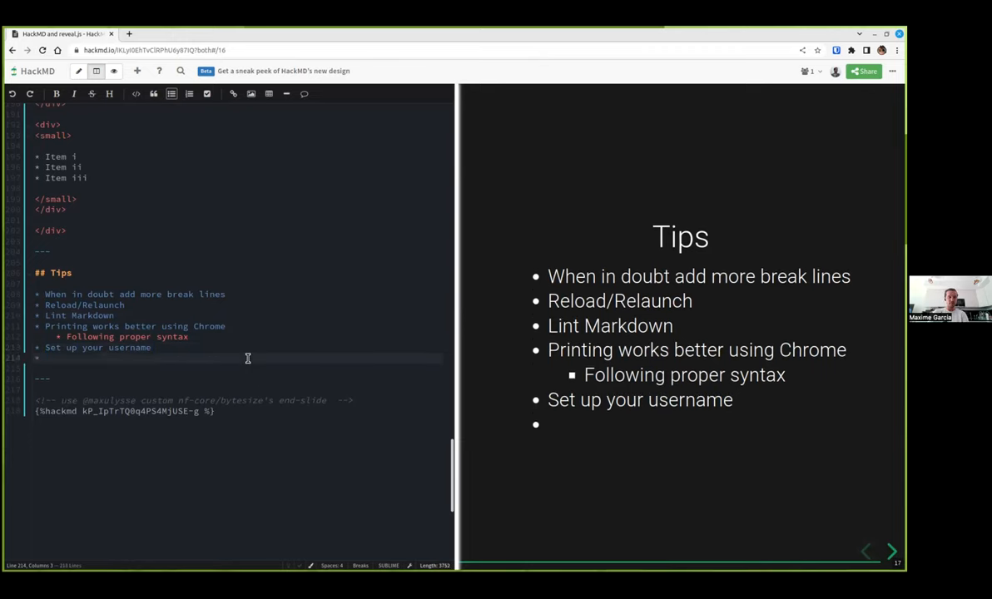
text(@max)
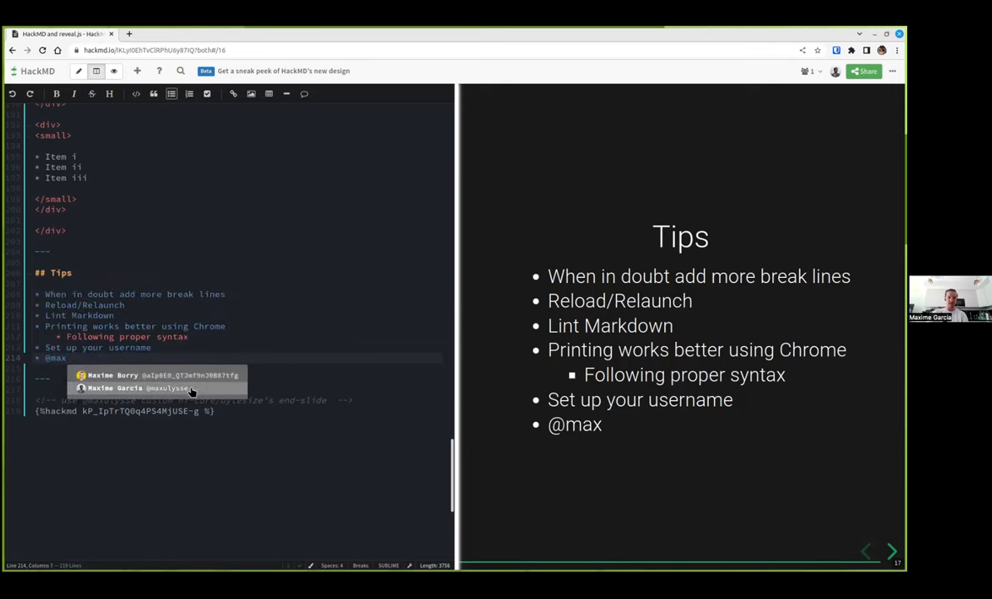
text(ulysse)
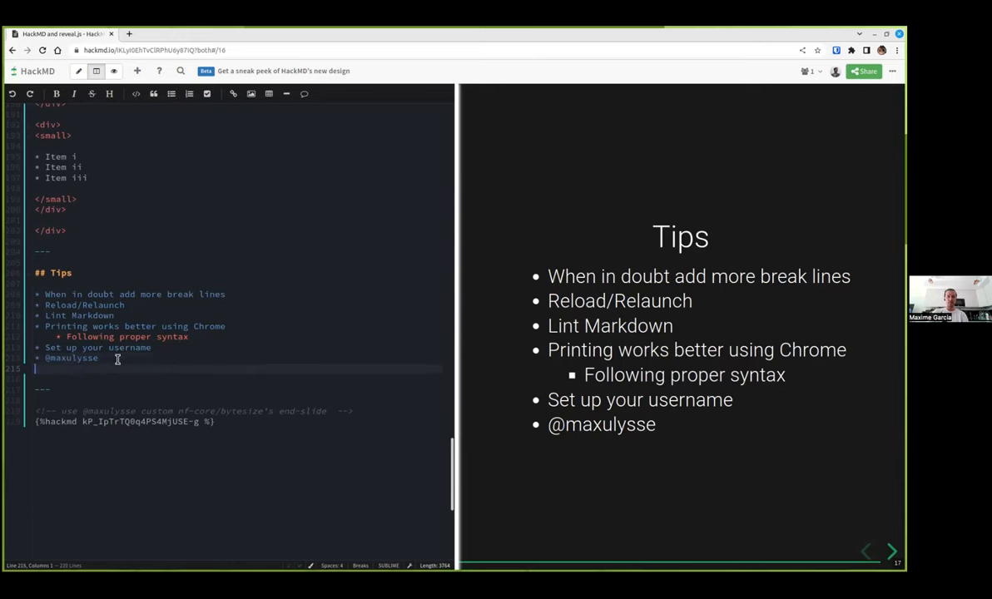
text(@max)
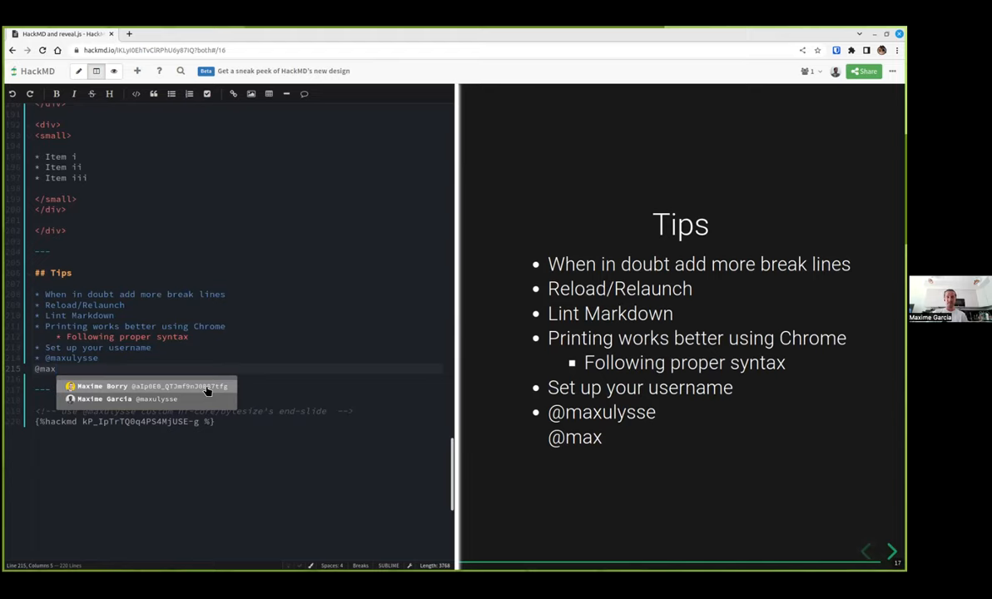
click(149, 385)
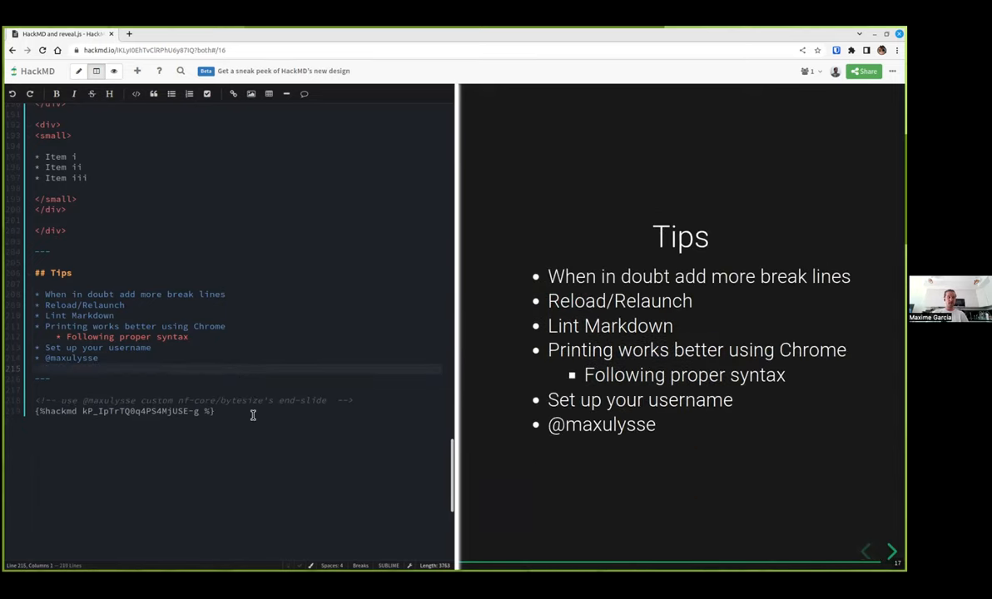
click(890, 551)
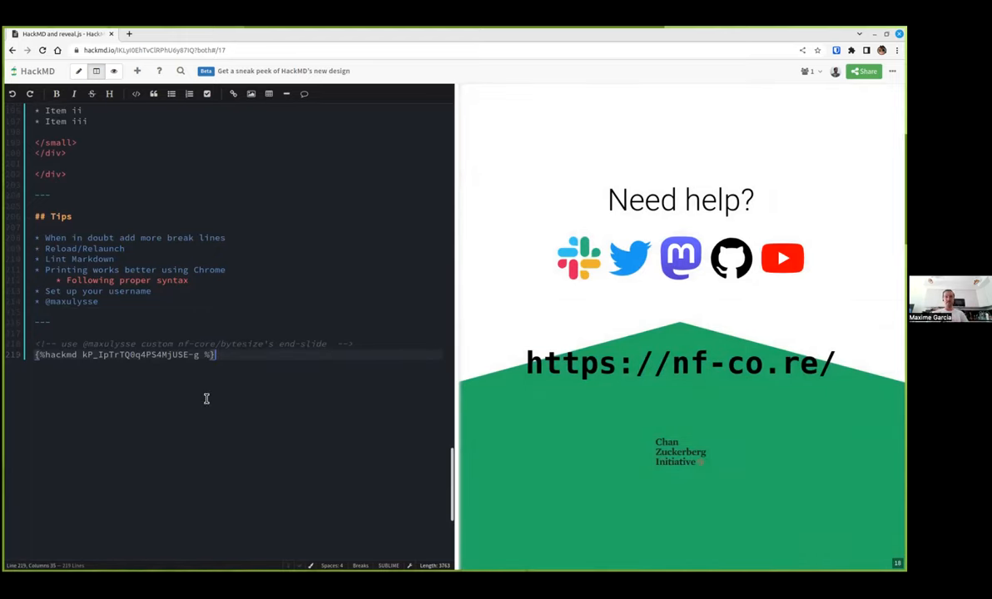
Switch to View mode so the Need help? slide fills the screen without source
click(113, 71)
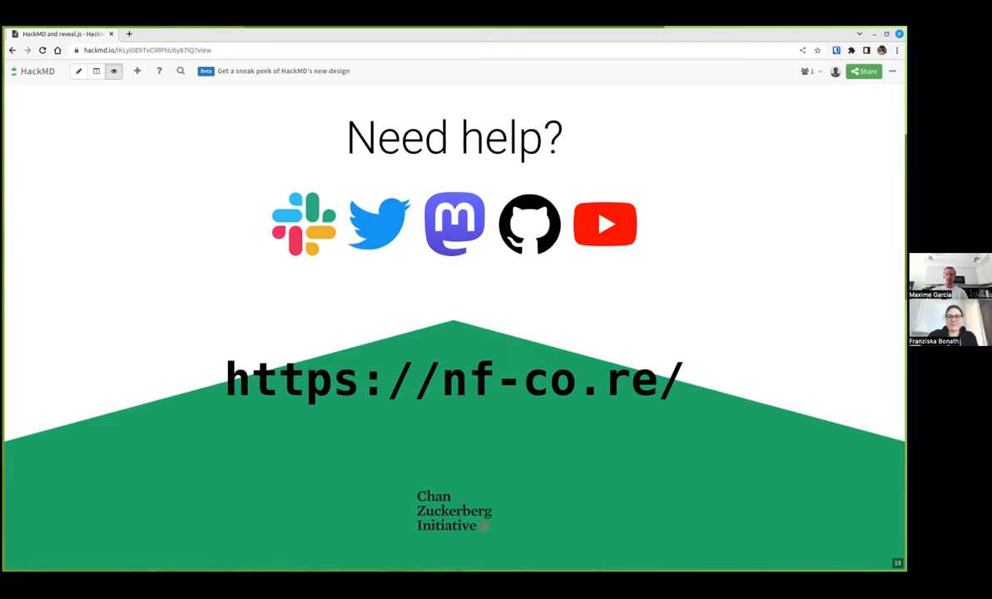
mouse_move(795, 420)
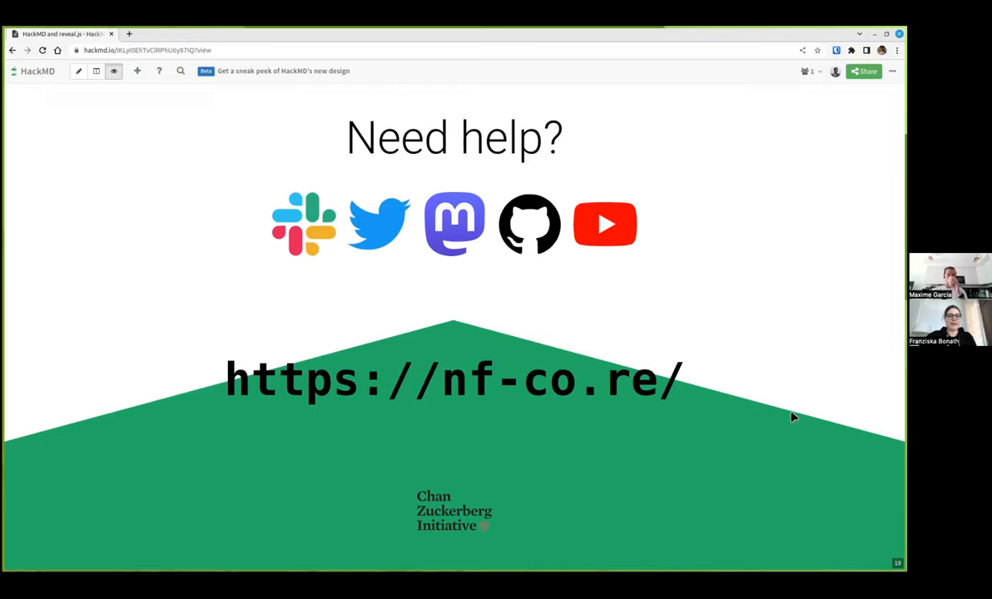
mouse_move(724, 230)
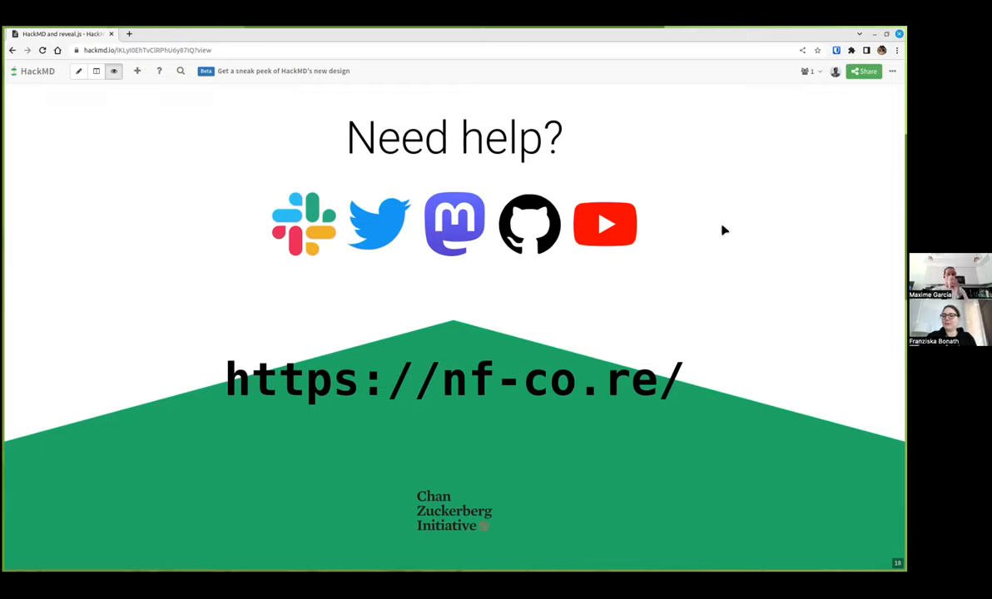
mouse_move(697, 475)
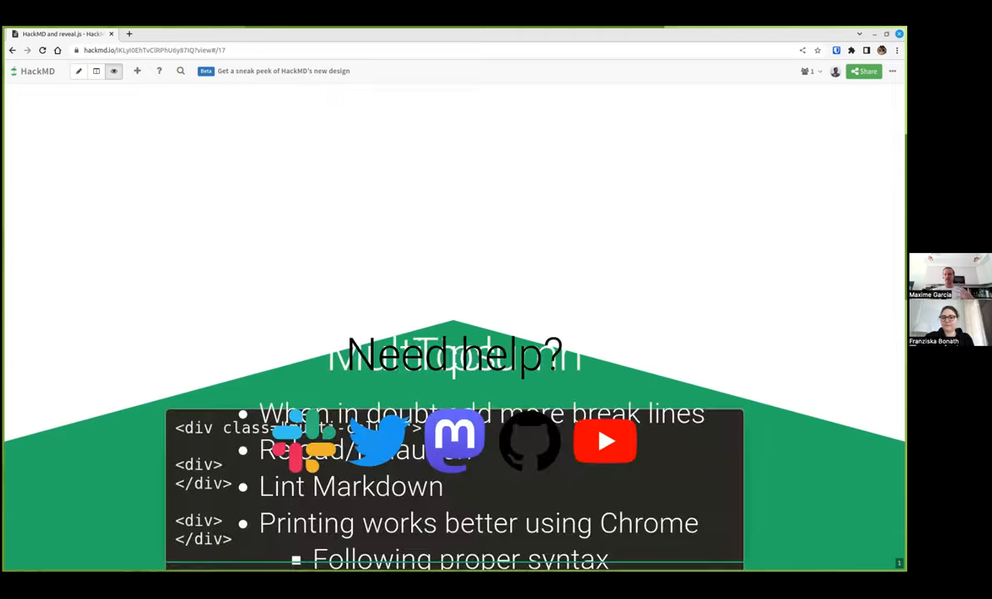
mouse_move(177, 319)
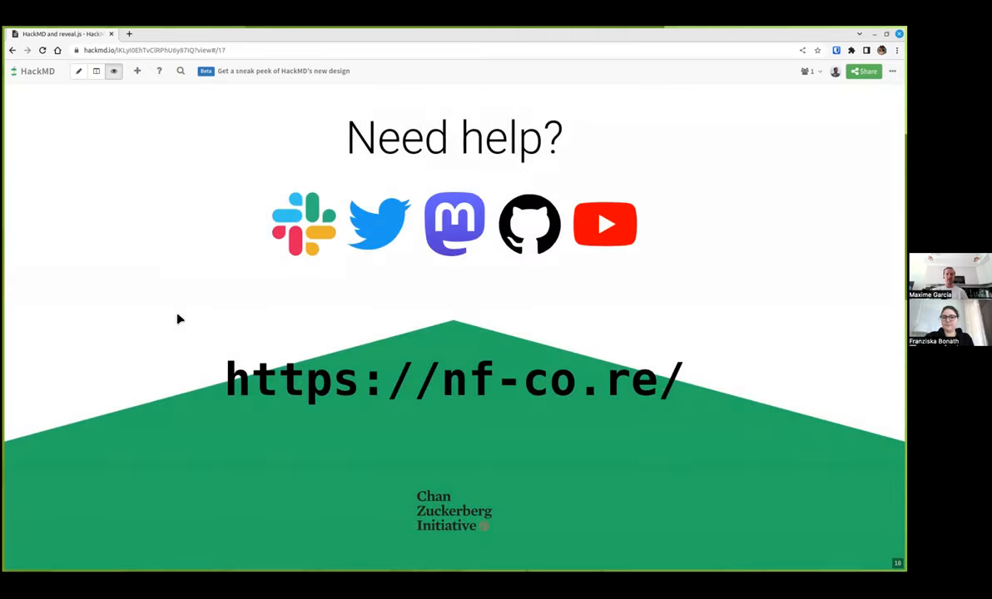
mouse_move(173, 397)
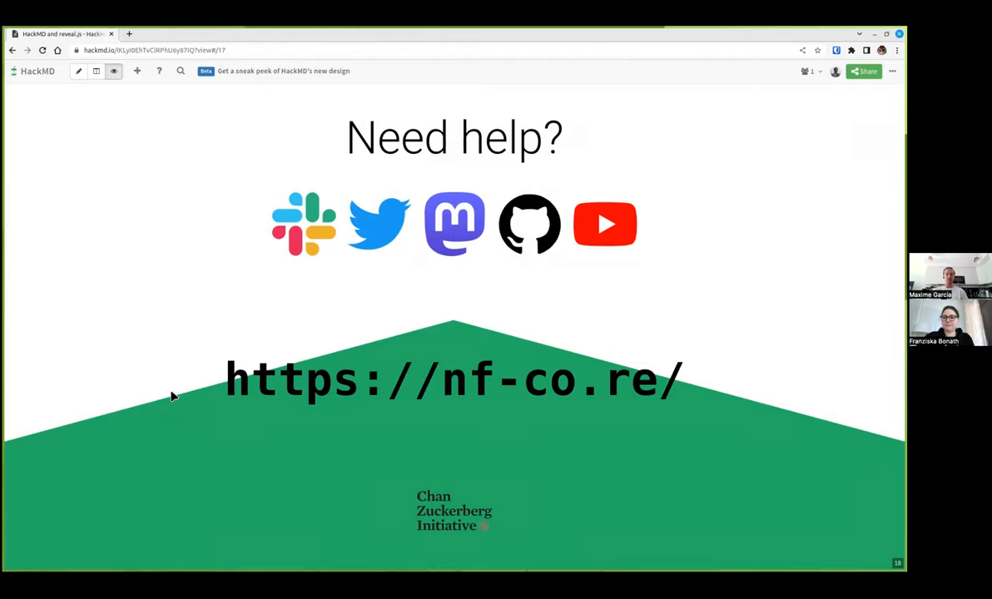
mouse_move(795, 490)
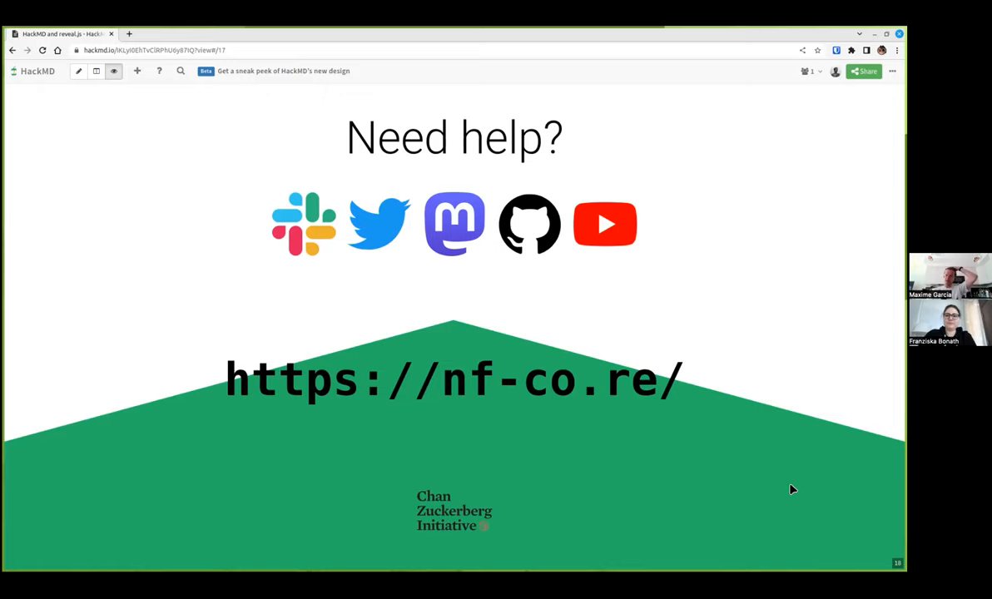
mouse_move(781, 481)
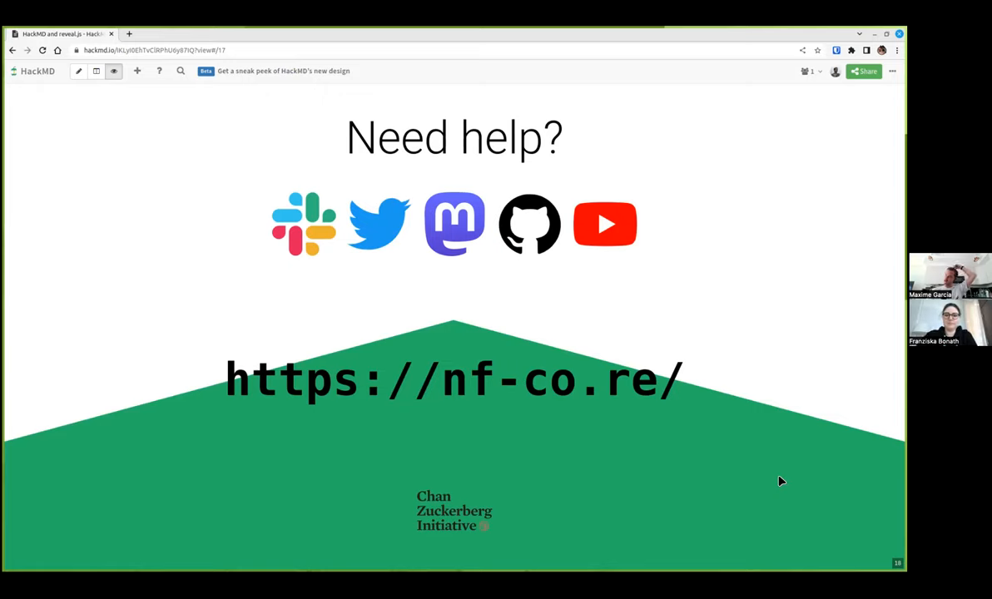
mouse_move(769, 481)
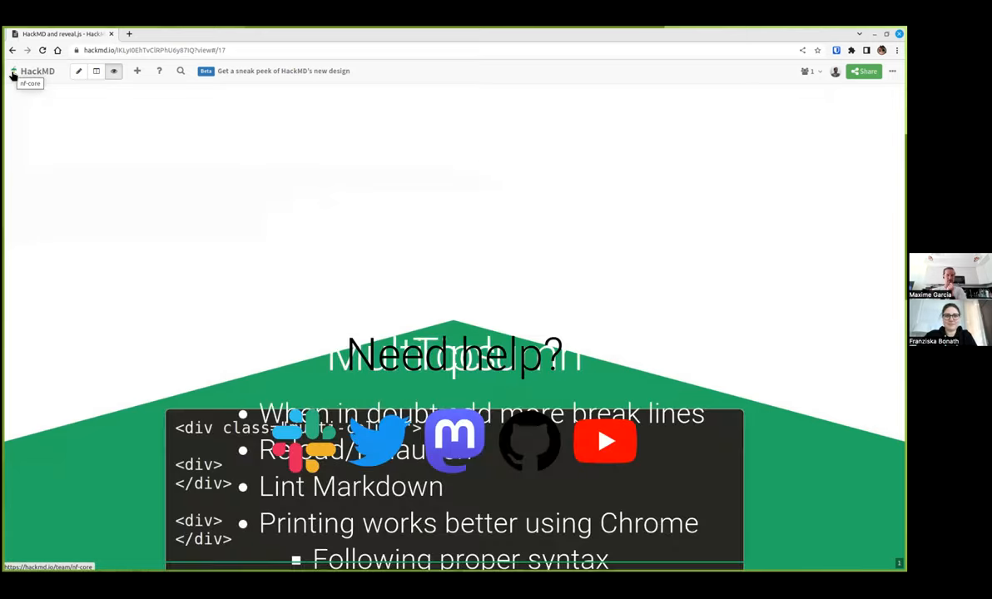
Open the nf-core team overview from its logo, then pick My Workspace from the dropdown
click(30, 75)
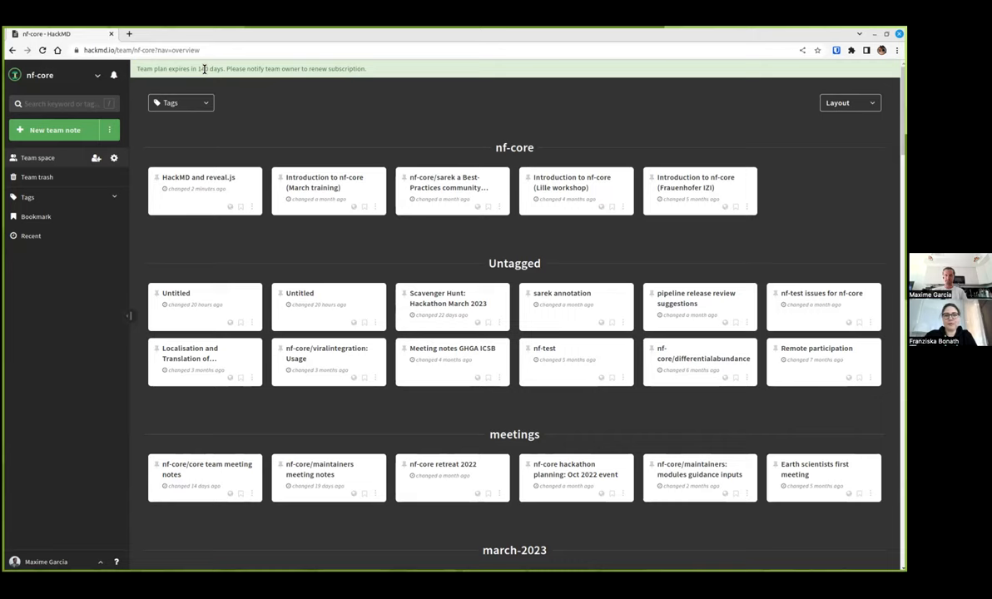
mouse_move(193, 180)
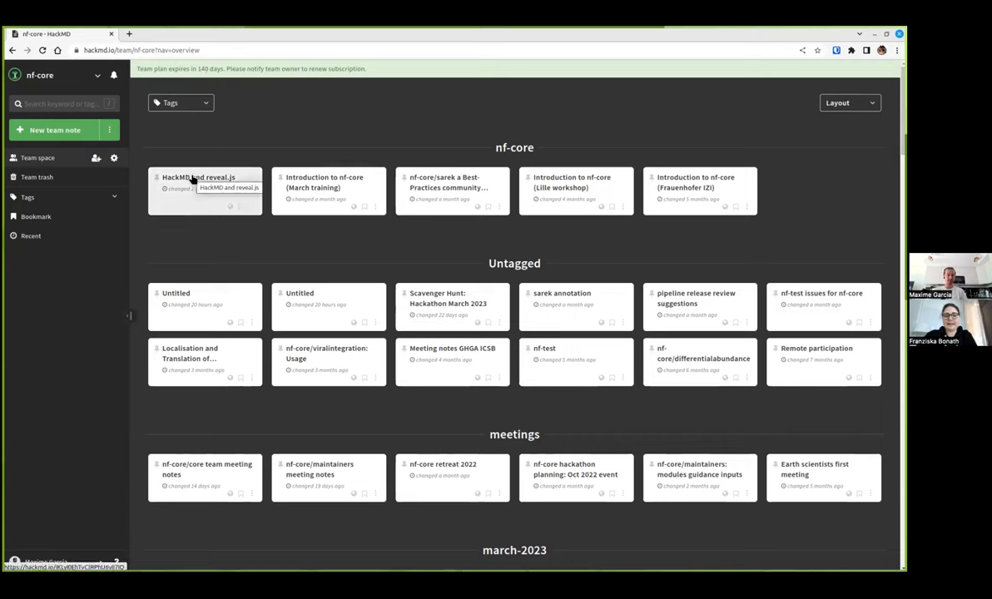
click(94, 75)
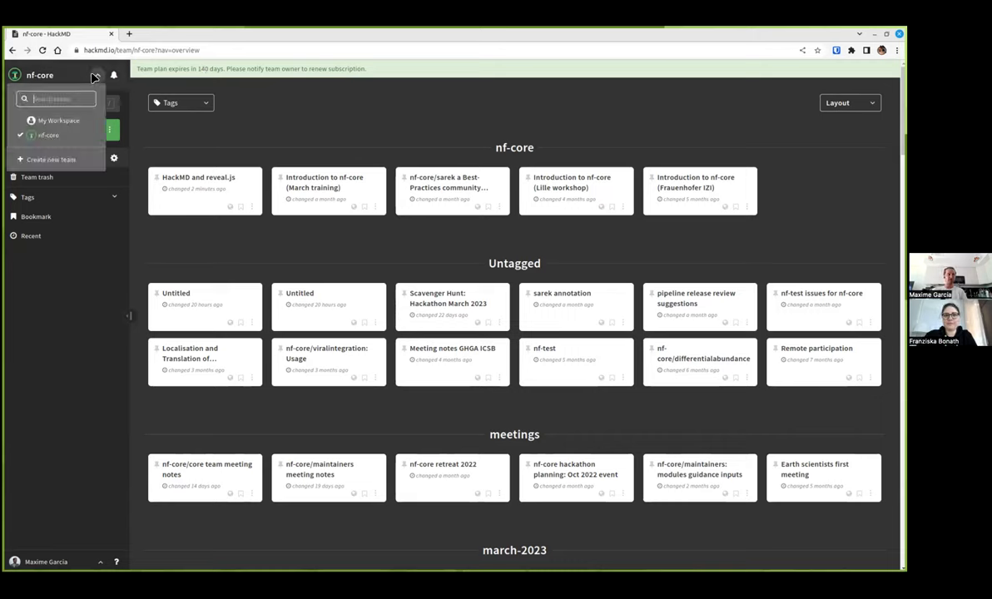
click(58, 119)
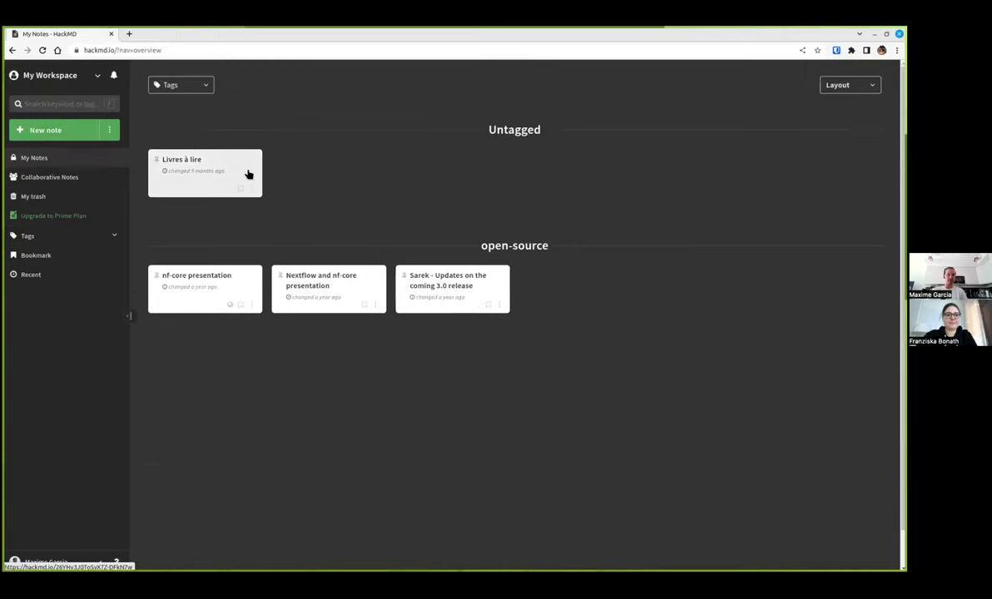
click(204, 173)
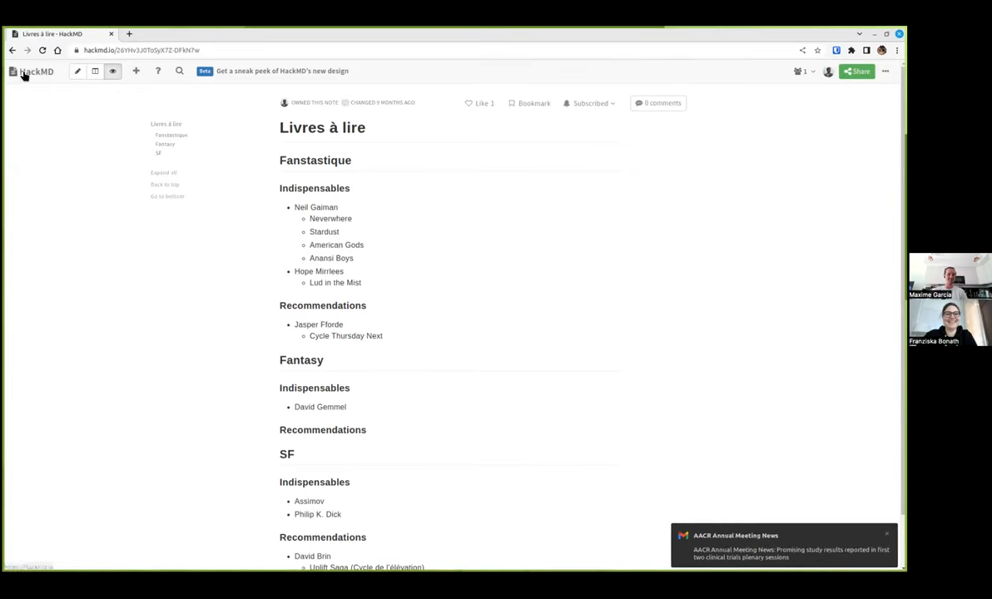
click(36, 71)
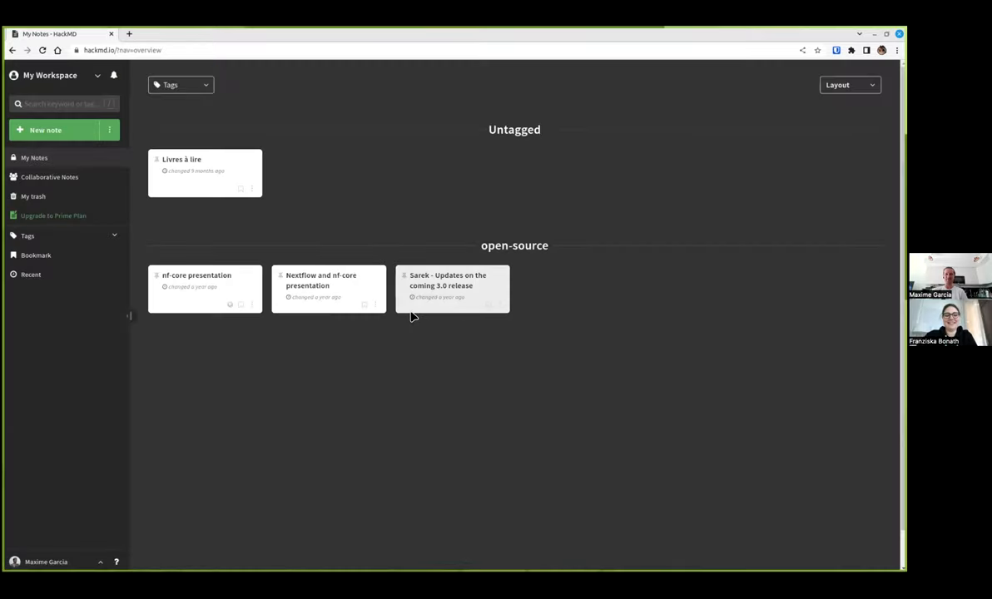
mouse_move(223, 251)
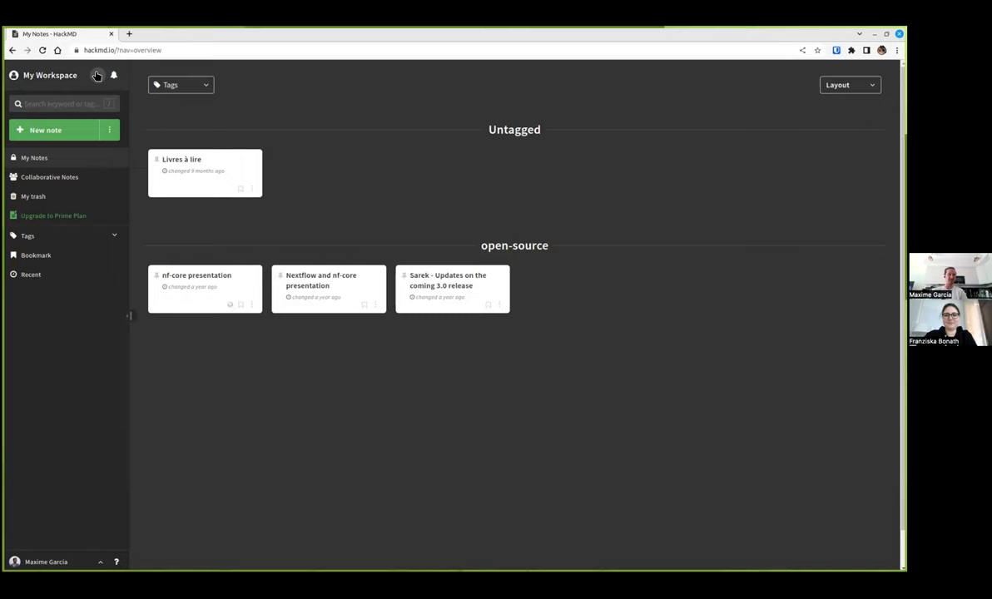
mouse_move(97, 75)
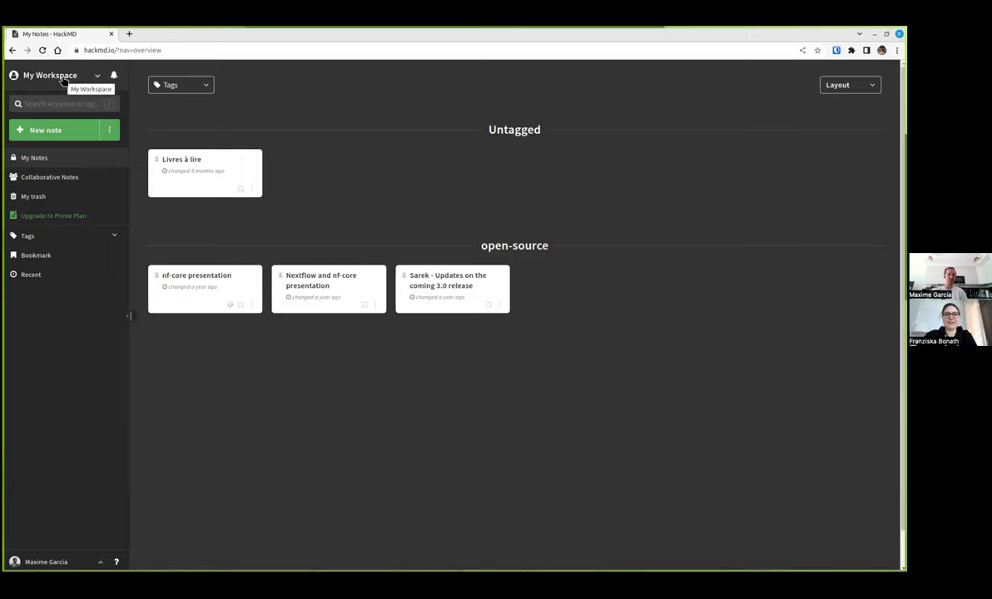
Choose the nf-core team from the sidebar workspace dropdown
click(50, 74)
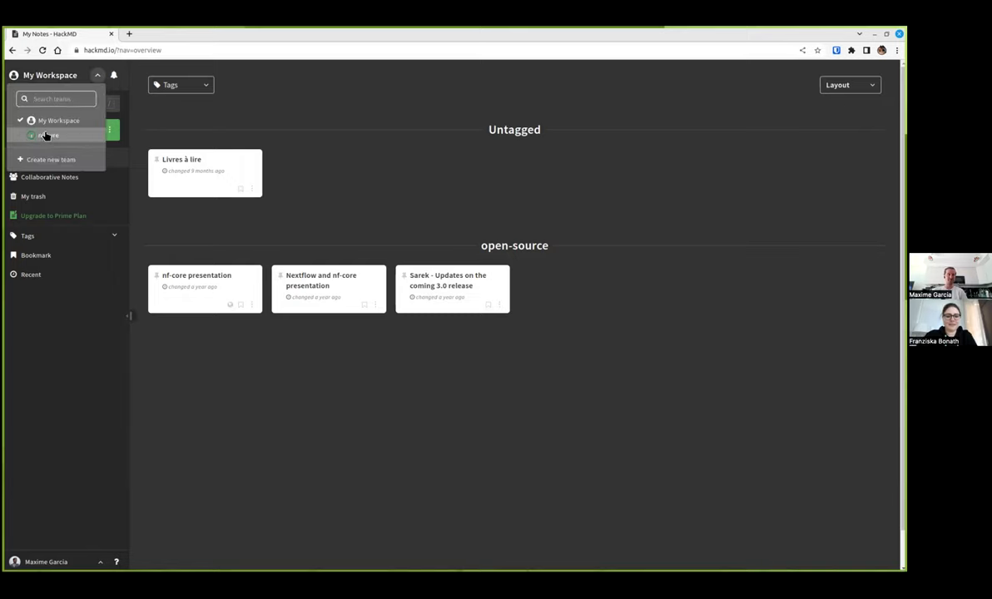
click(47, 135)
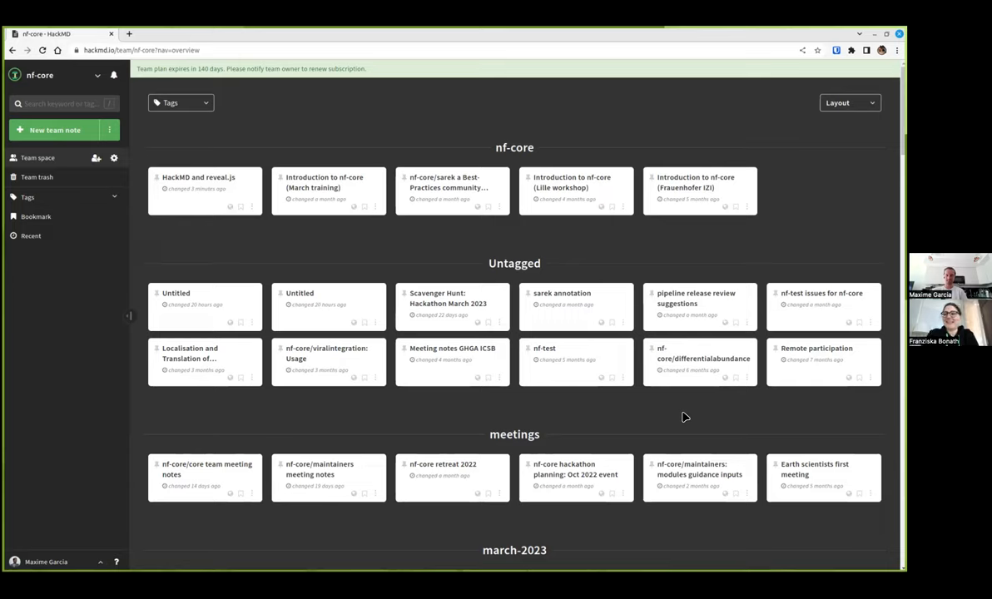
mouse_move(686, 413)
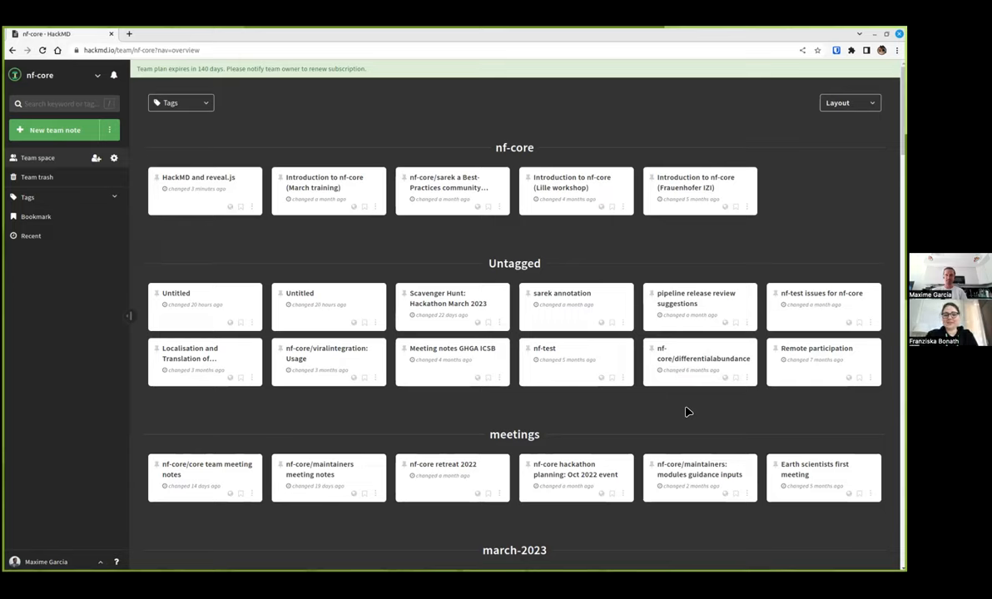
mouse_move(616, 137)
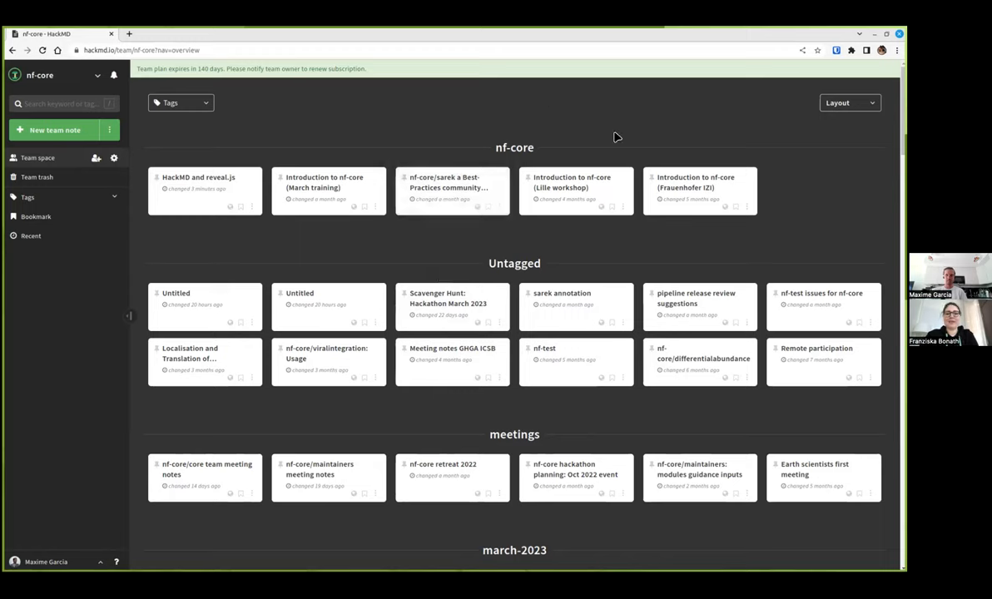